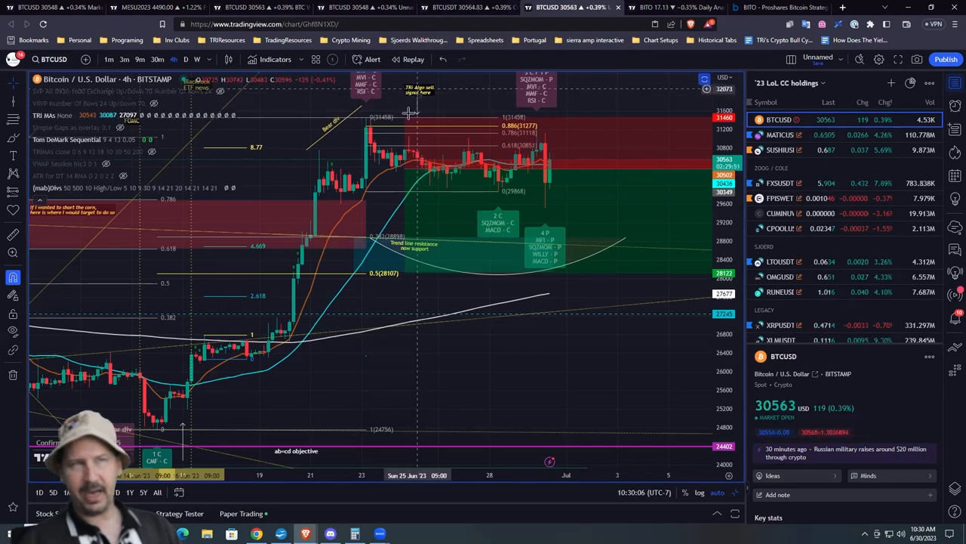
pyautogui.moveTo(407, 172)
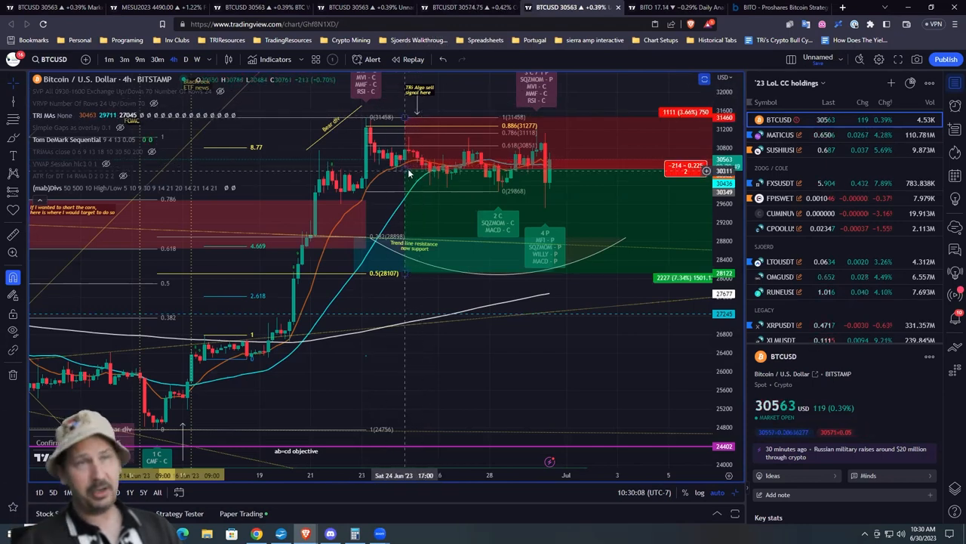
pyautogui.moveTo(326, 139)
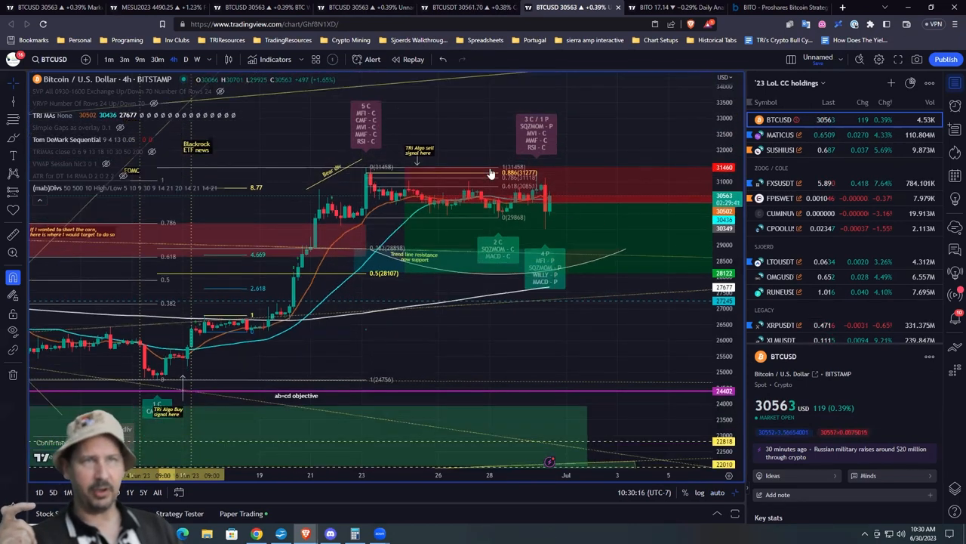
pyautogui.moveTo(365, 106)
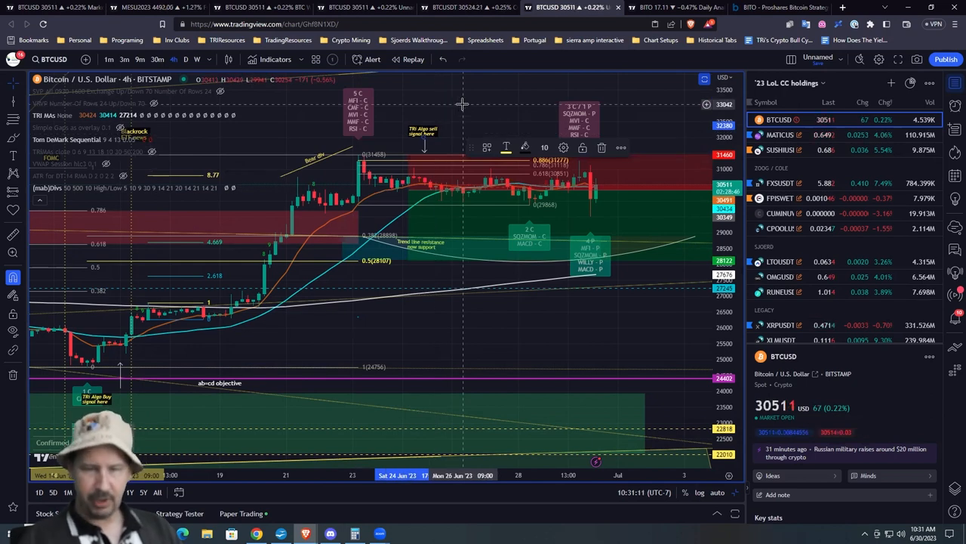
pyautogui.moveTo(426, 135)
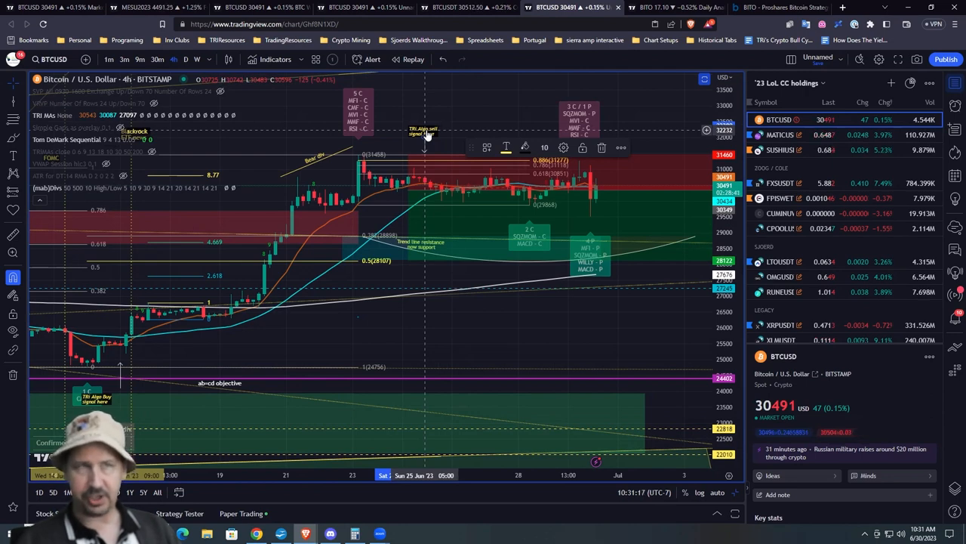
pyautogui.moveTo(365, 185)
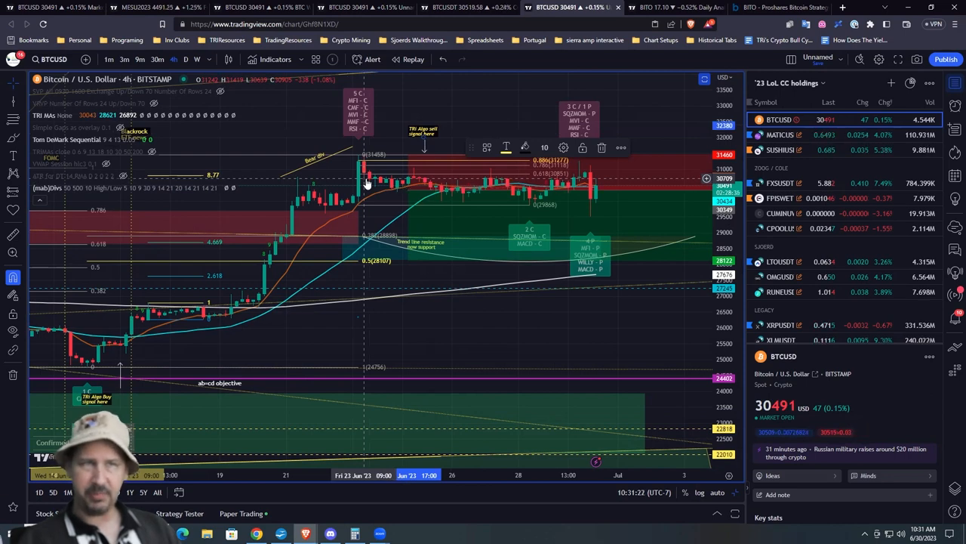
pyautogui.moveTo(425, 172)
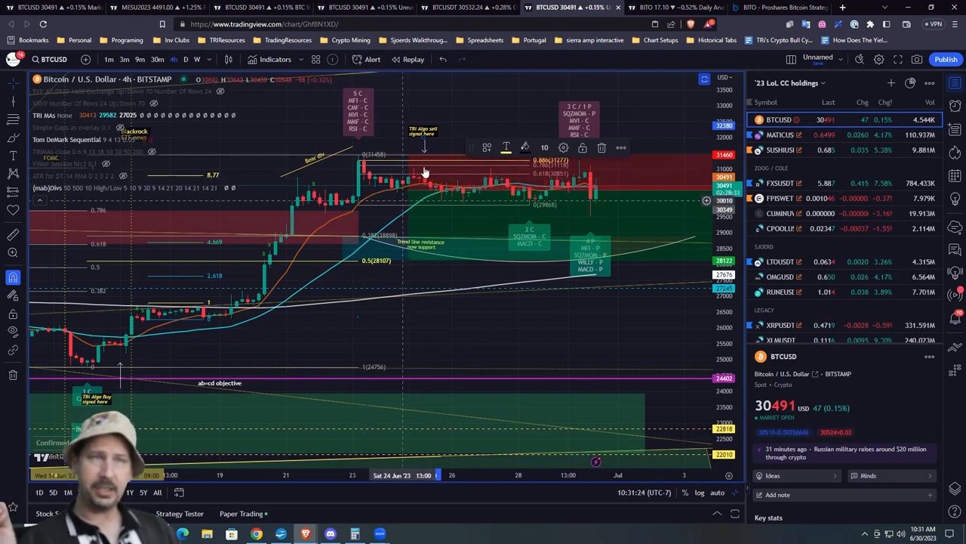
pyautogui.moveTo(441, 196)
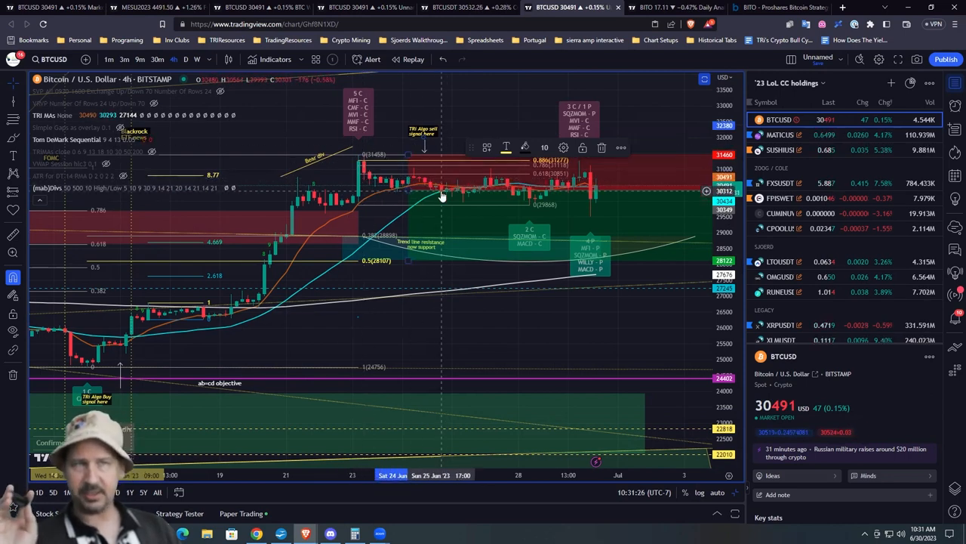
# - Search the TRI member site for 'breadth' to list matching episodes and library items
pyautogui.click(36, 6)
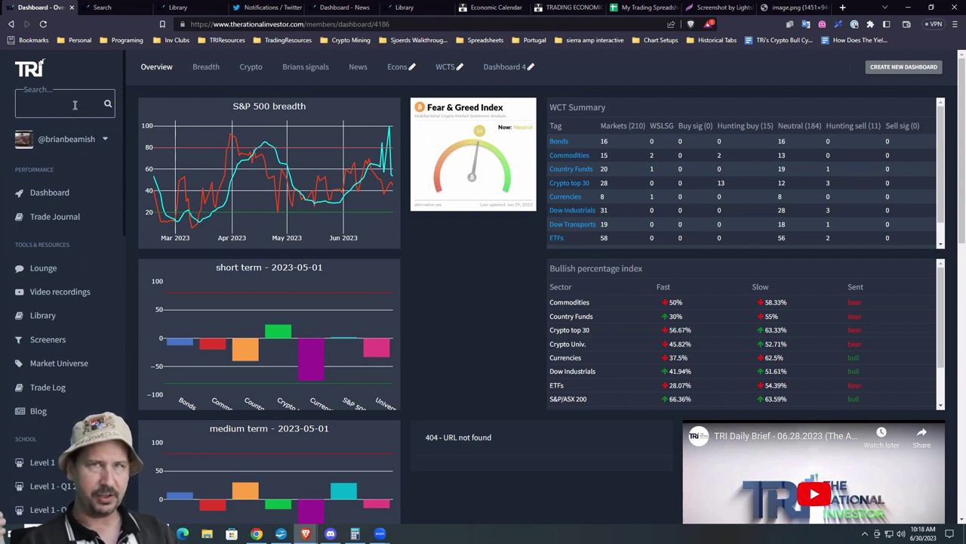
pyautogui.click(63, 102)
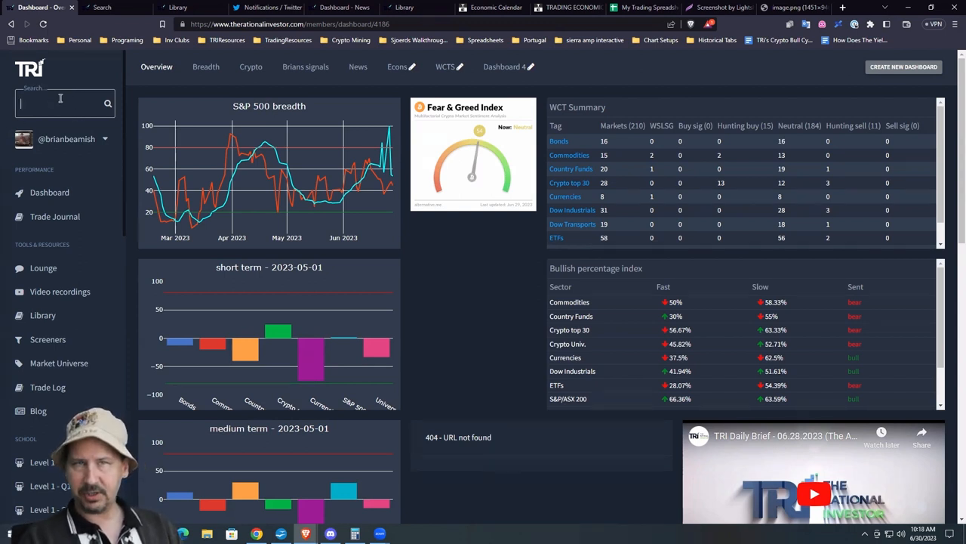
pyautogui.write('brea')
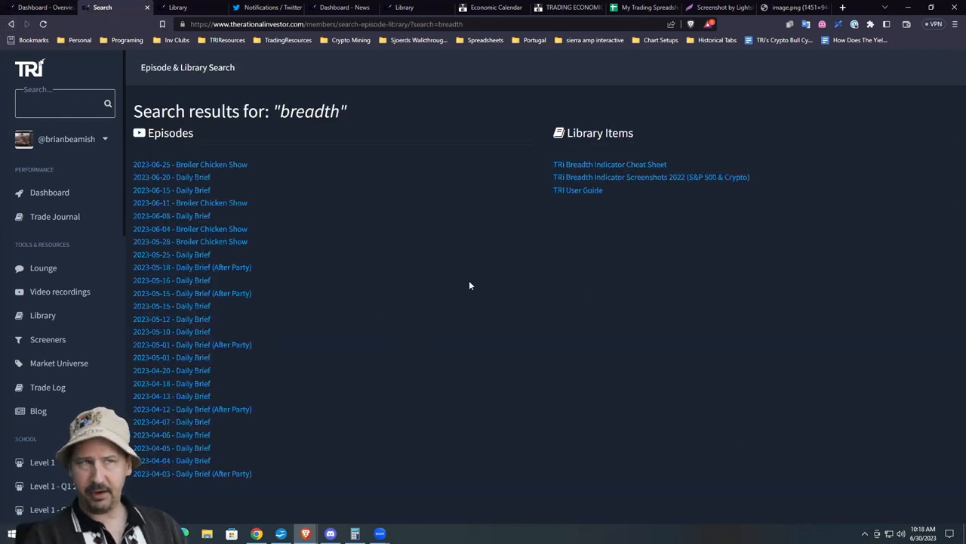
pyautogui.moveTo(293, 440)
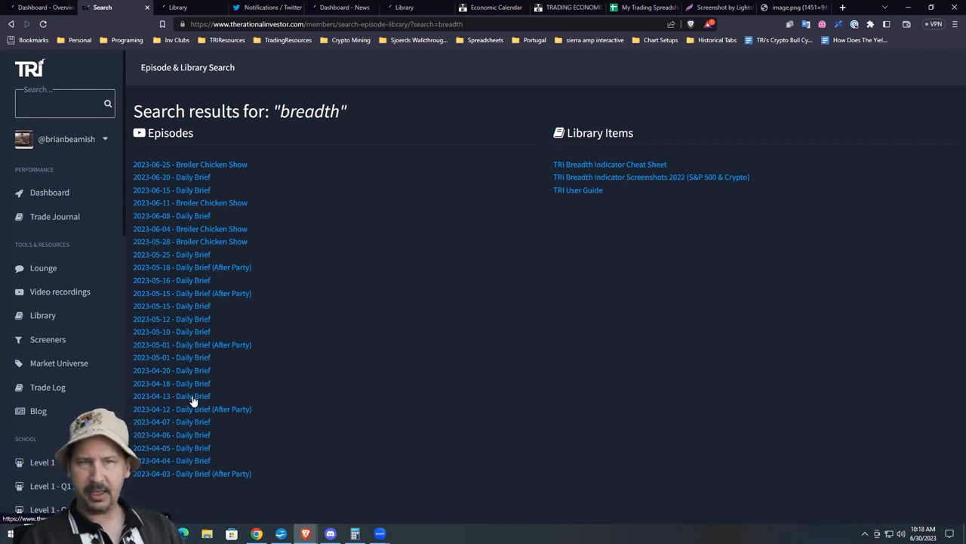
pyautogui.moveTo(188, 235)
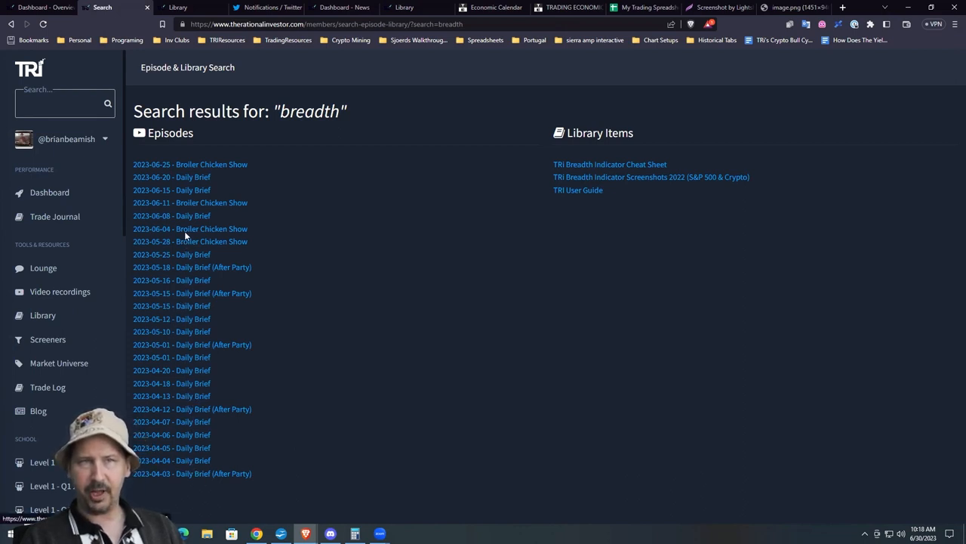
pyautogui.moveTo(197, 208)
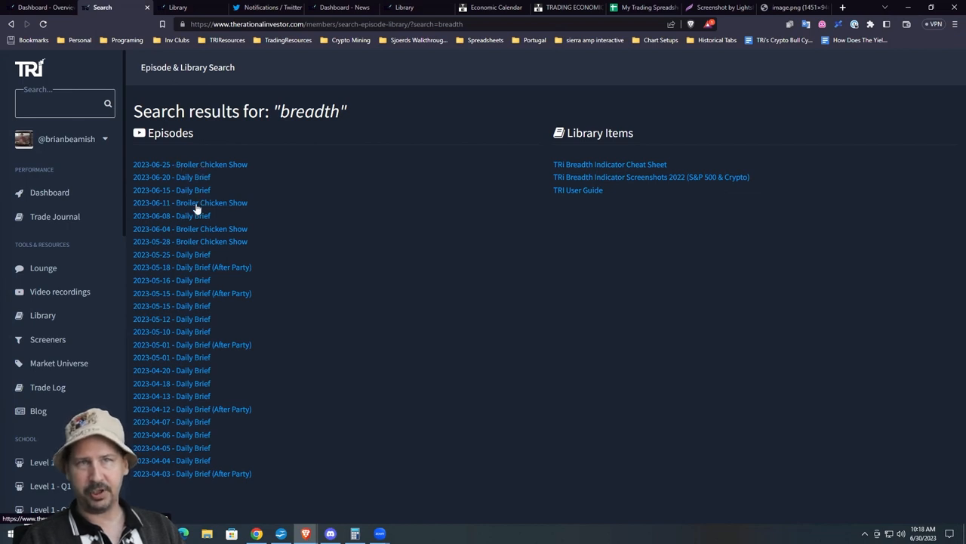
pyautogui.moveTo(200, 370)
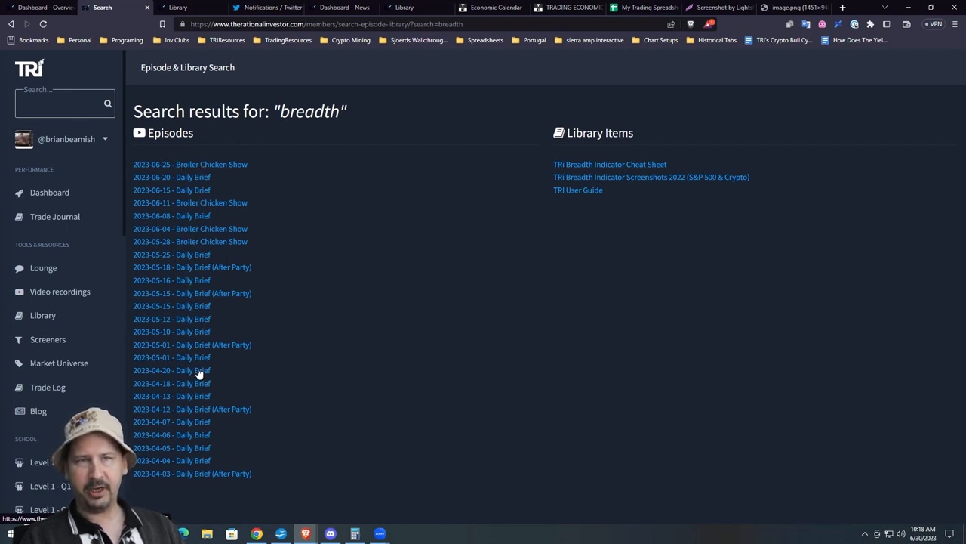
pyautogui.moveTo(151, 251)
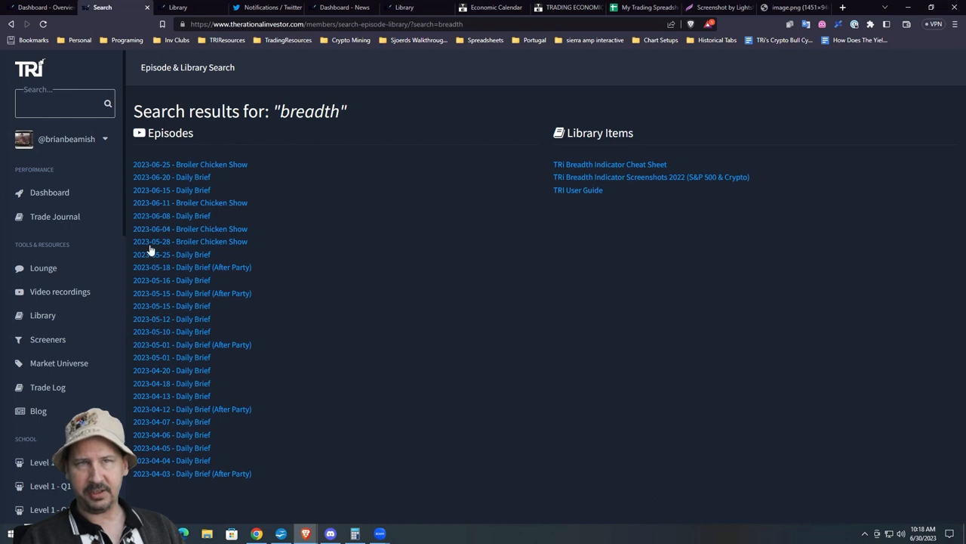
pyautogui.moveTo(193, 174)
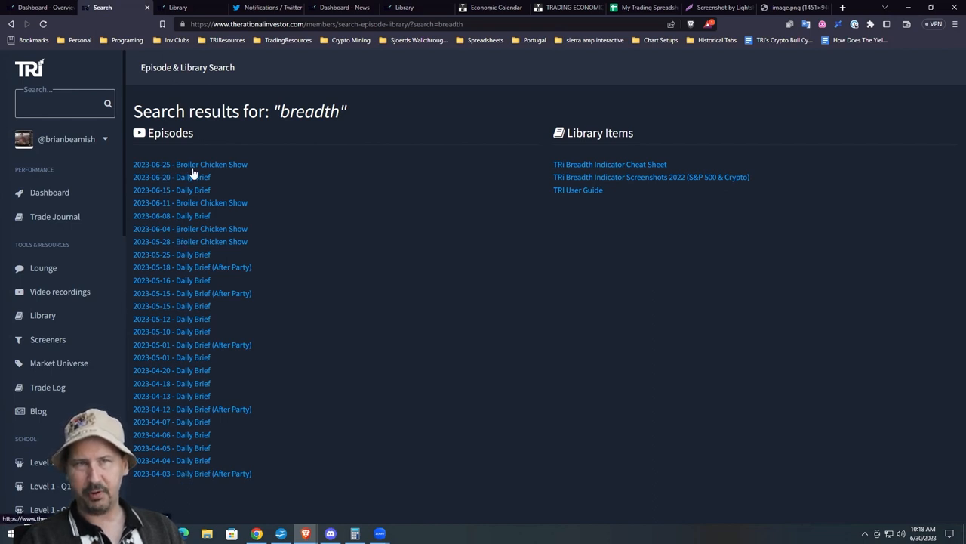
pyautogui.moveTo(567, 189)
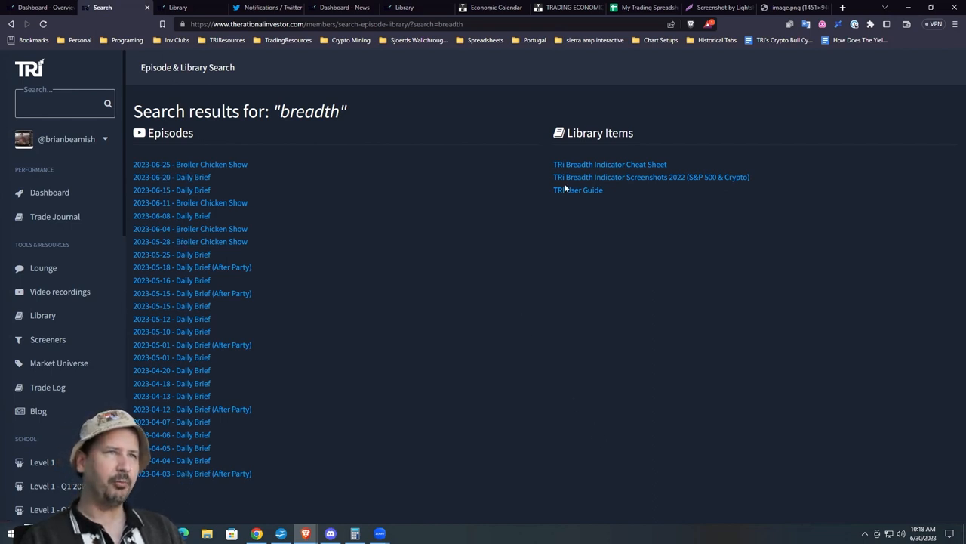
# - View the TRI Breadth Indicator Cheat Sheet screenshot on prnt.sc, then return to the search results
pyautogui.click(610, 163)
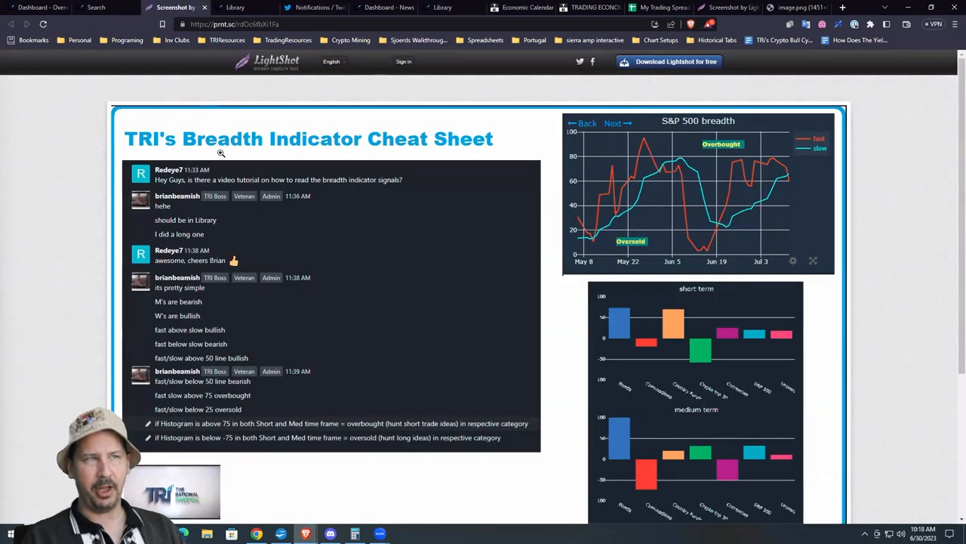
pyautogui.moveTo(625, 147)
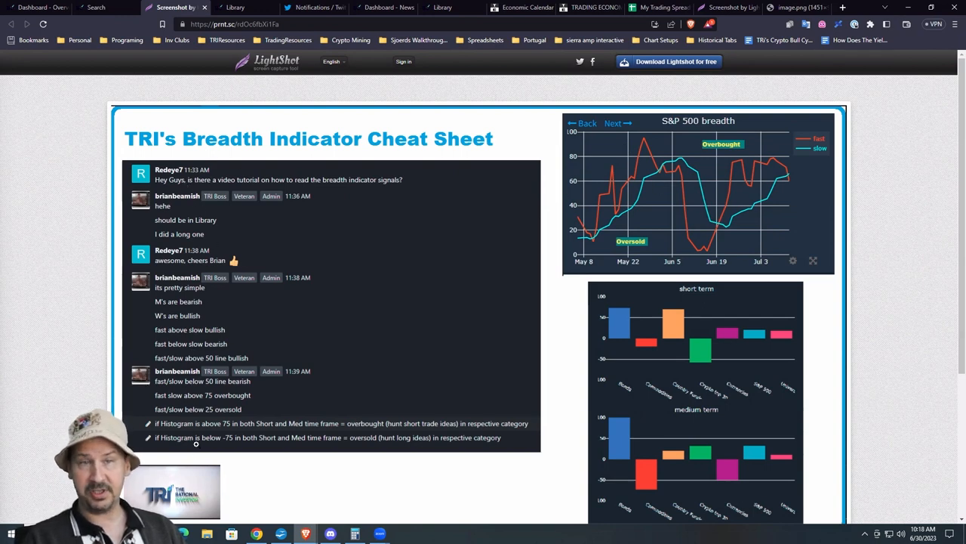
pyautogui.moveTo(489, 387)
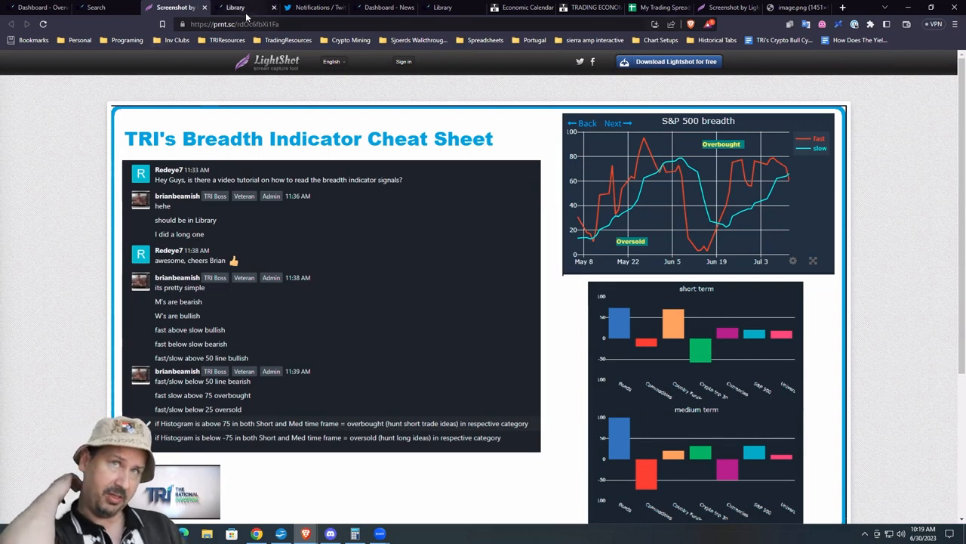
pyautogui.click(96, 6)
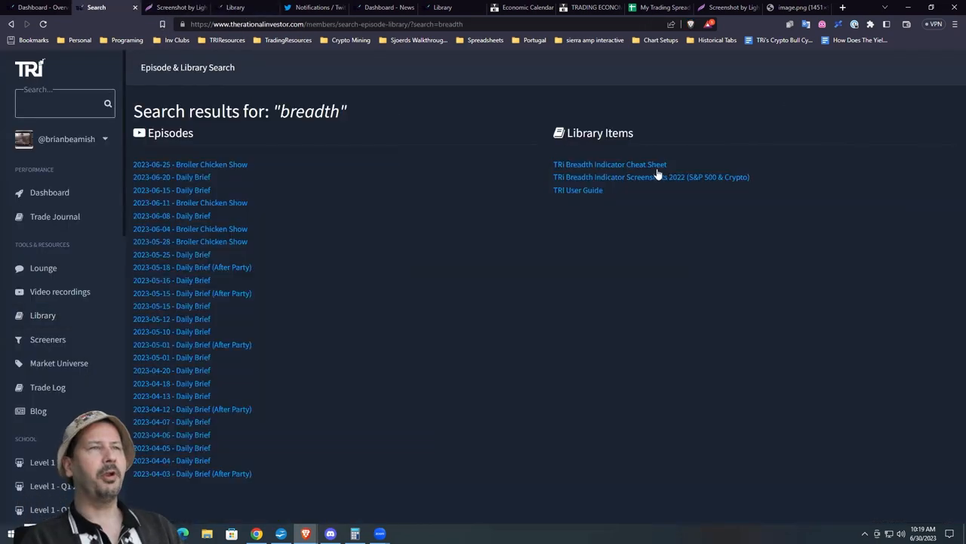
pyautogui.moveTo(581, 172)
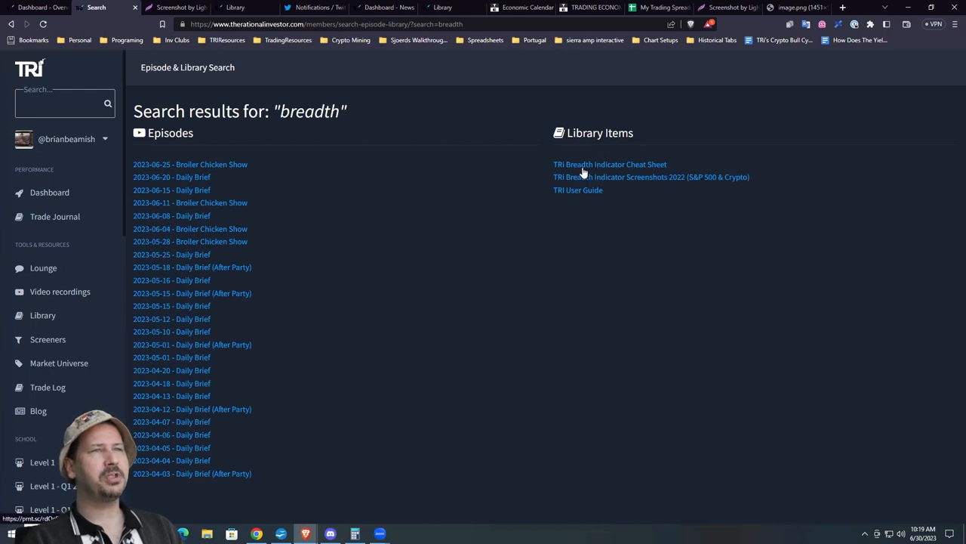
# - View the library's 2022 S&P 500 and crypto breadth screenshots, then return to the breadth search results
pyautogui.click(610, 163)
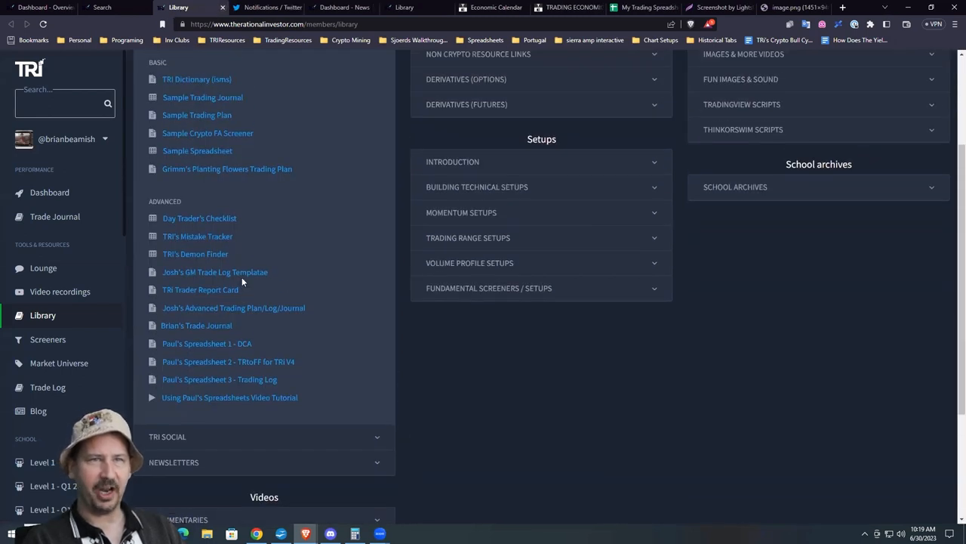
pyautogui.scroll(3)
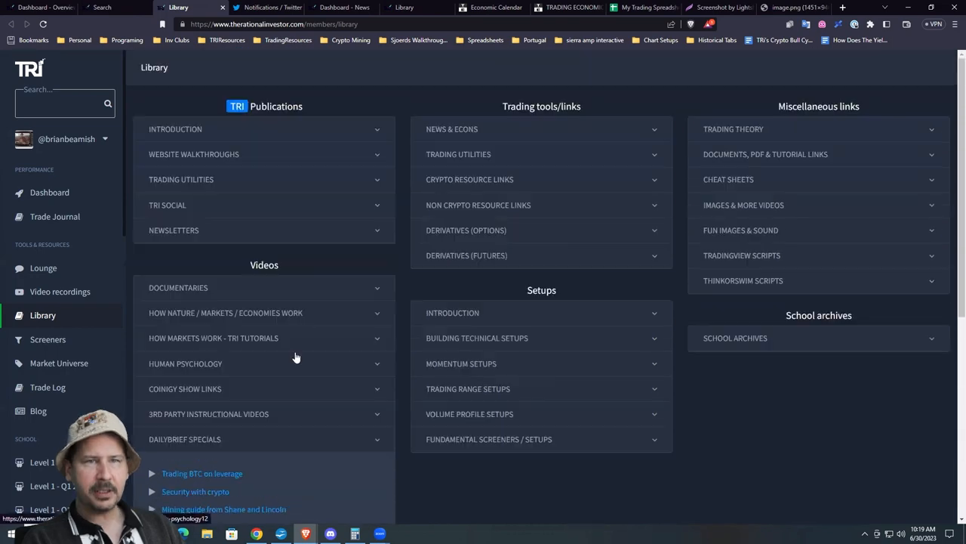
pyautogui.scroll(-3)
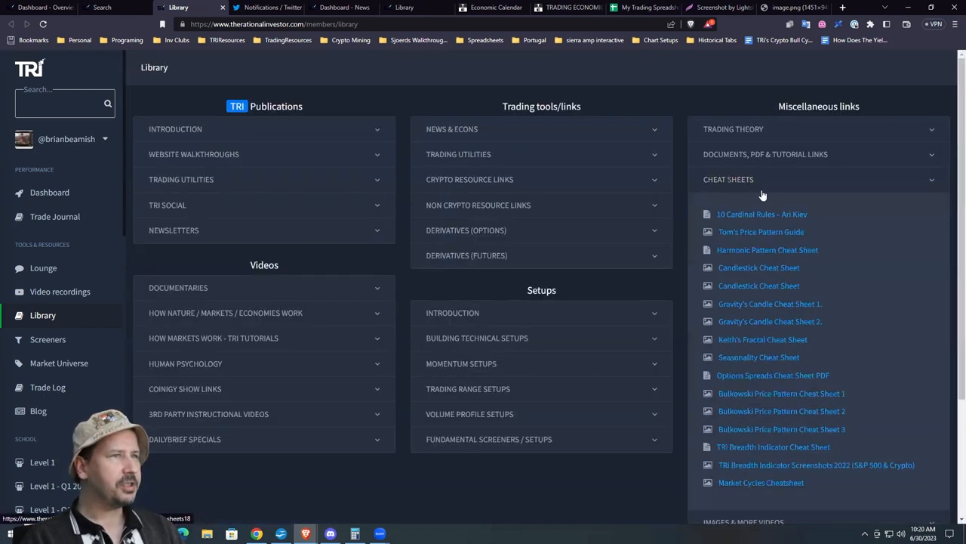
pyautogui.moveTo(768, 471)
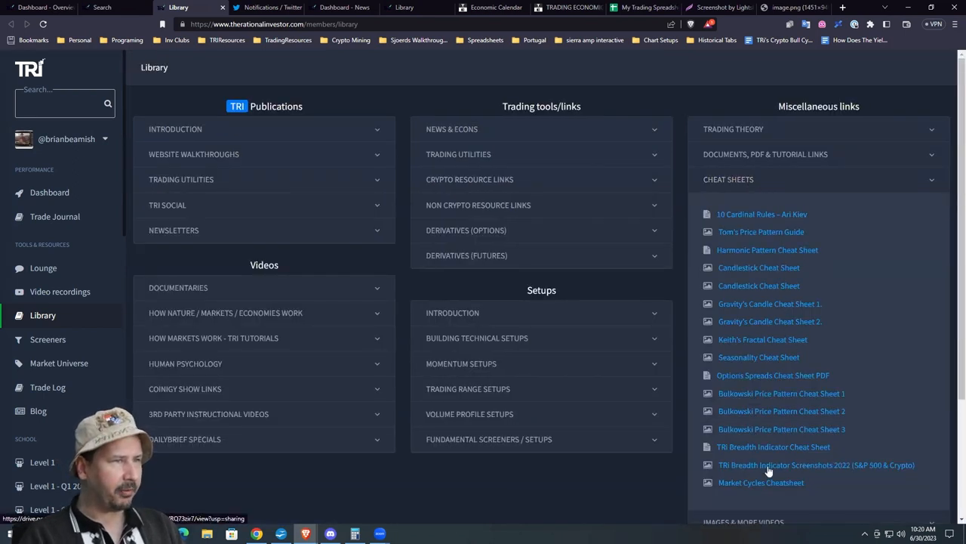
pyautogui.moveTo(803, 456)
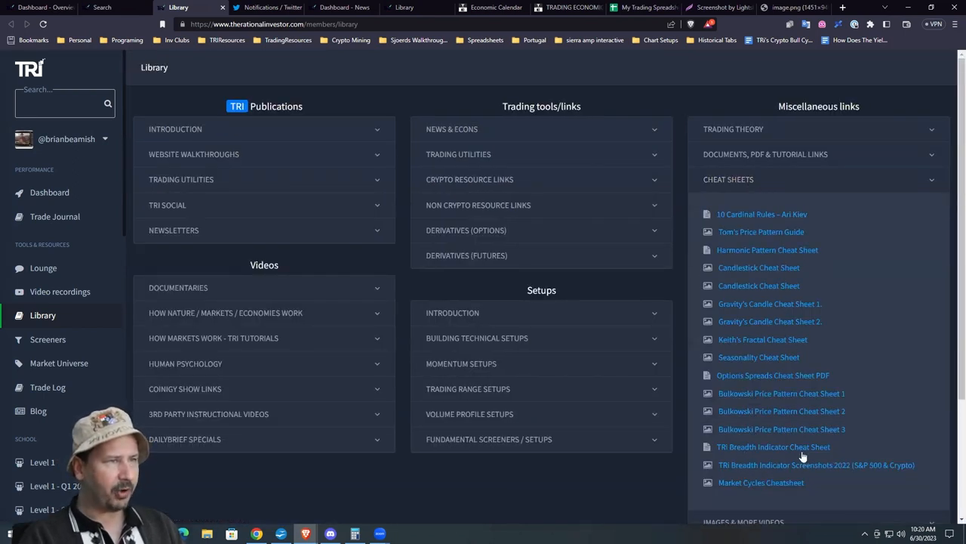
pyautogui.moveTo(791, 468)
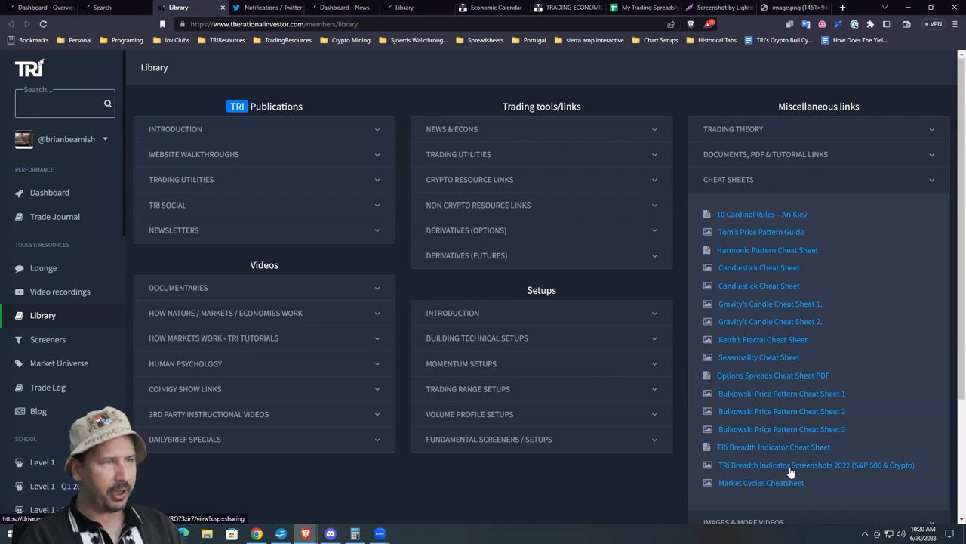
pyautogui.click(816, 465)
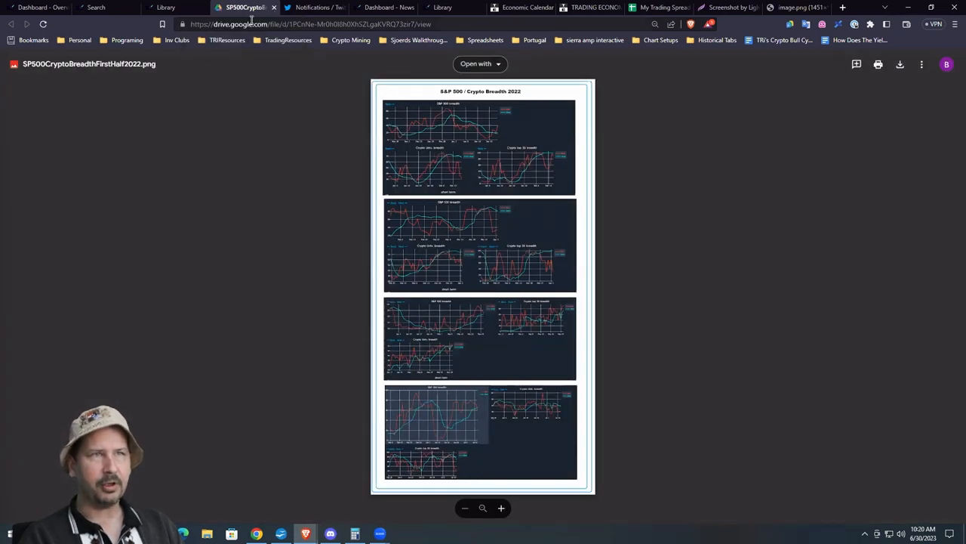
pyautogui.click(103, 7)
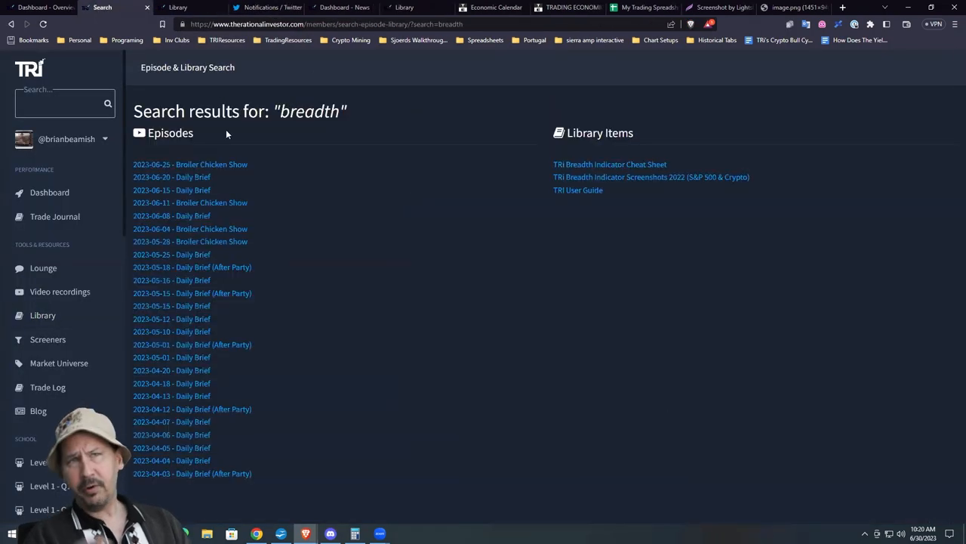
pyautogui.moveTo(259, 187)
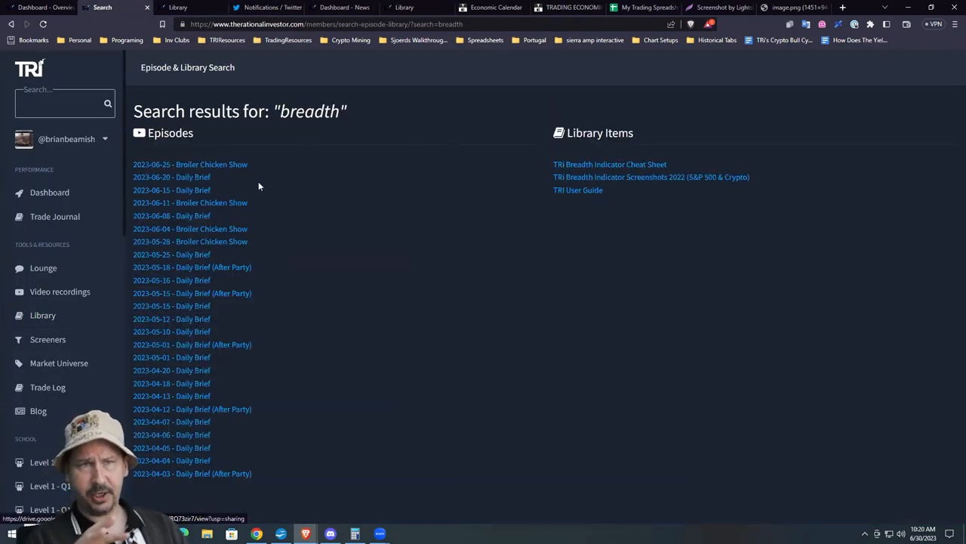
pyautogui.moveTo(672, 184)
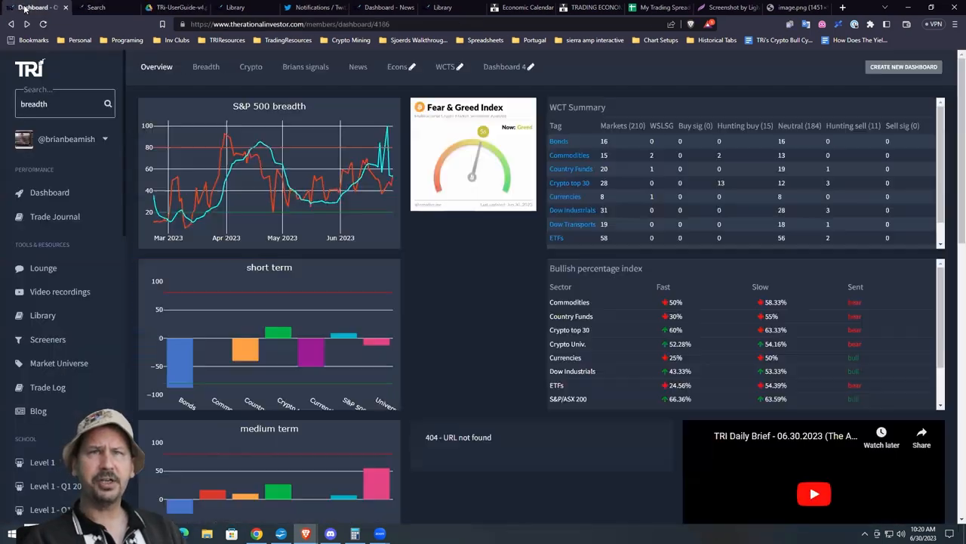
# - Open the TRI User Guide PDF from the library's Introduction and page down to its Breadth Histogram section
pyautogui.click(42, 315)
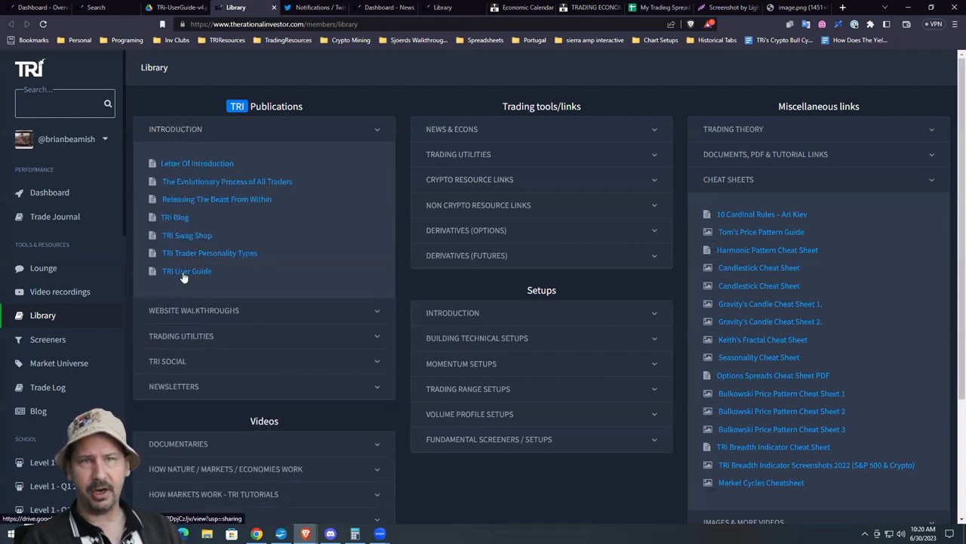
pyautogui.click(187, 271)
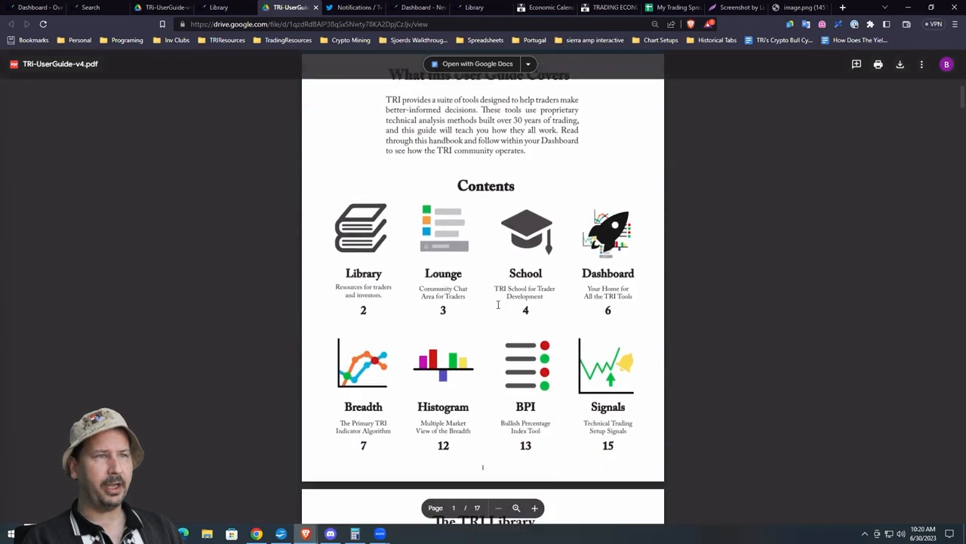
pyautogui.scroll(-3)
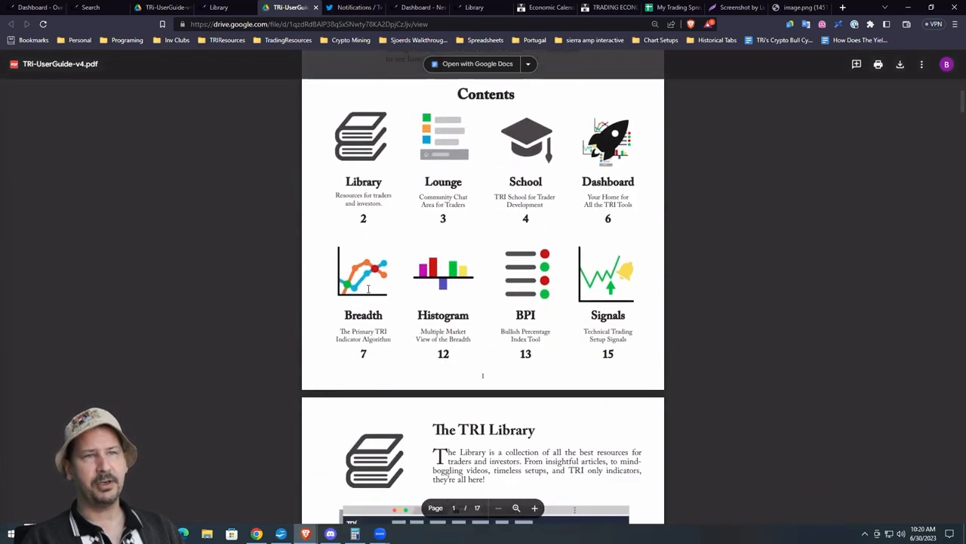
pyautogui.scroll(-3)
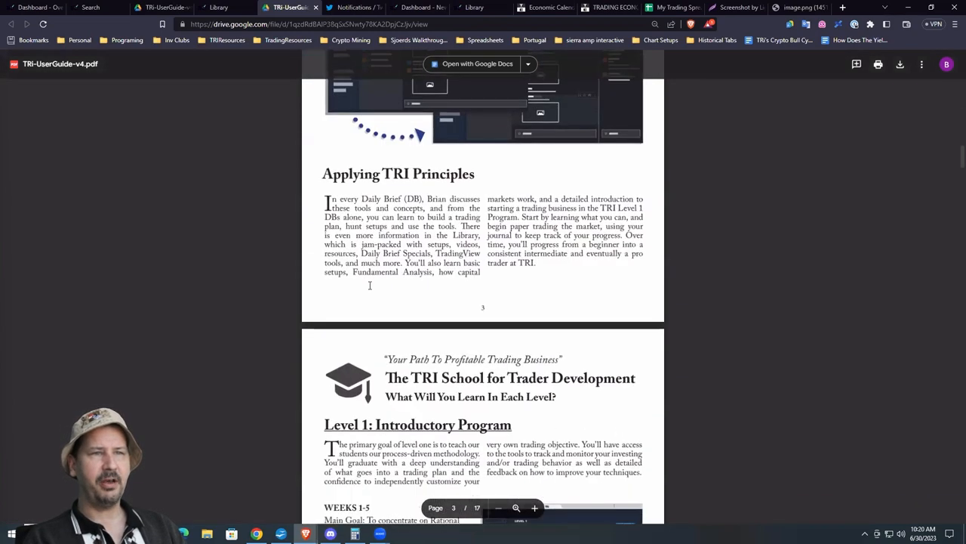
pyautogui.scroll(-3)
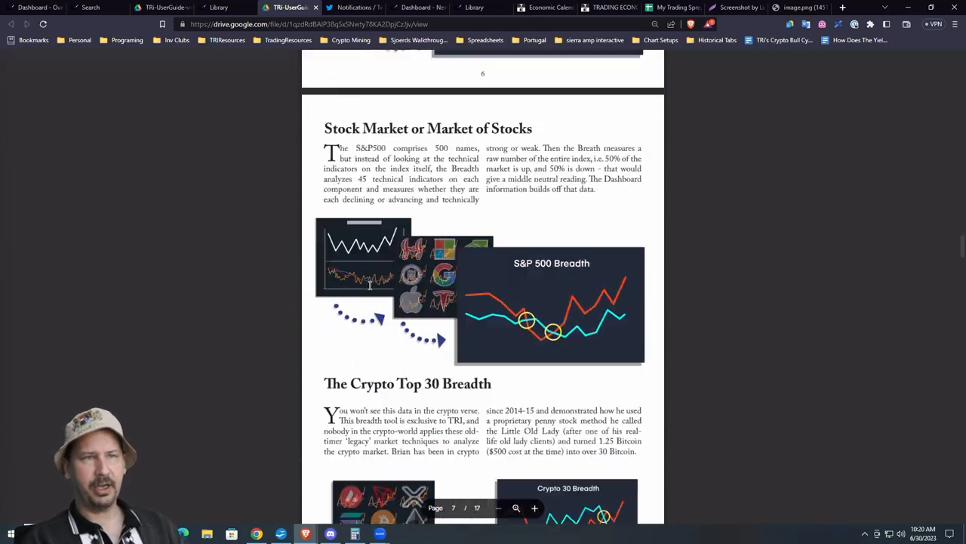
pyautogui.scroll(-3)
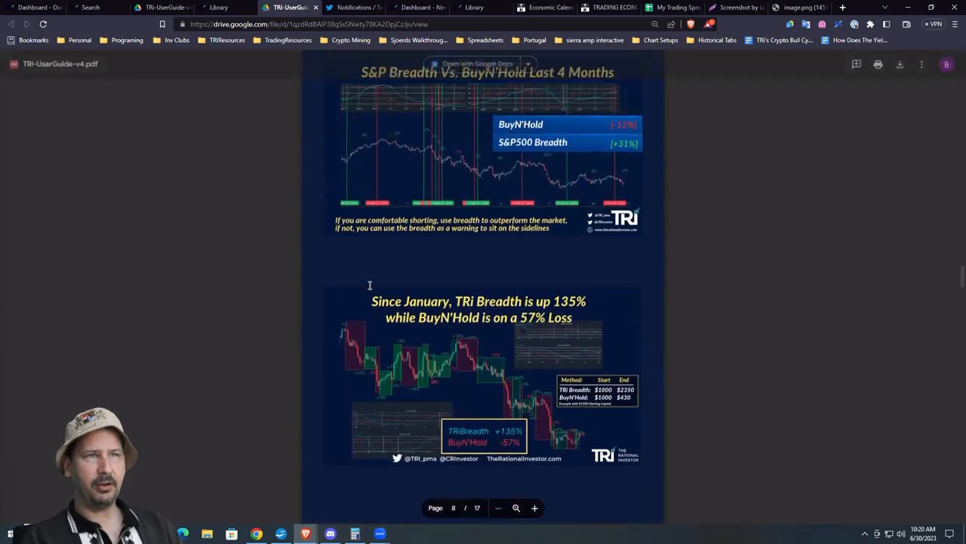
pyautogui.scroll(3)
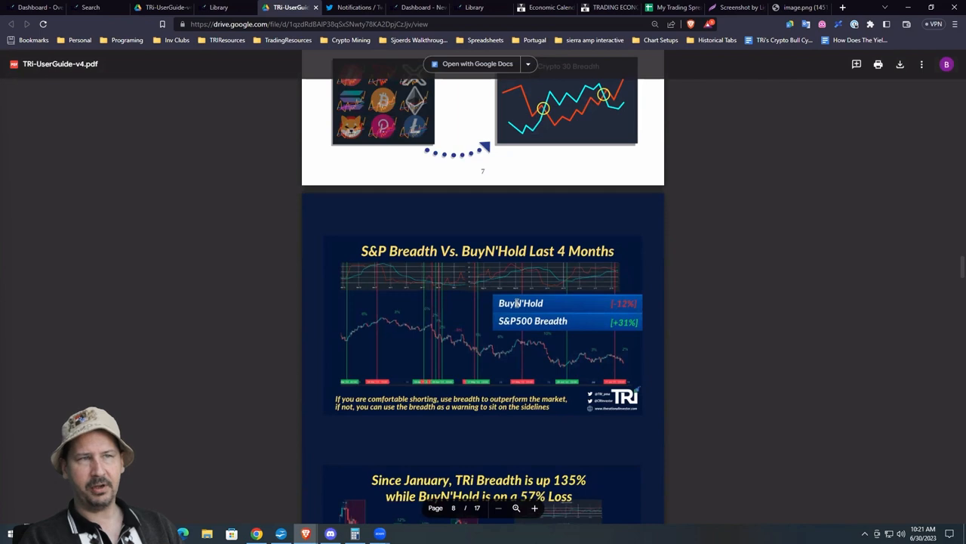
pyautogui.scroll(-3)
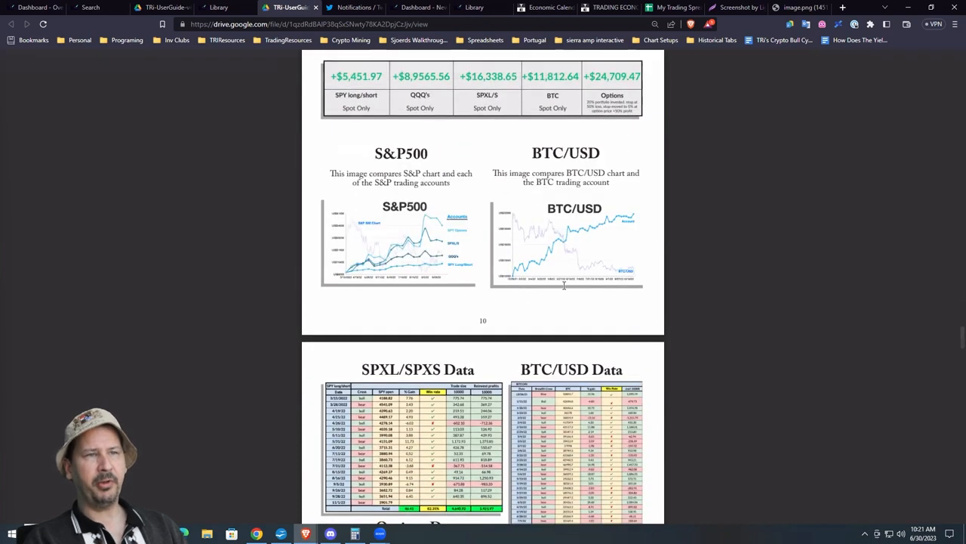
pyautogui.scroll(-3)
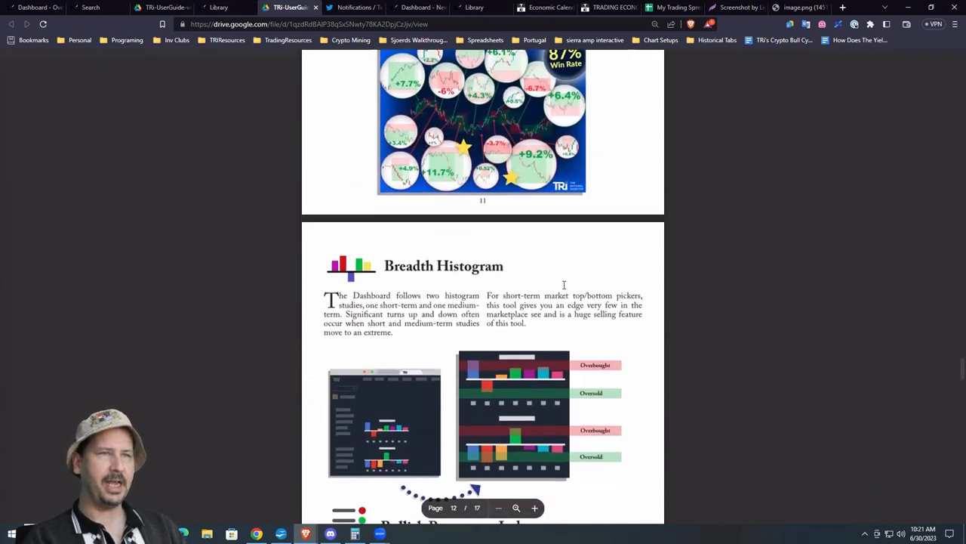
pyautogui.scroll(-3)
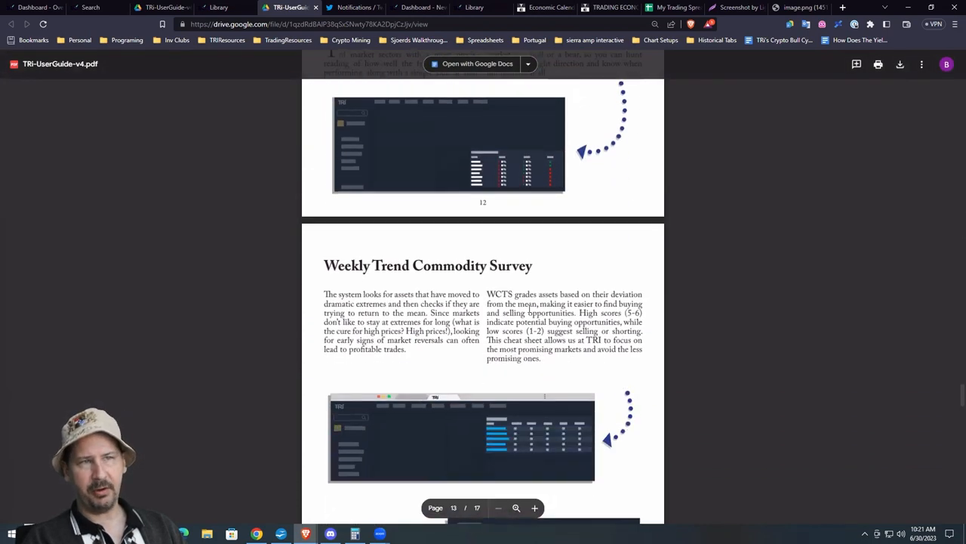
pyautogui.scroll(3)
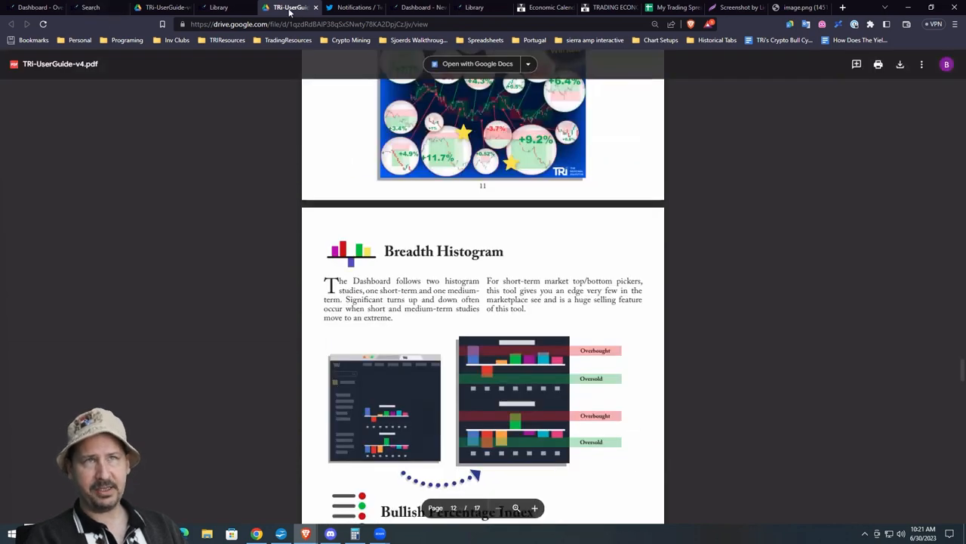
# - Check the dashboard's short-term histogram for past dates, then show the user guide's TRI School Level 1 page
pyautogui.click(230, 7)
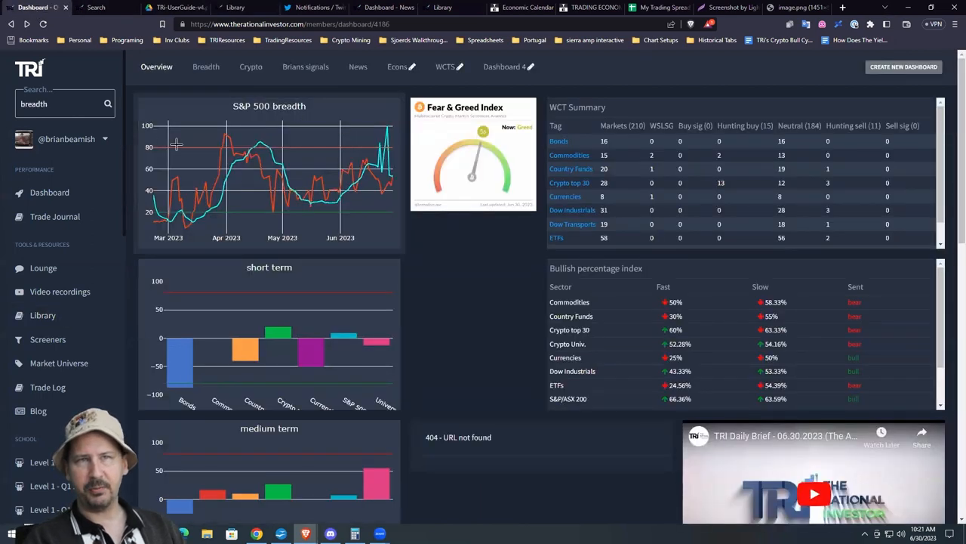
pyautogui.moveTo(218, 148)
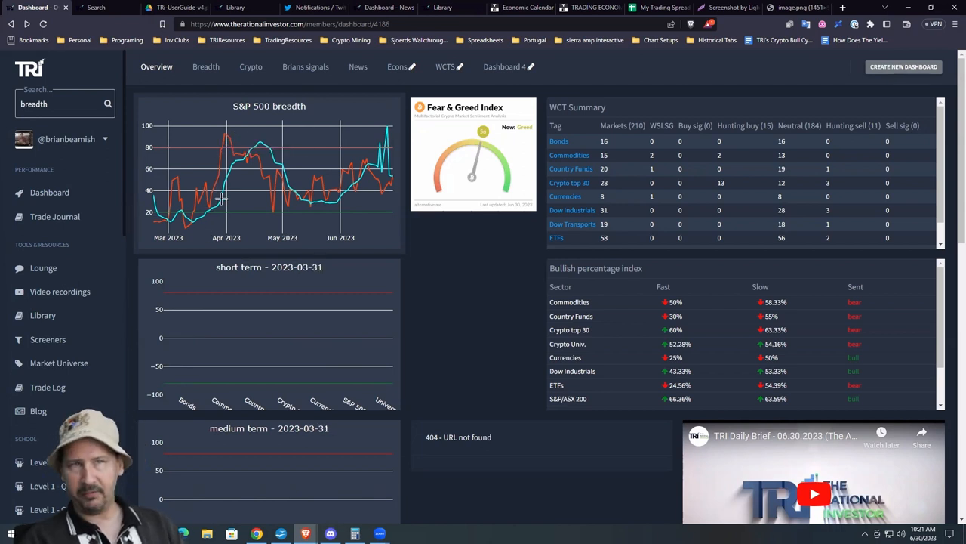
pyautogui.moveTo(256, 136)
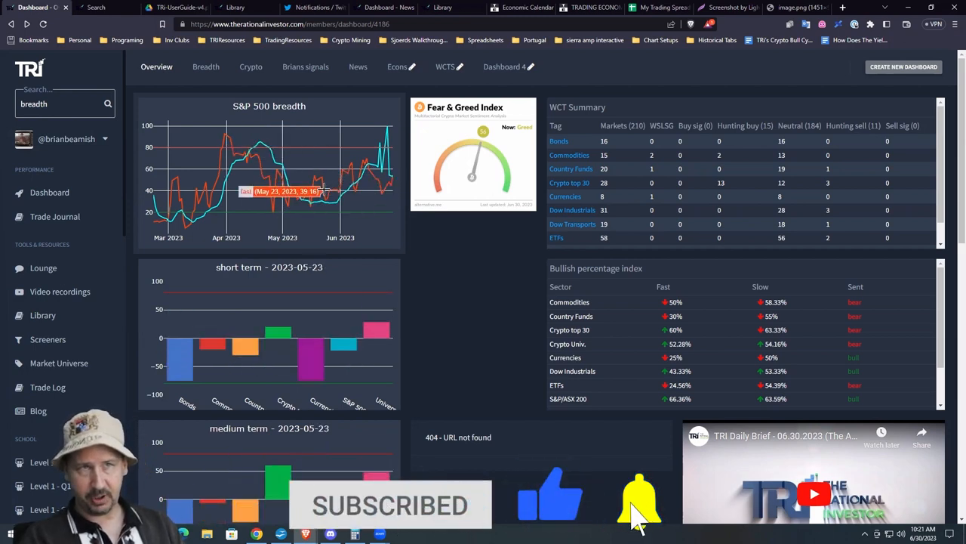
pyautogui.click(205, 66)
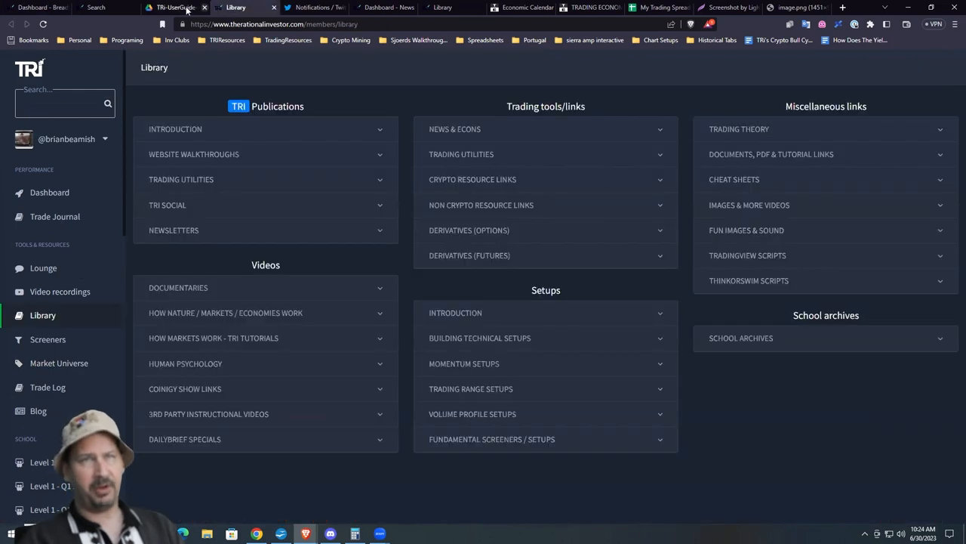
pyautogui.click(175, 7)
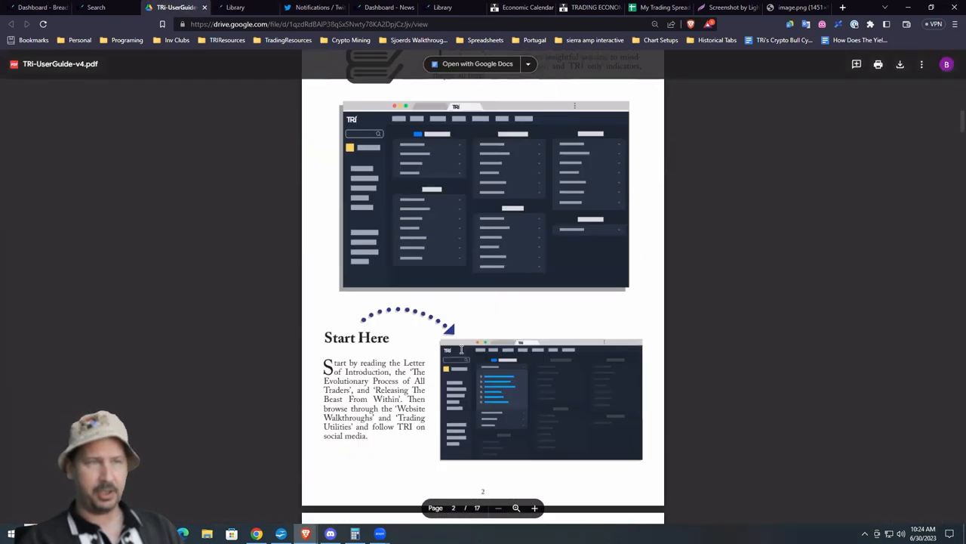
pyautogui.scroll(-3)
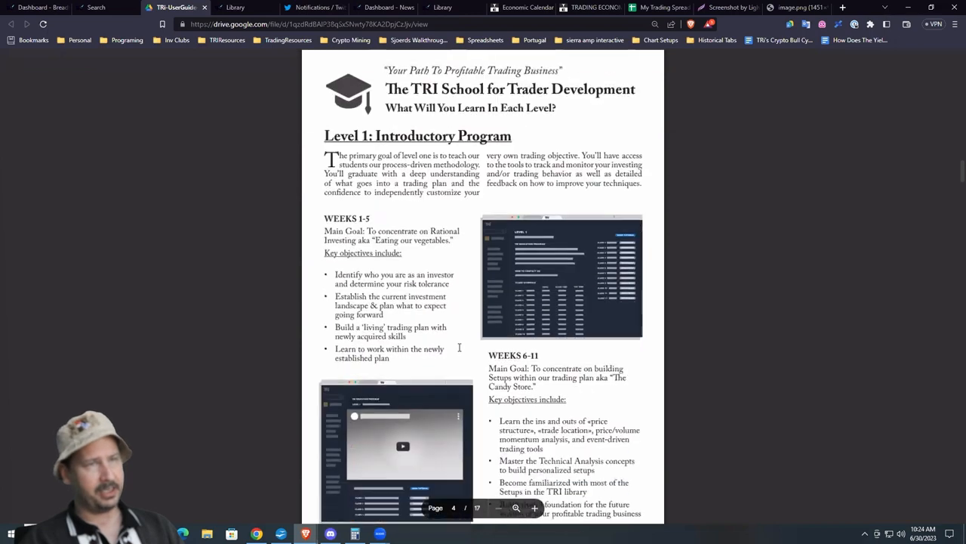
# - Show the dashboard's medium-term histogram with the Dow Industrials, Transports and Utilities breadth charts
pyautogui.click(38, 6)
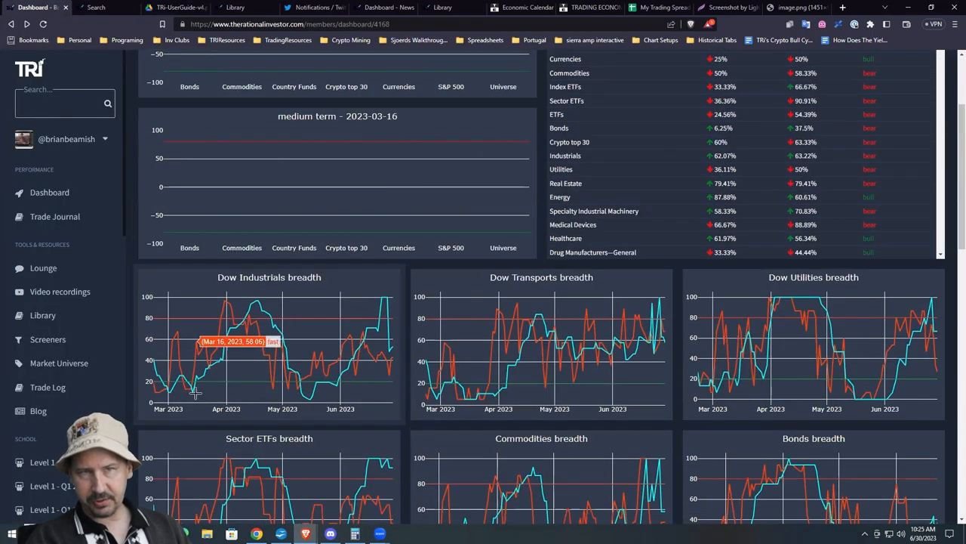
pyautogui.moveTo(232, 313)
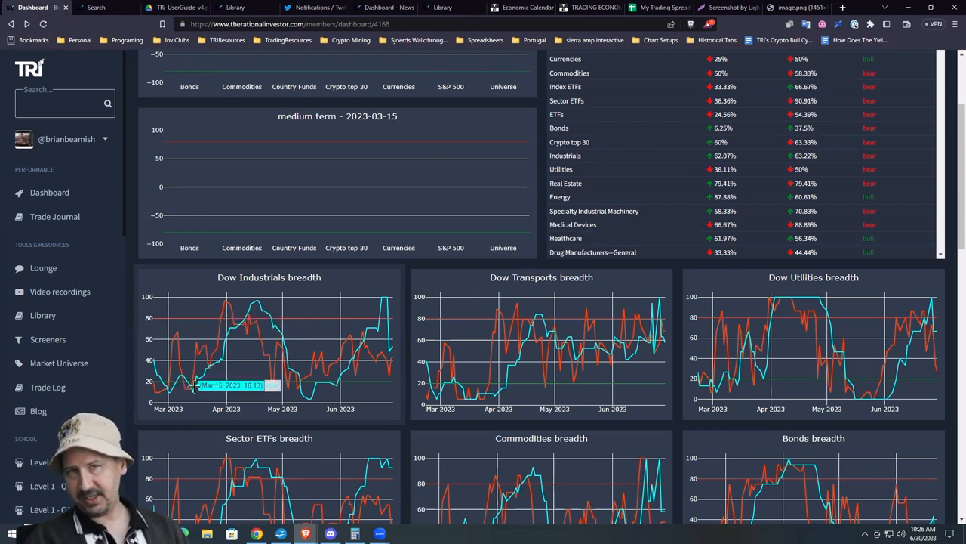
pyautogui.moveTo(235, 311)
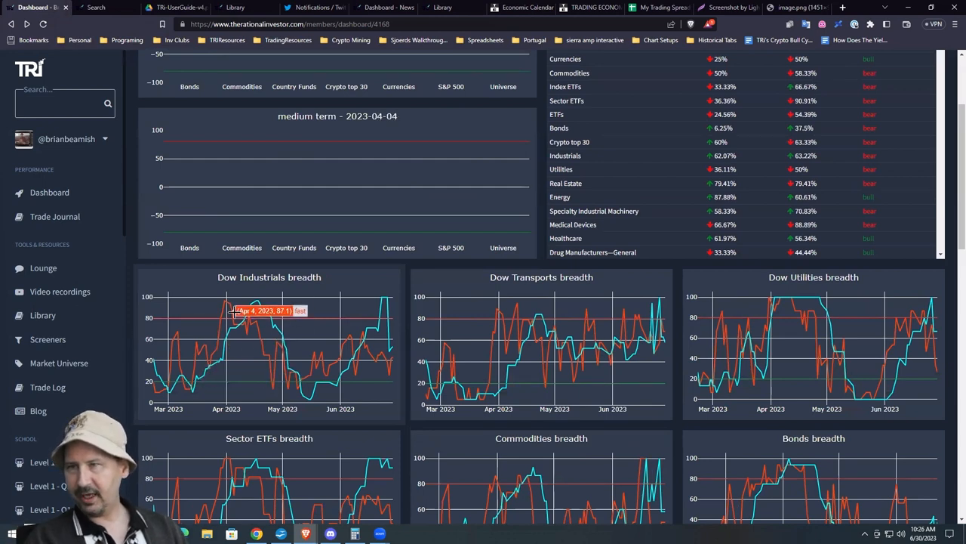
pyautogui.moveTo(223, 312)
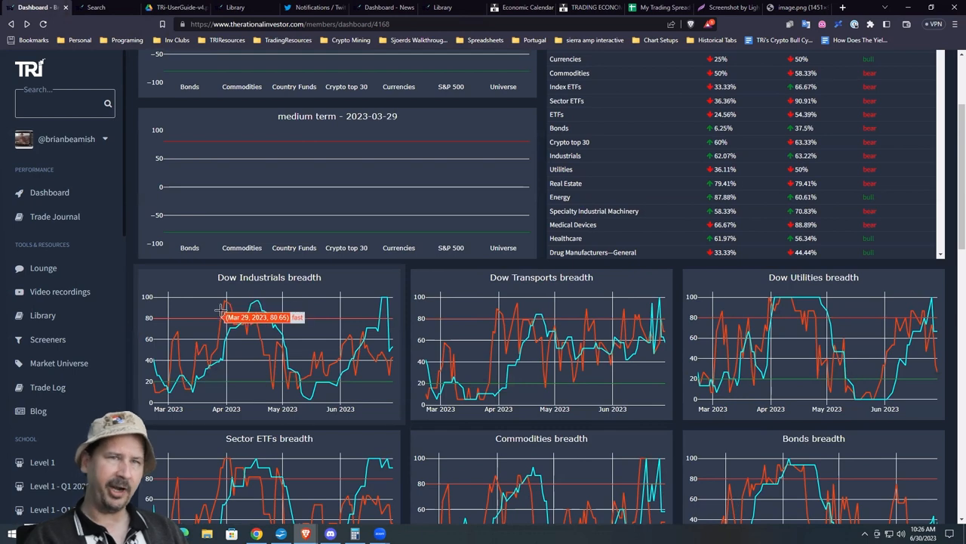
pyautogui.moveTo(234, 311)
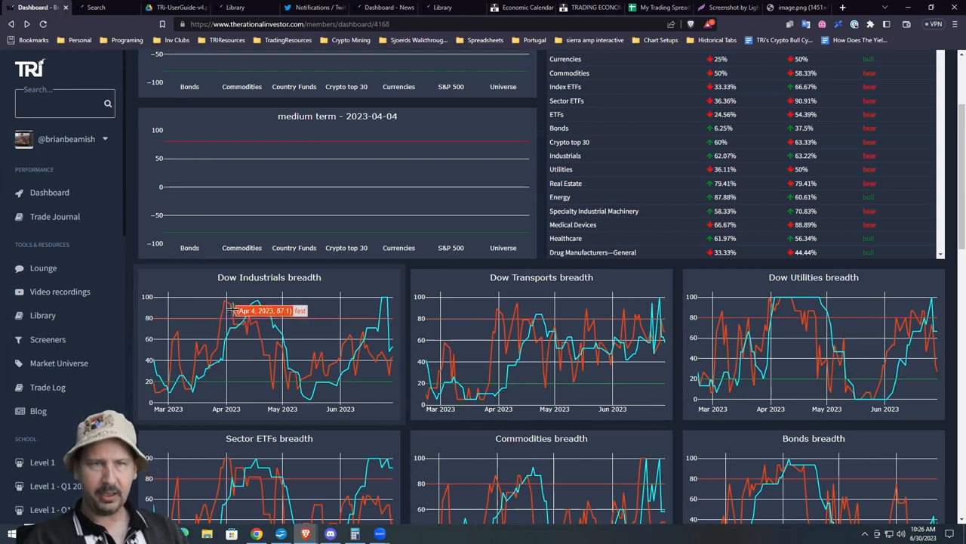
pyautogui.moveTo(240, 320)
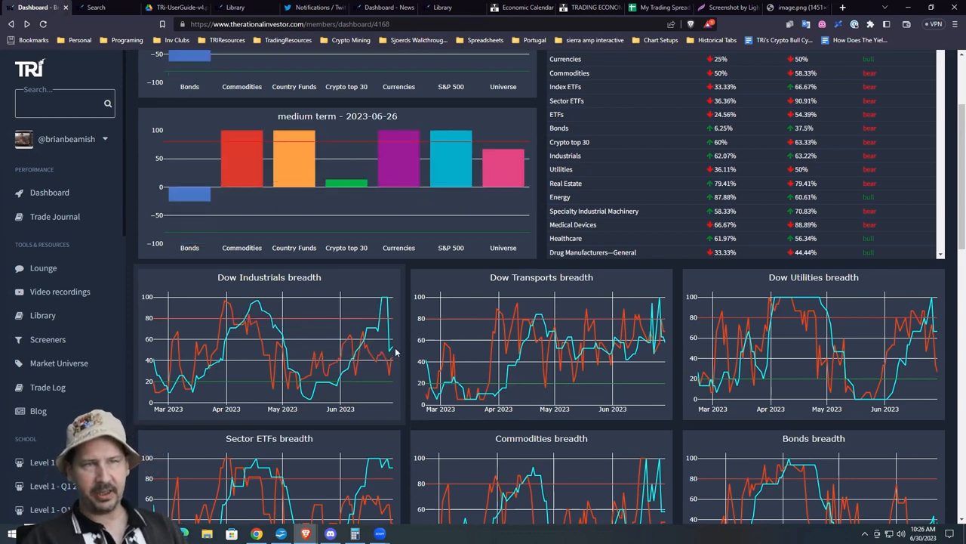
pyautogui.moveTo(389, 336)
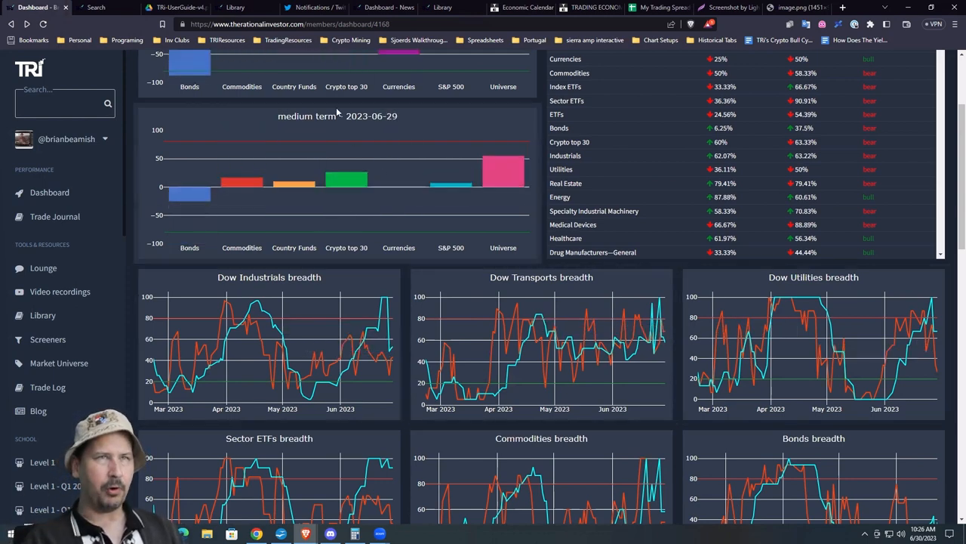
# - Show the user guide's Stock Market or Market of Stocks and Crypto Top 30 Breadth pages
pyautogui.click(174, 6)
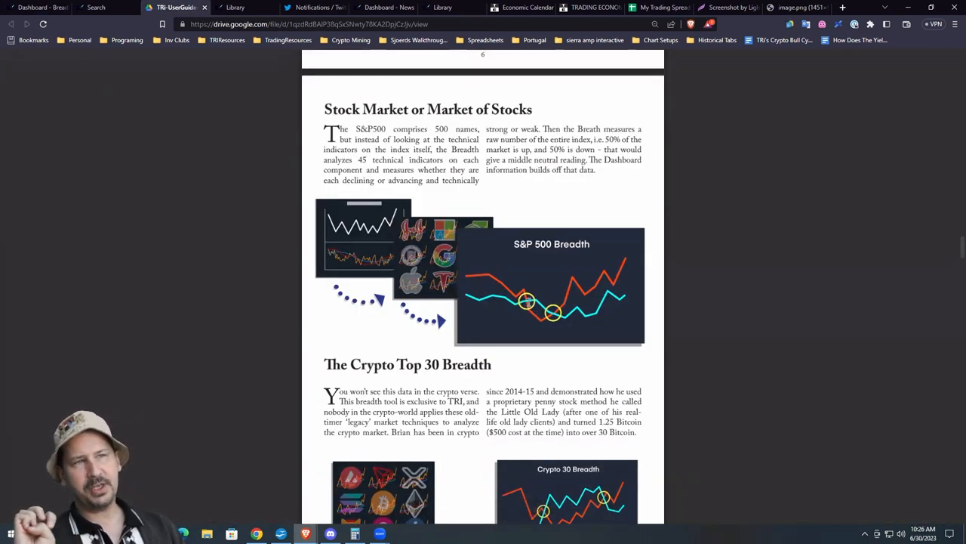
pyautogui.moveTo(524, 284)
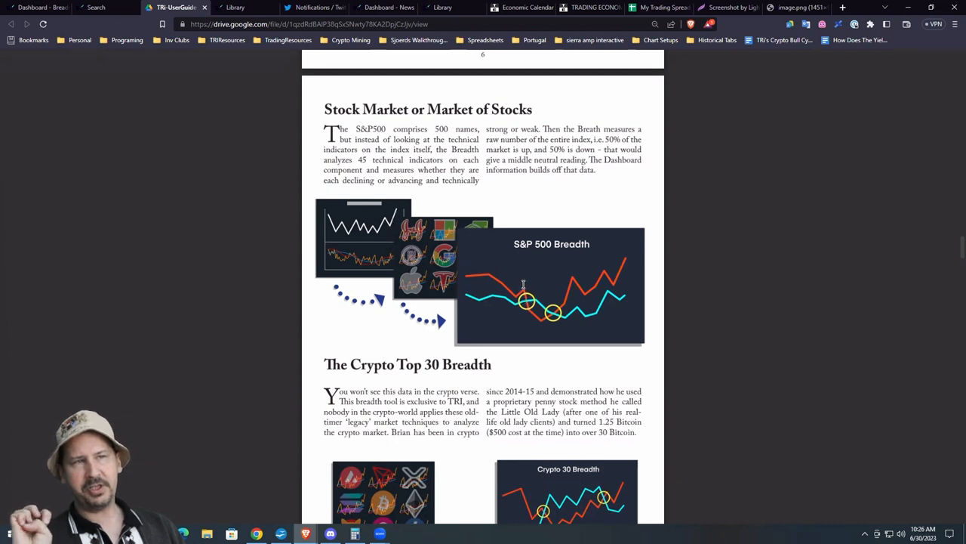
pyautogui.moveTo(540, 301)
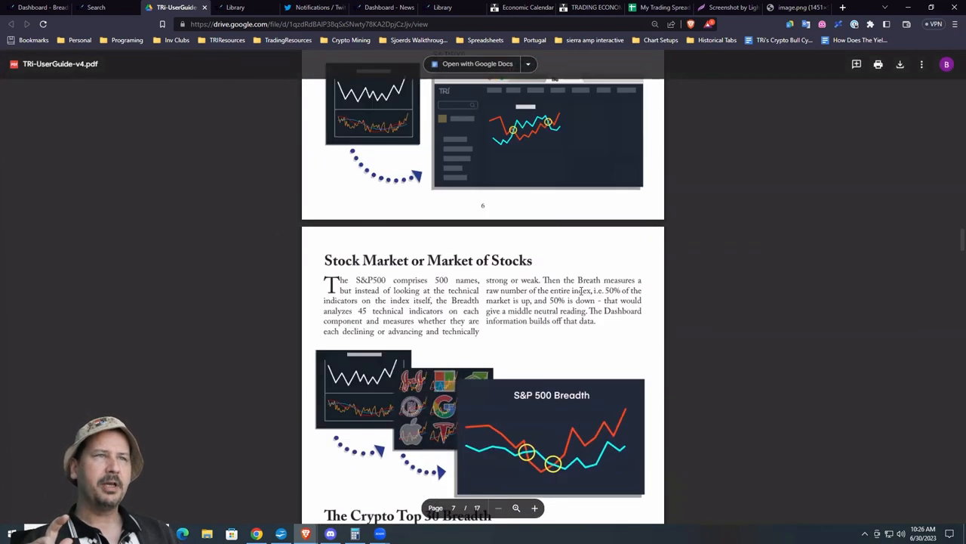
pyautogui.scroll(-3)
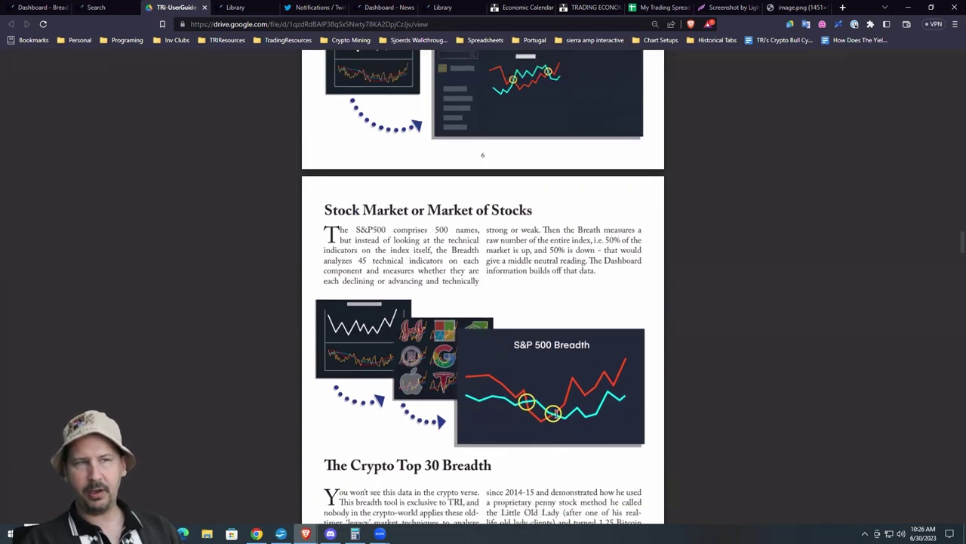
pyautogui.click(37, 6)
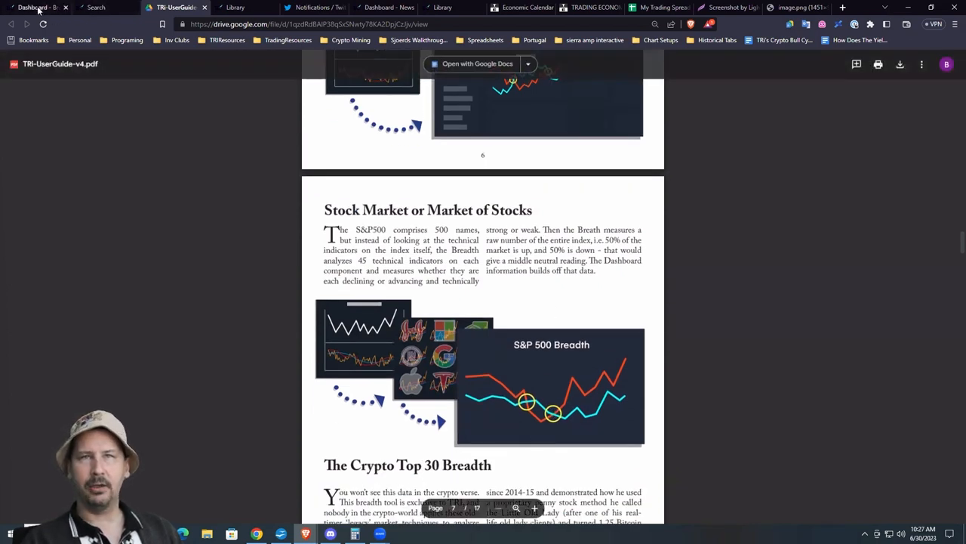
pyautogui.click(34, 8)
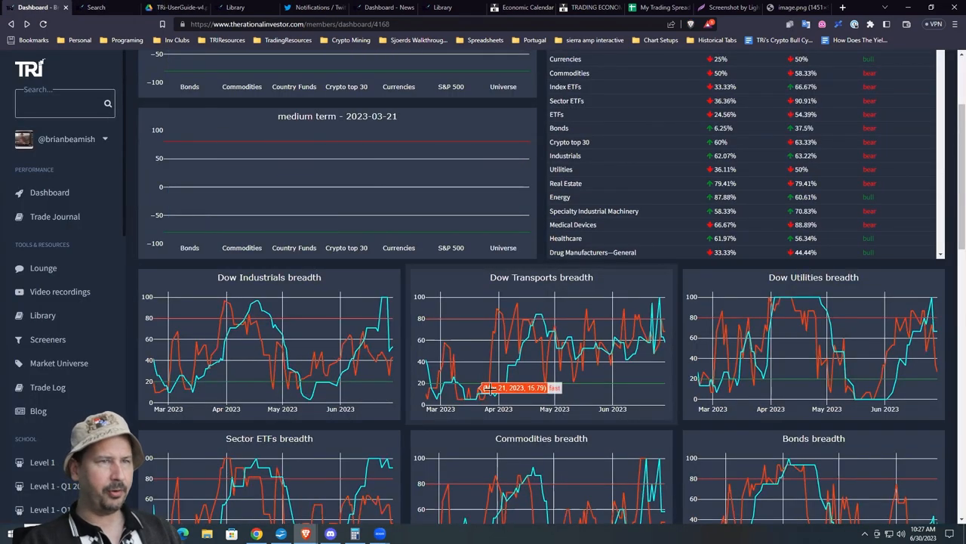
pyautogui.moveTo(486, 392)
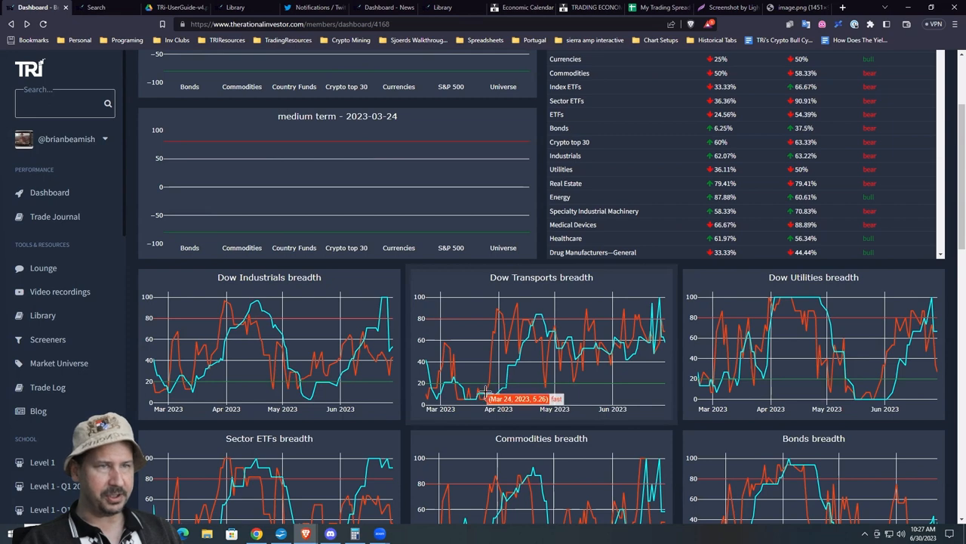
pyautogui.moveTo(465, 396)
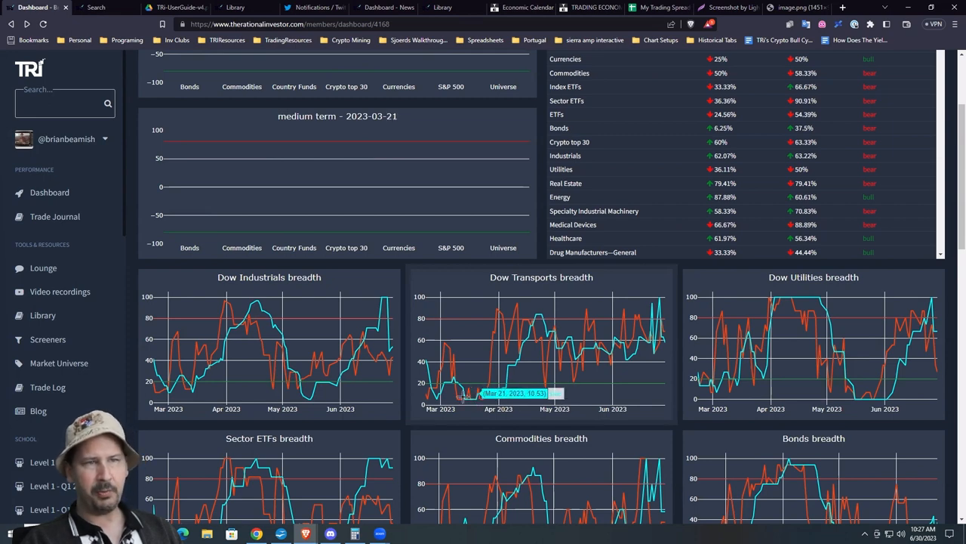
pyautogui.moveTo(471, 392)
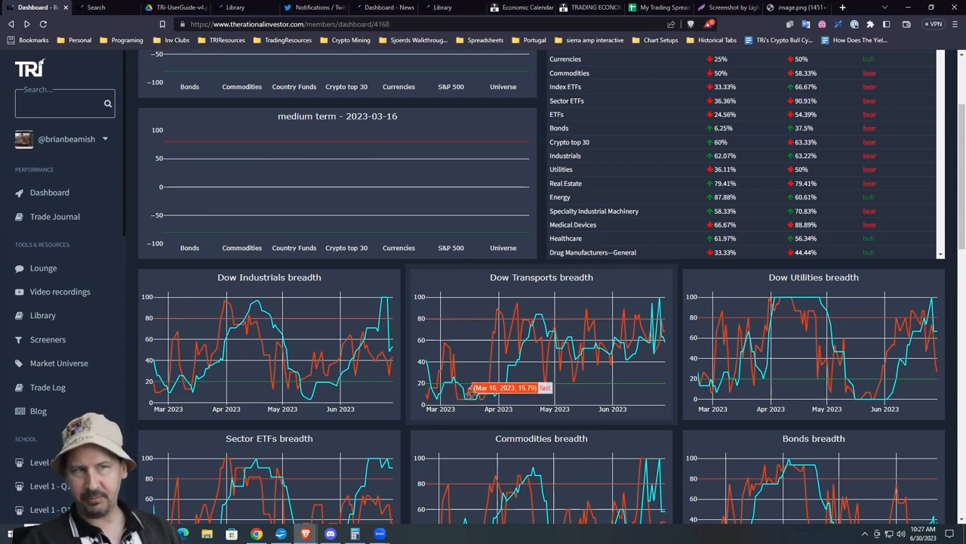
pyautogui.moveTo(476, 398)
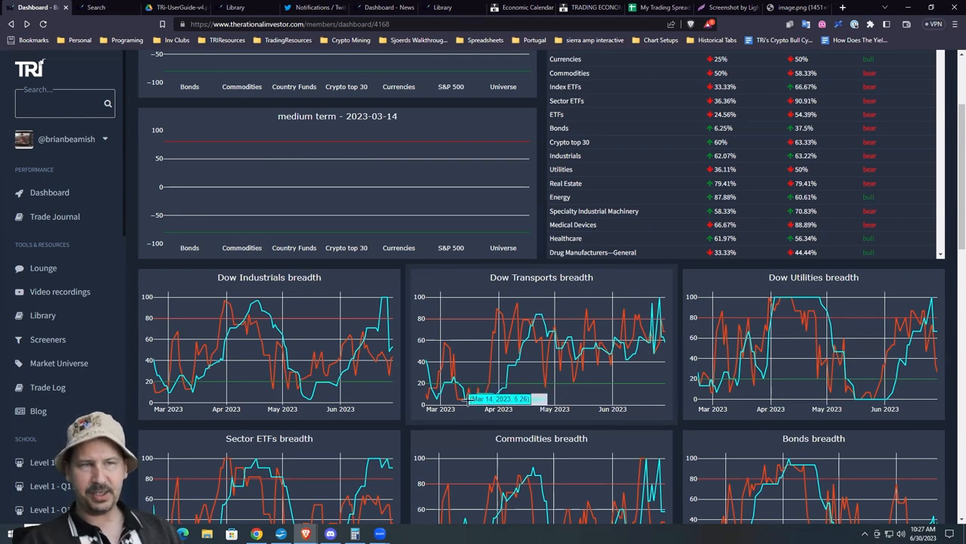
pyautogui.moveTo(502, 399)
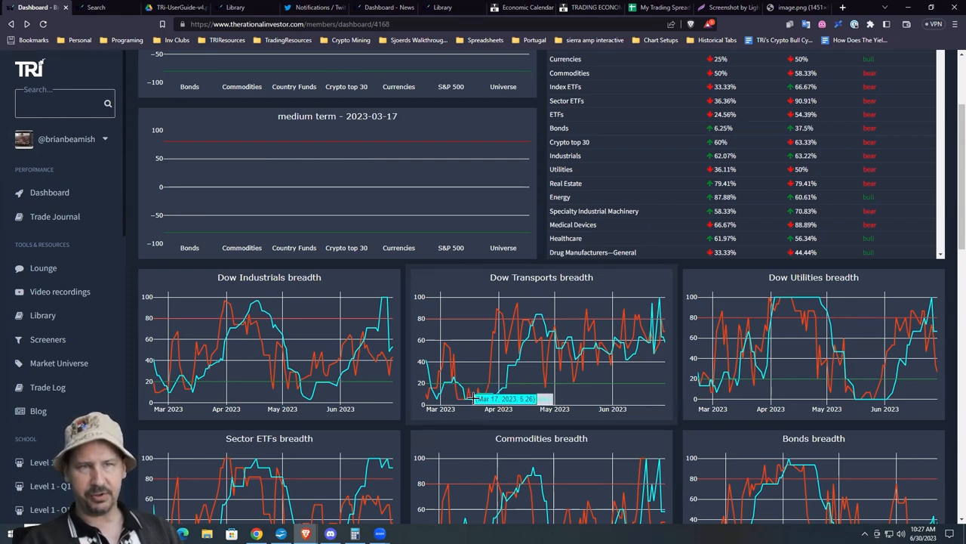
pyautogui.moveTo(471, 394)
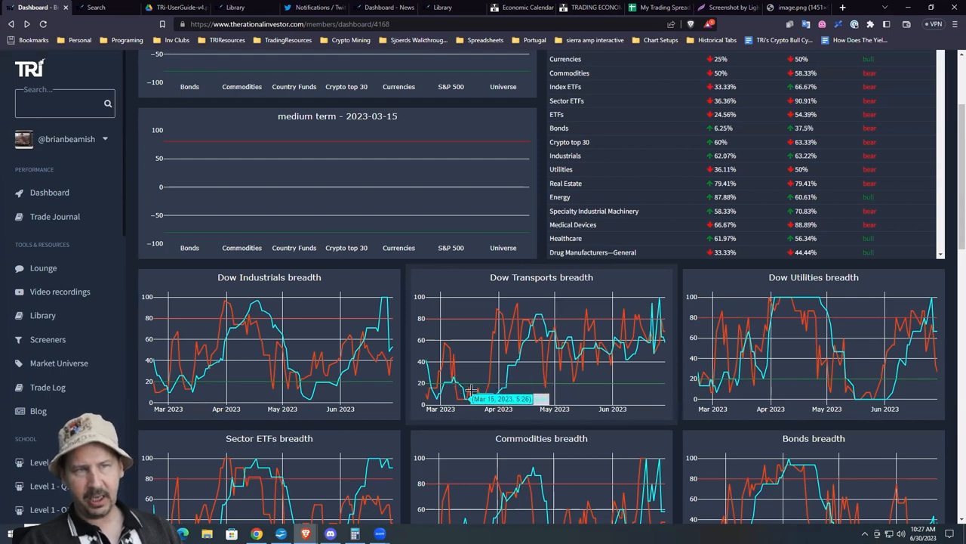
pyautogui.moveTo(461, 395)
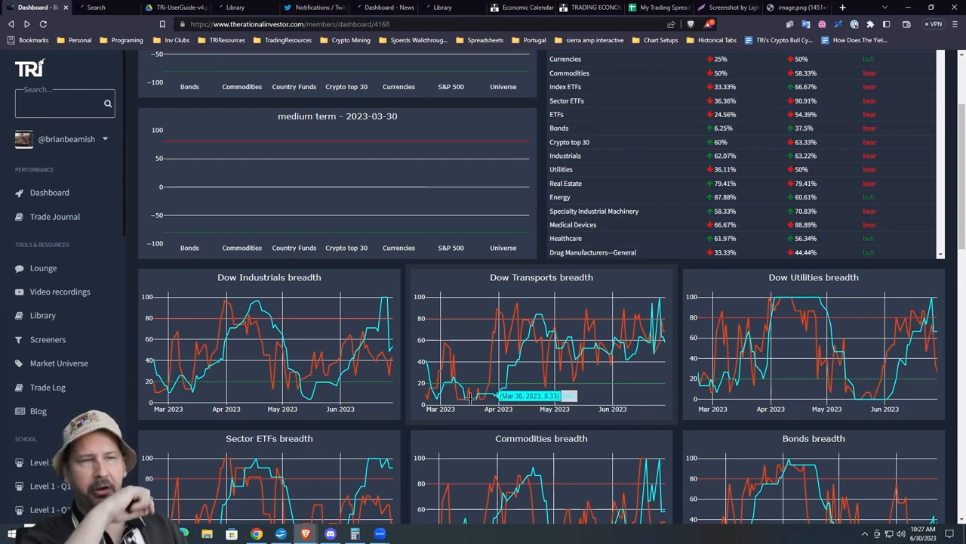
pyautogui.moveTo(481, 393)
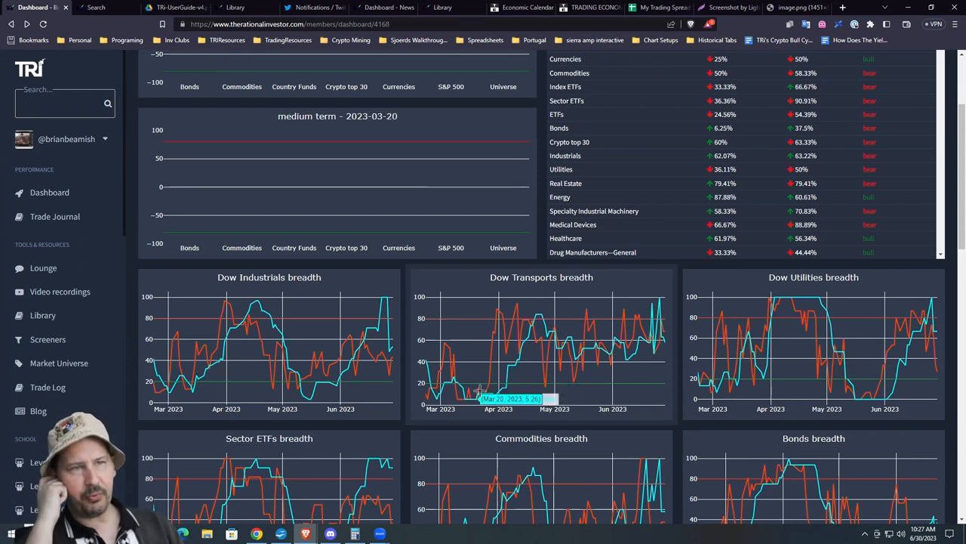
pyautogui.moveTo(529, 392)
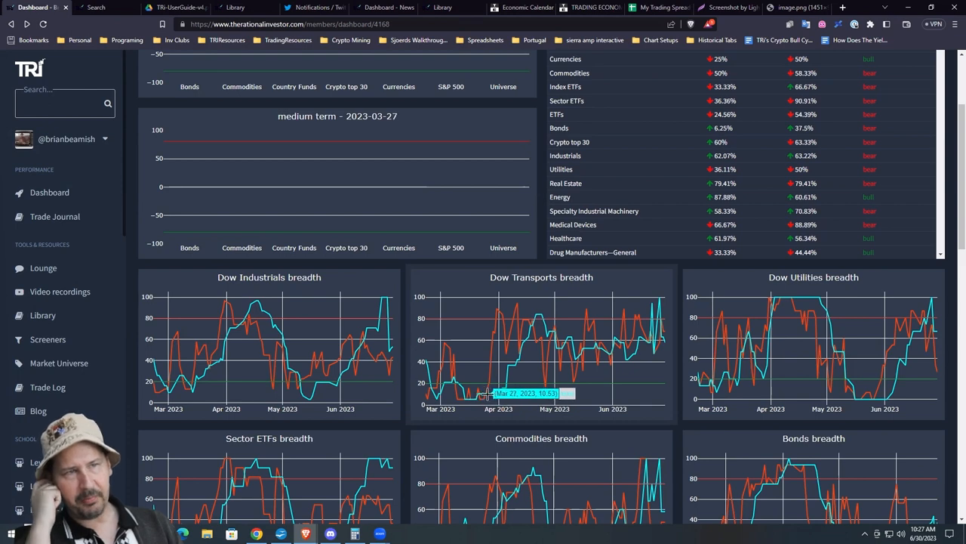
pyautogui.moveTo(538, 371)
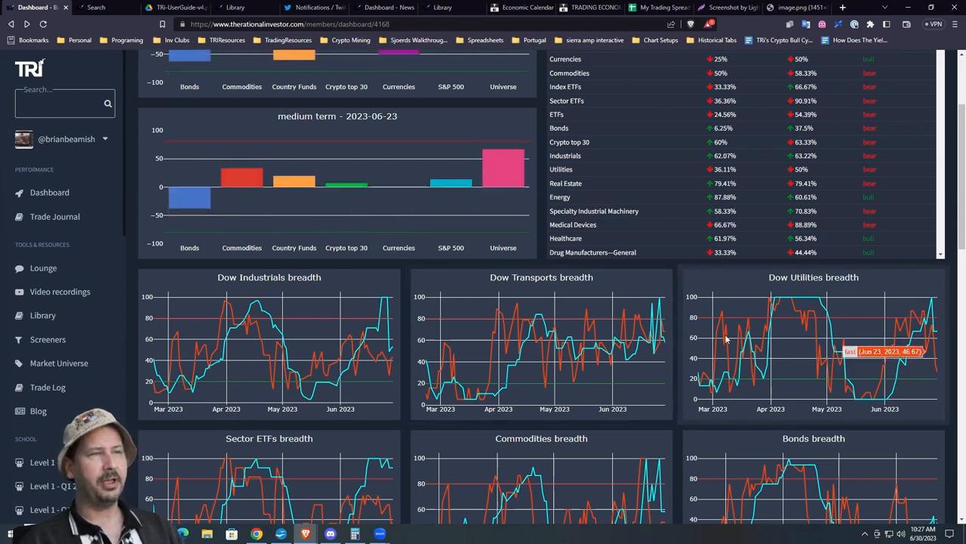
pyautogui.moveTo(536, 335)
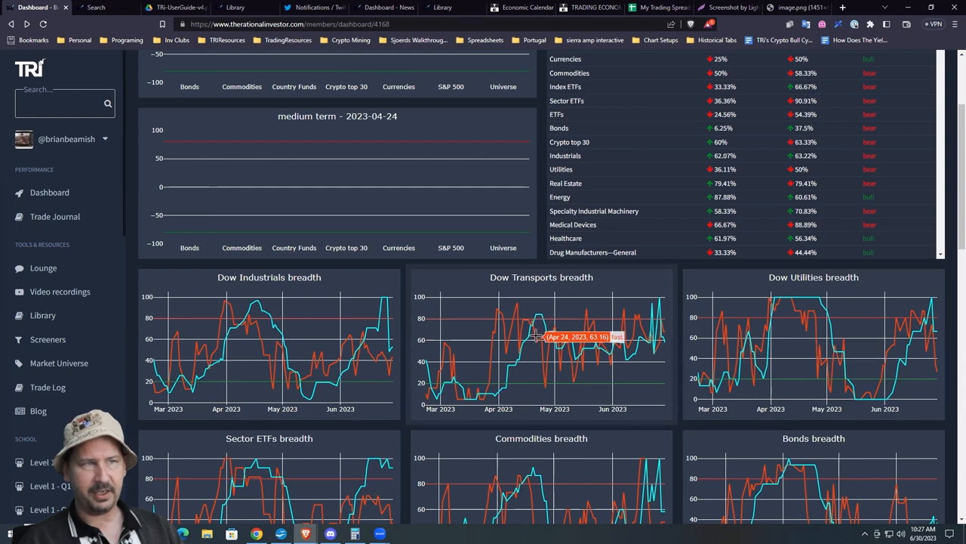
pyautogui.moveTo(536, 329)
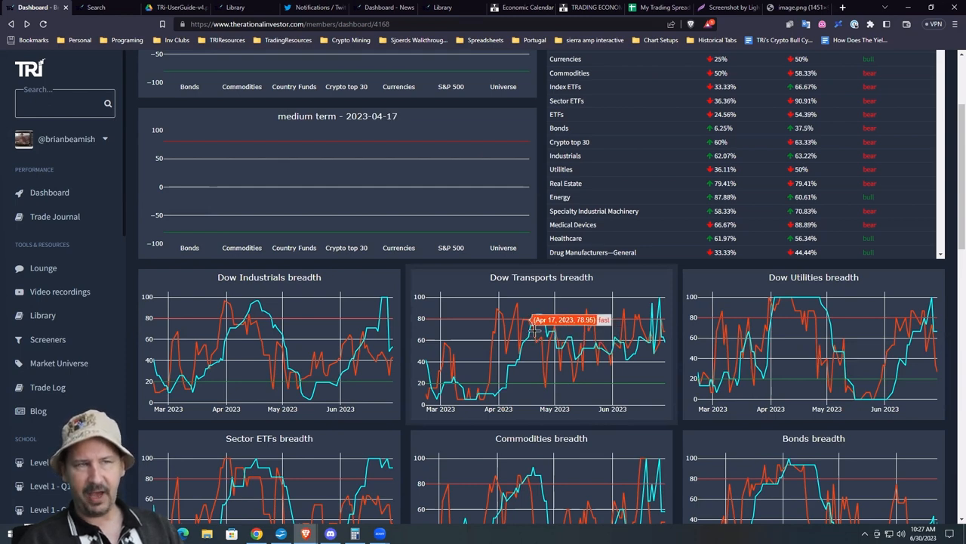
pyautogui.moveTo(529, 336)
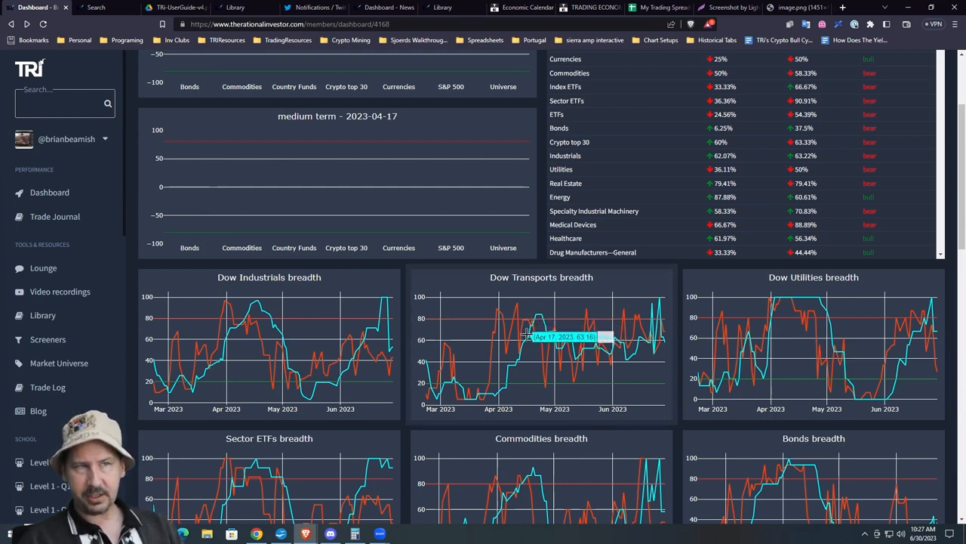
pyautogui.moveTo(541, 323)
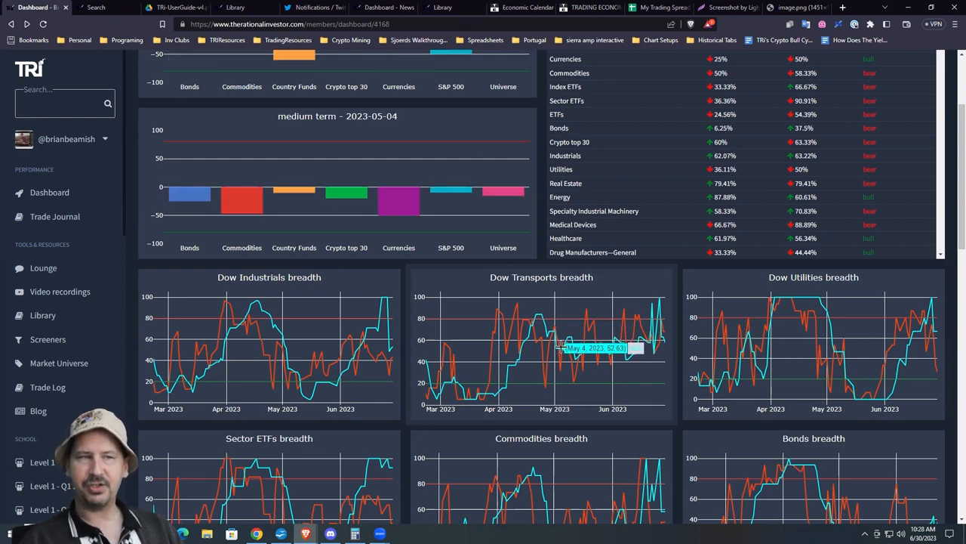
# - Scroll the dashboard past Sector ETFs breadth to the S&P 500, STOXX 600, TSX and ASX 200 charts
pyautogui.scroll(-3)
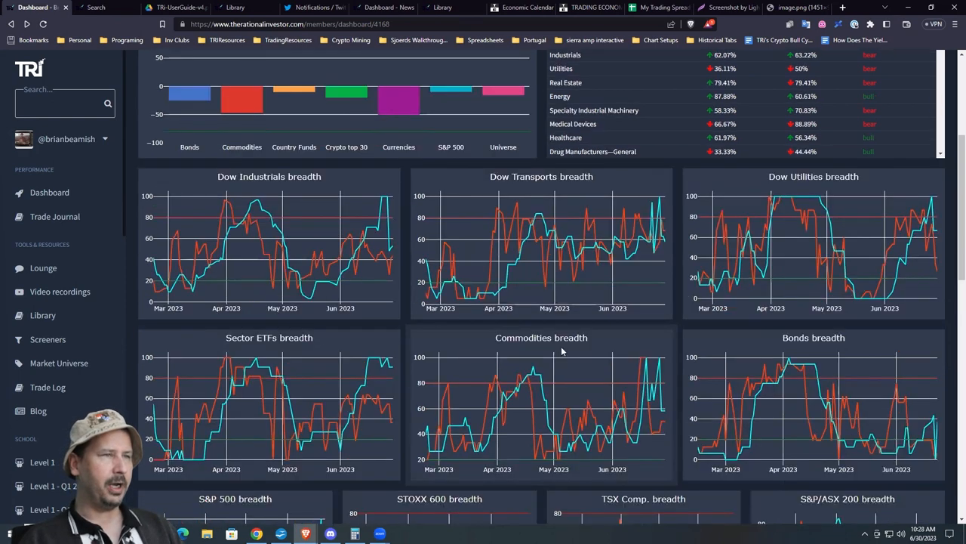
pyautogui.scroll(-3)
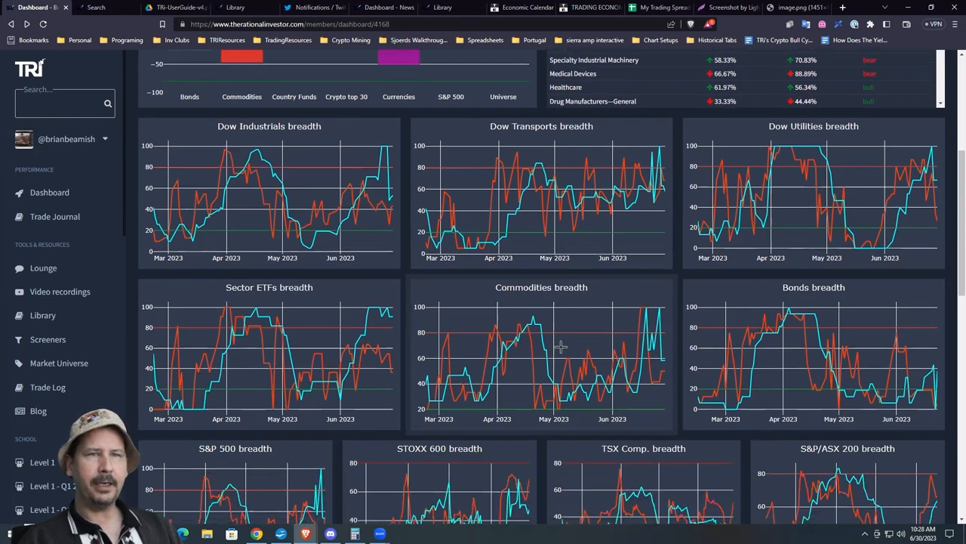
pyautogui.moveTo(242, 320)
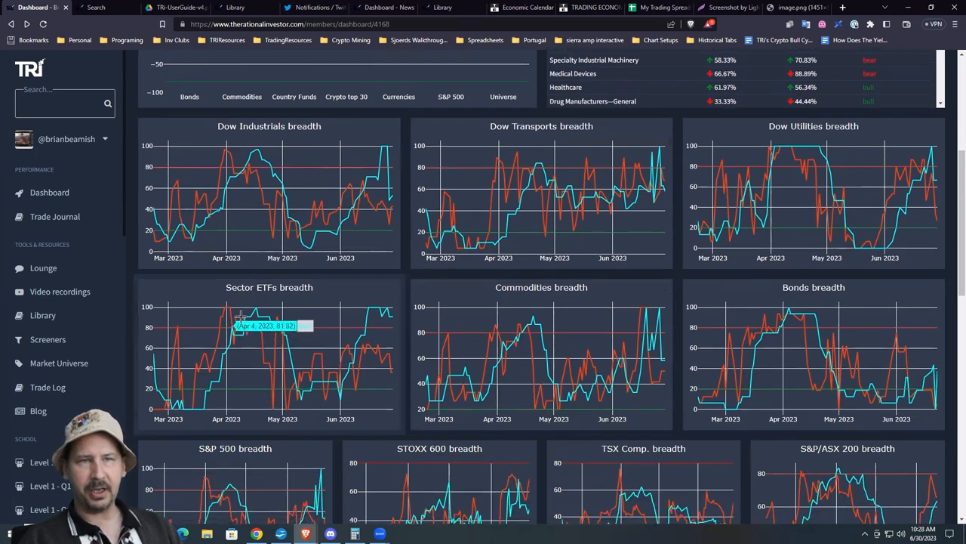
pyautogui.moveTo(248, 323)
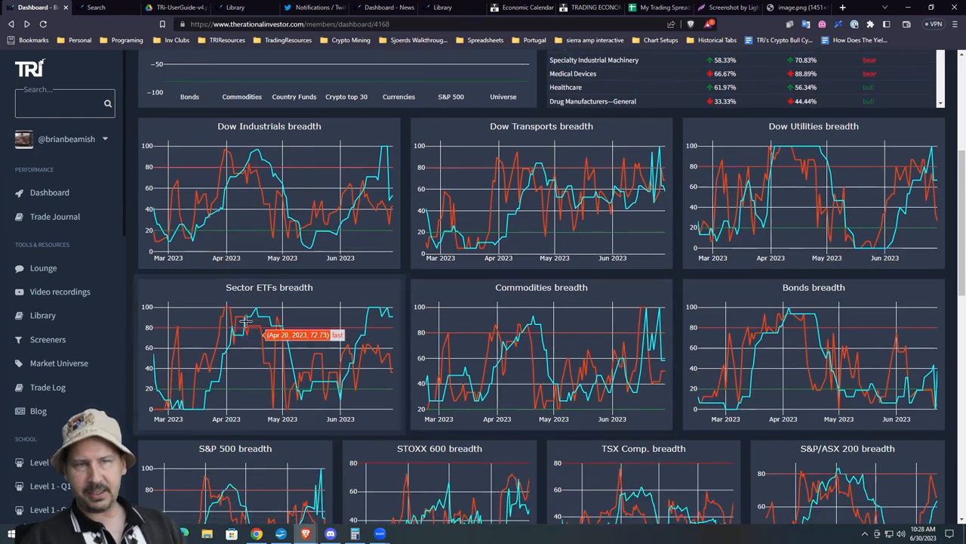
pyautogui.moveTo(244, 332)
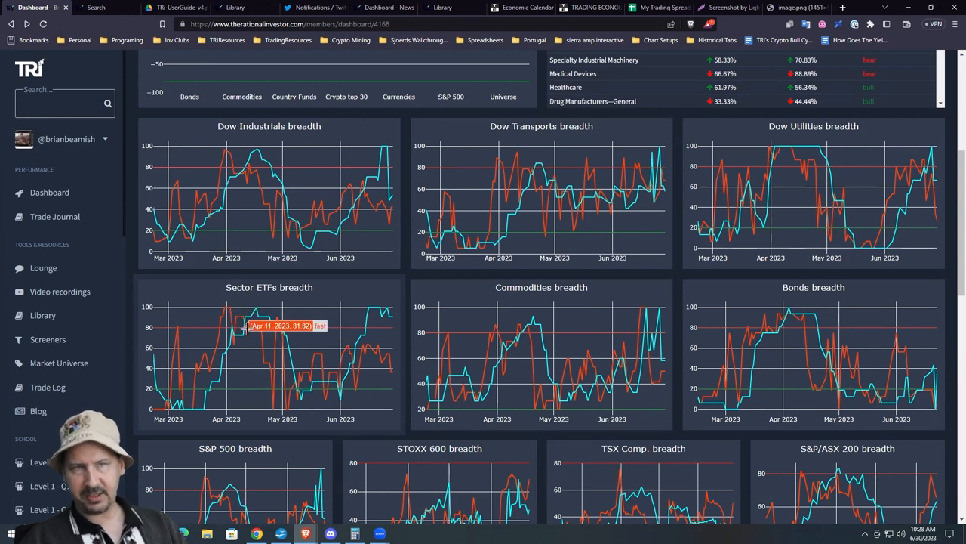
pyautogui.moveTo(249, 335)
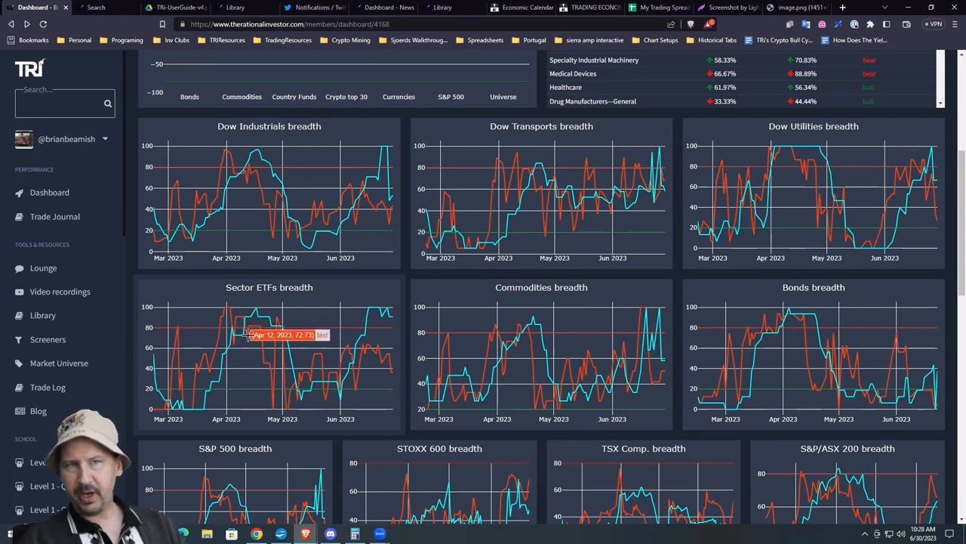
pyautogui.moveTo(278, 317)
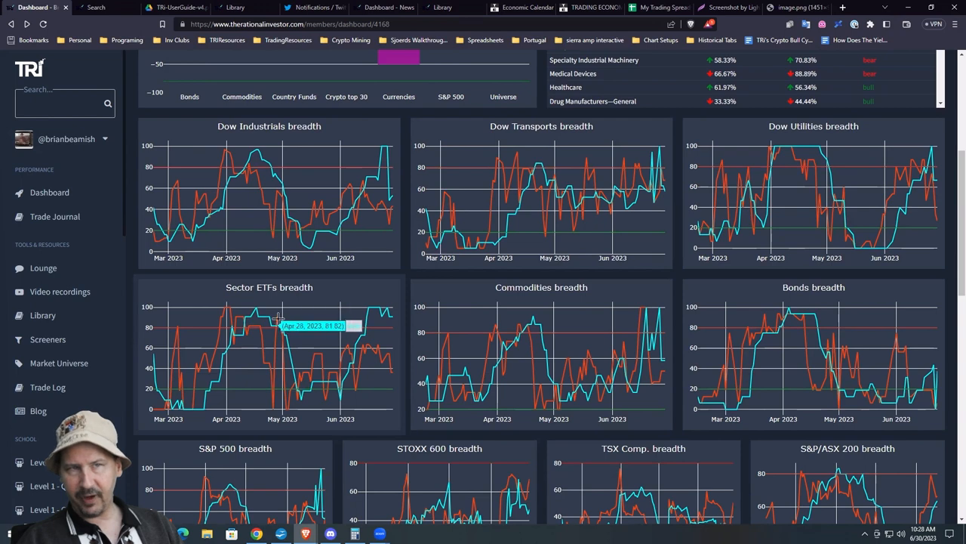
pyautogui.moveTo(254, 312)
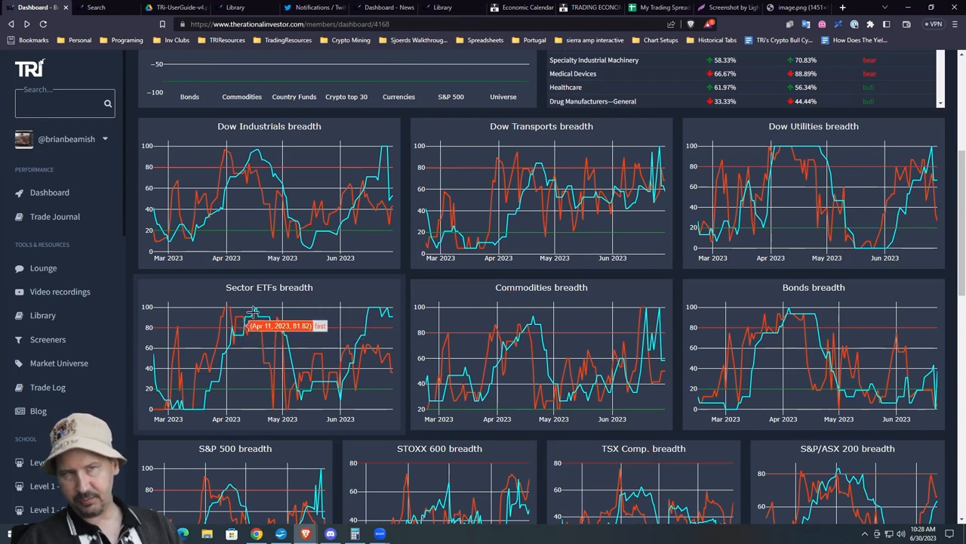
pyautogui.moveTo(279, 316)
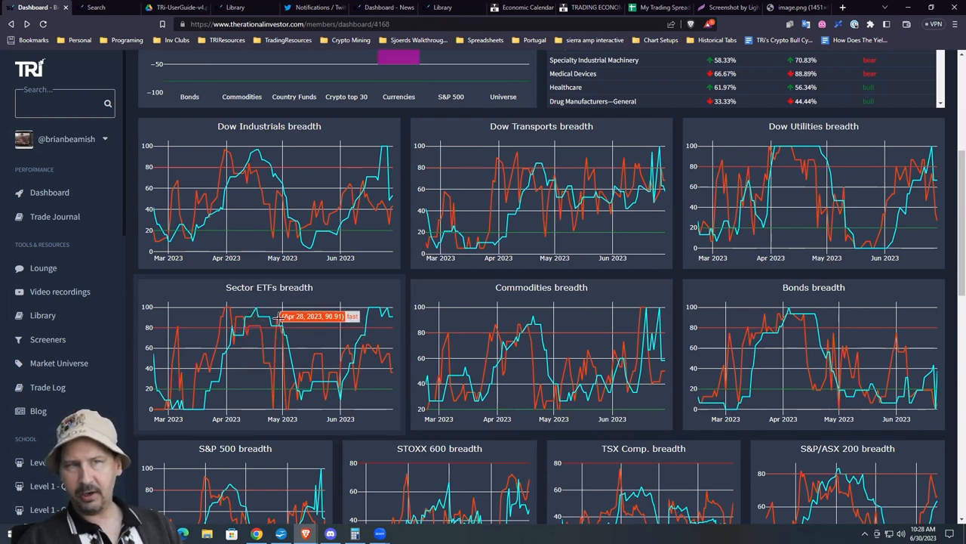
pyautogui.moveTo(287, 326)
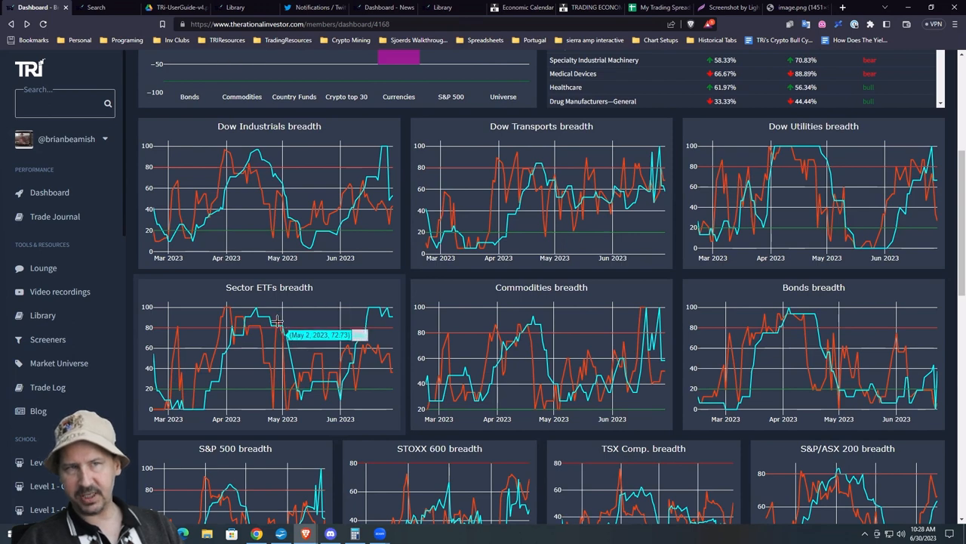
pyautogui.moveTo(284, 324)
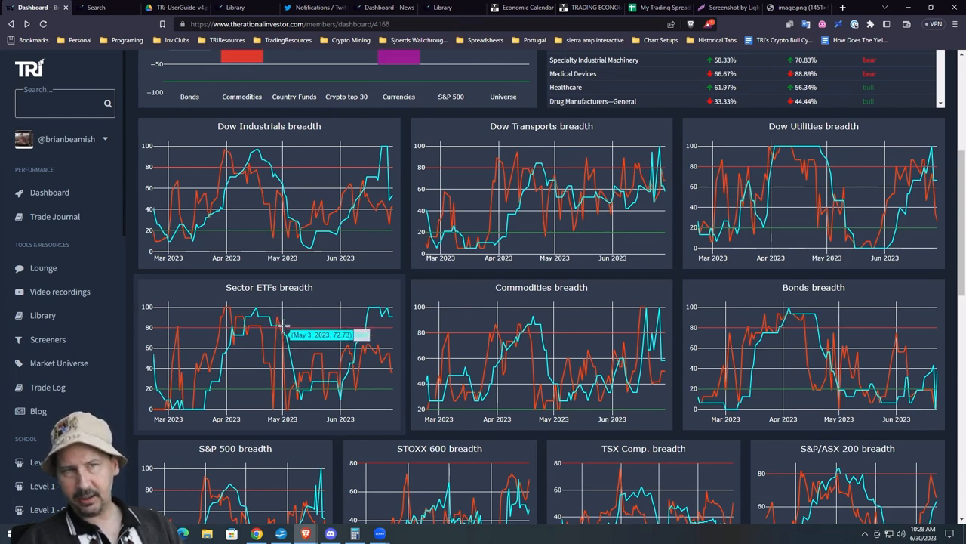
pyautogui.moveTo(285, 329)
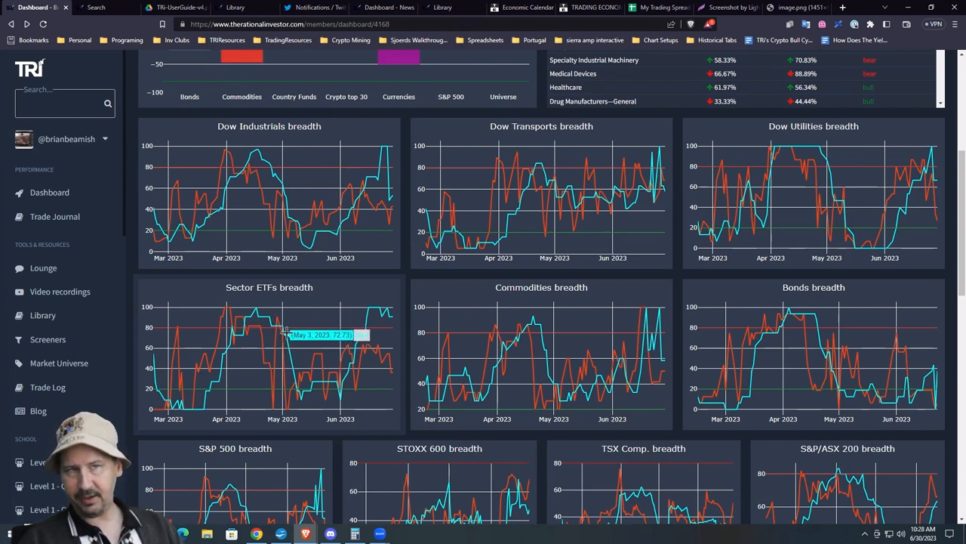
pyautogui.scroll(-3)
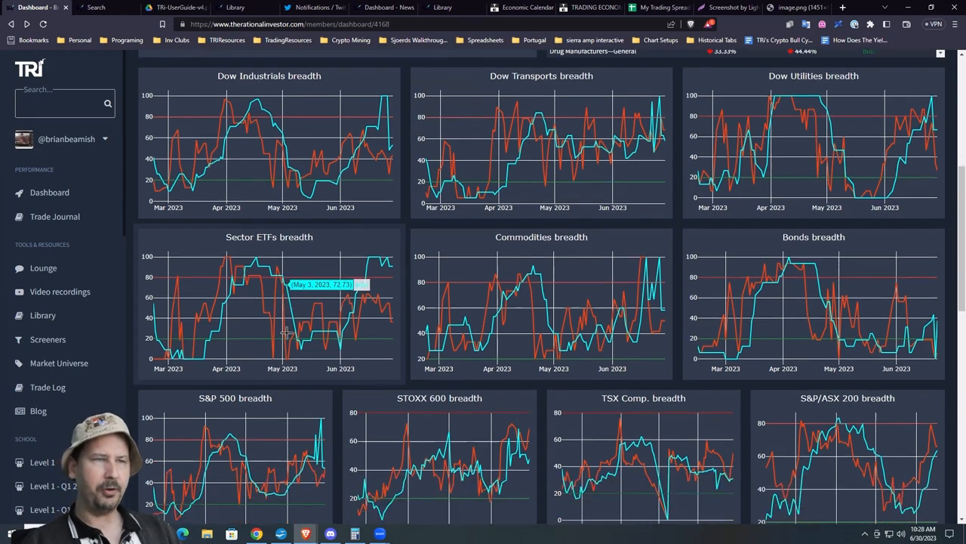
pyautogui.scroll(-3)
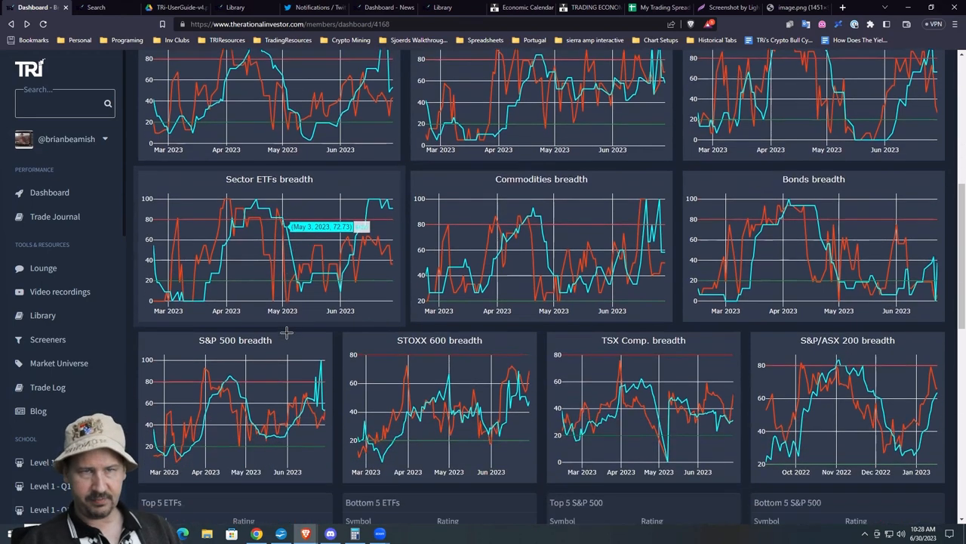
pyautogui.scroll(-3)
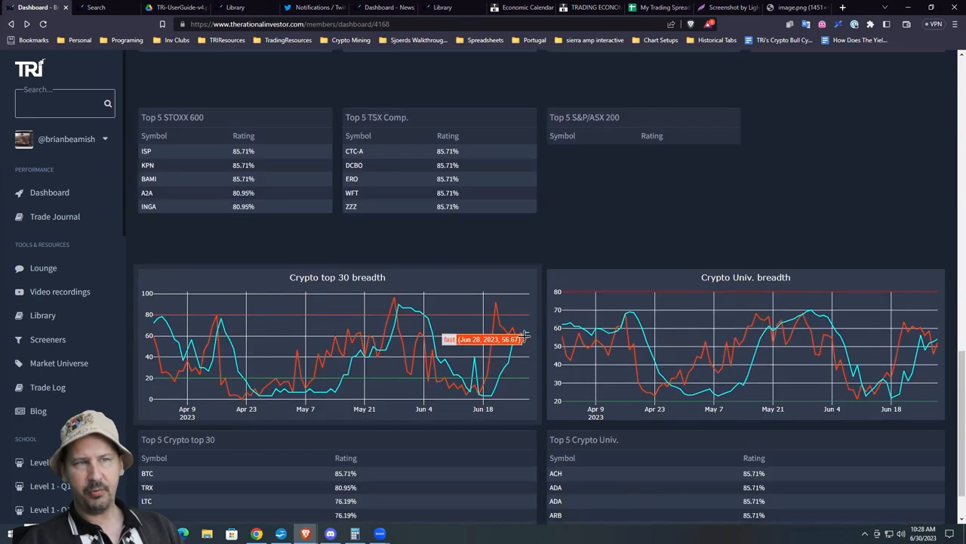
pyautogui.moveTo(396, 302)
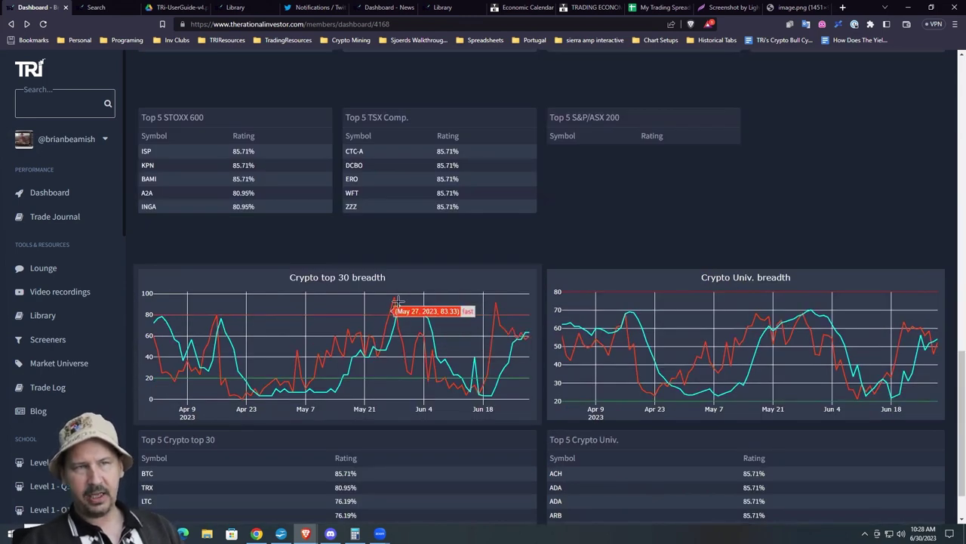
pyautogui.moveTo(399, 309)
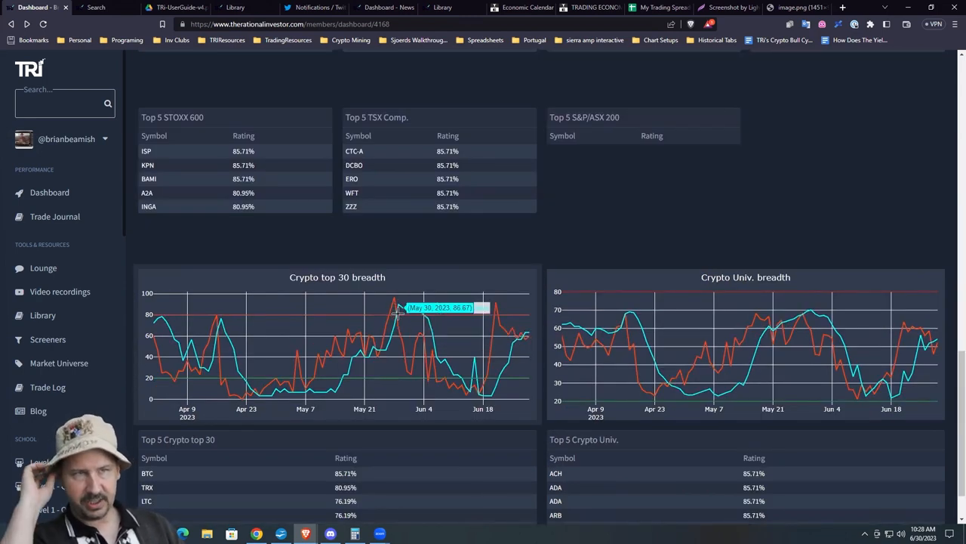
pyautogui.moveTo(400, 316)
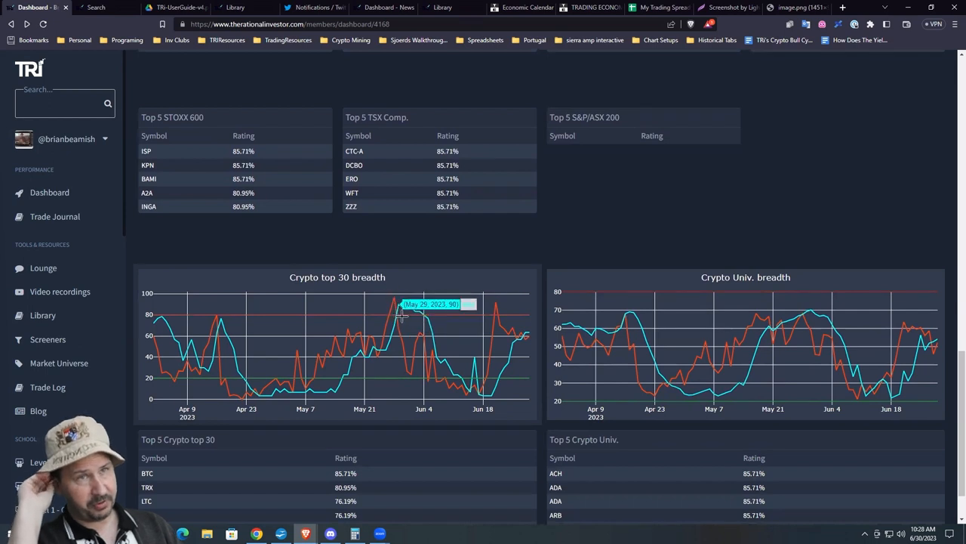
pyautogui.moveTo(399, 311)
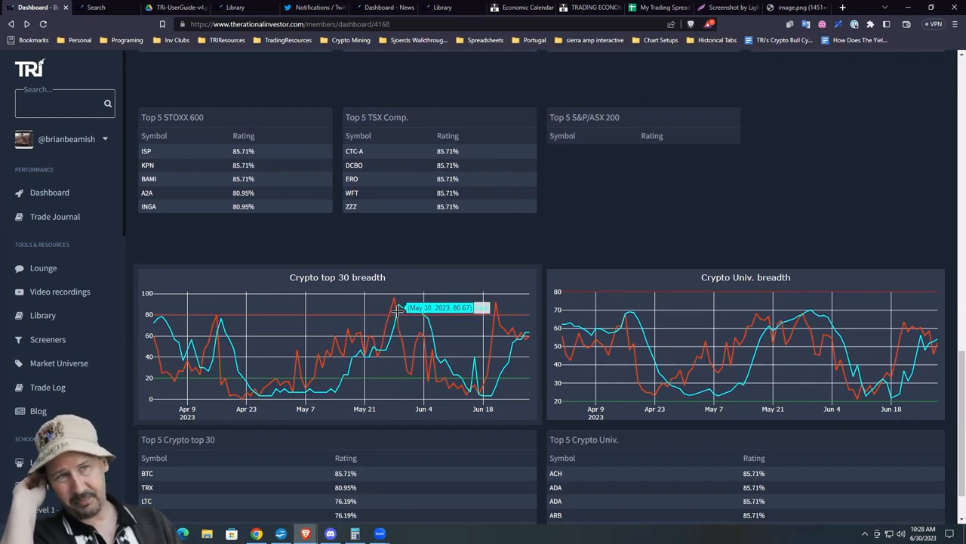
pyautogui.moveTo(398, 313)
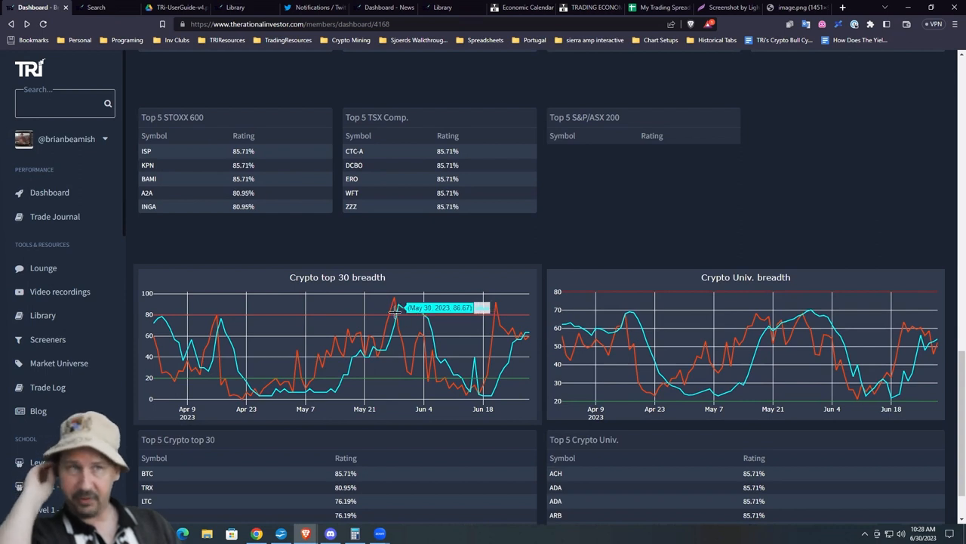
pyautogui.moveTo(450, 374)
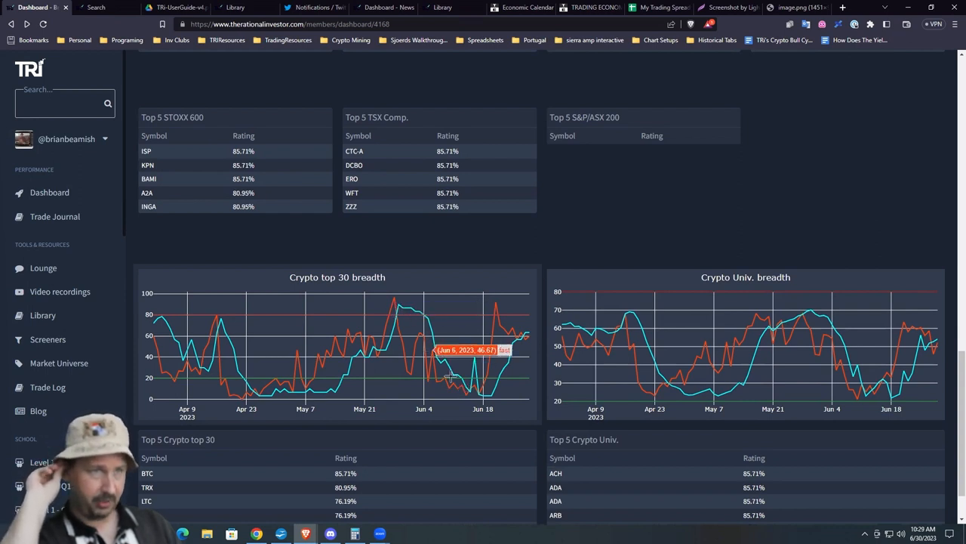
pyautogui.moveTo(450, 376)
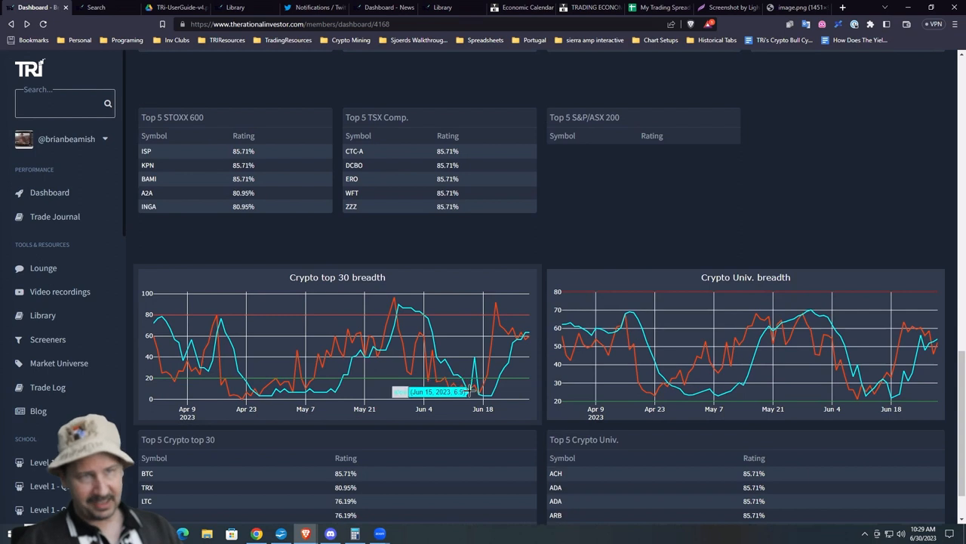
pyautogui.moveTo(456, 393)
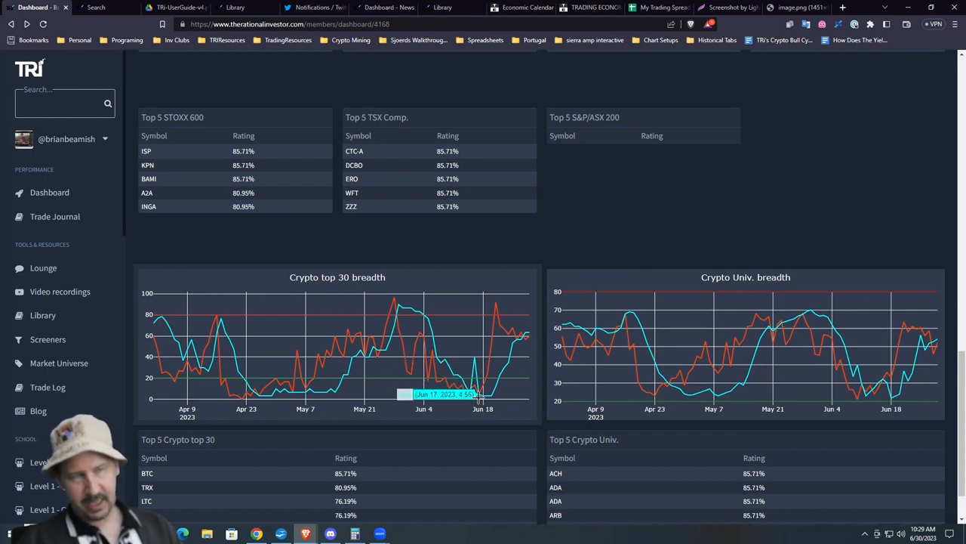
pyautogui.moveTo(477, 374)
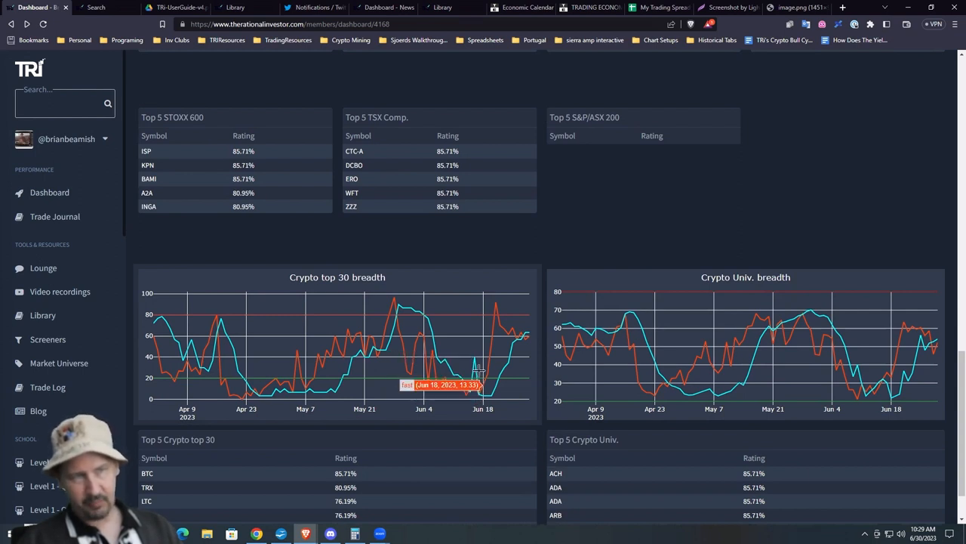
pyautogui.moveTo(481, 374)
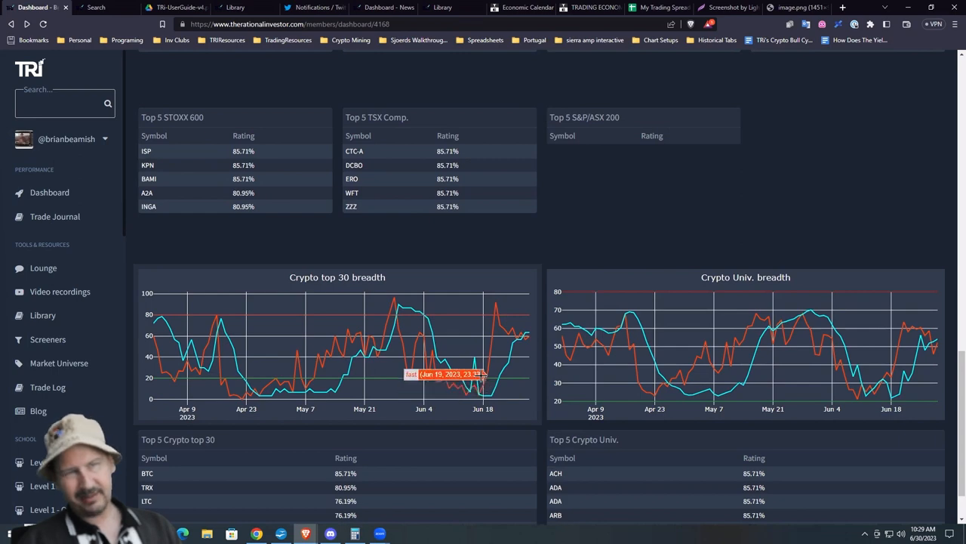
pyautogui.scroll(3)
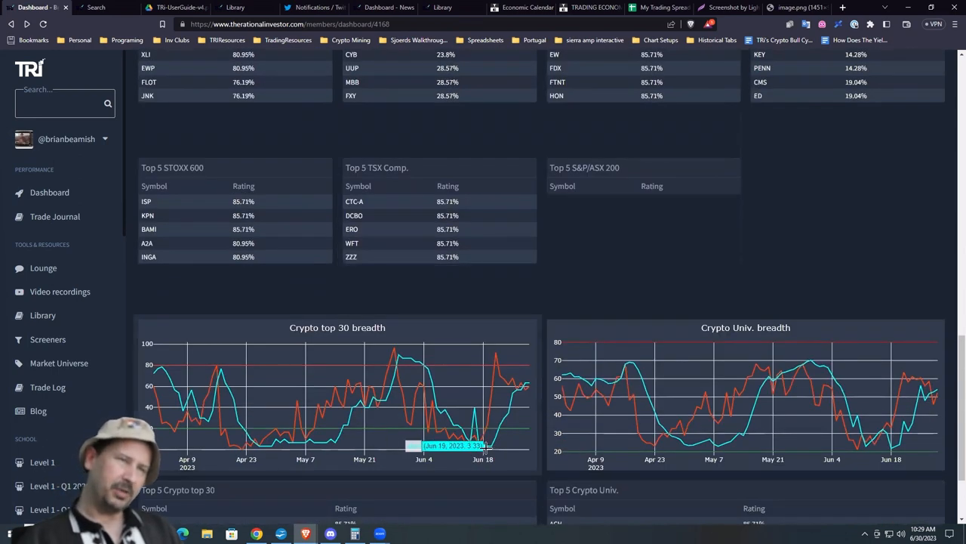
pyautogui.moveTo(419, 438)
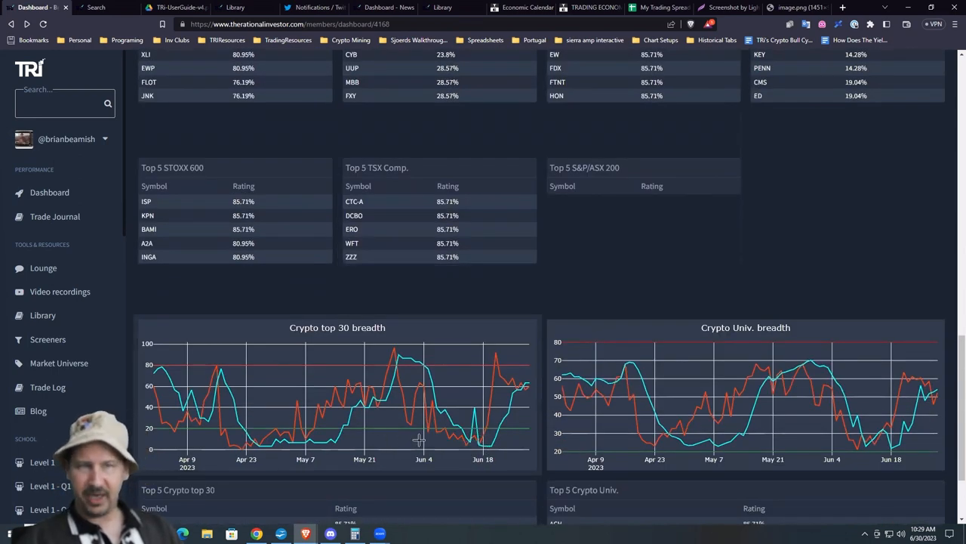
pyautogui.moveTo(480, 441)
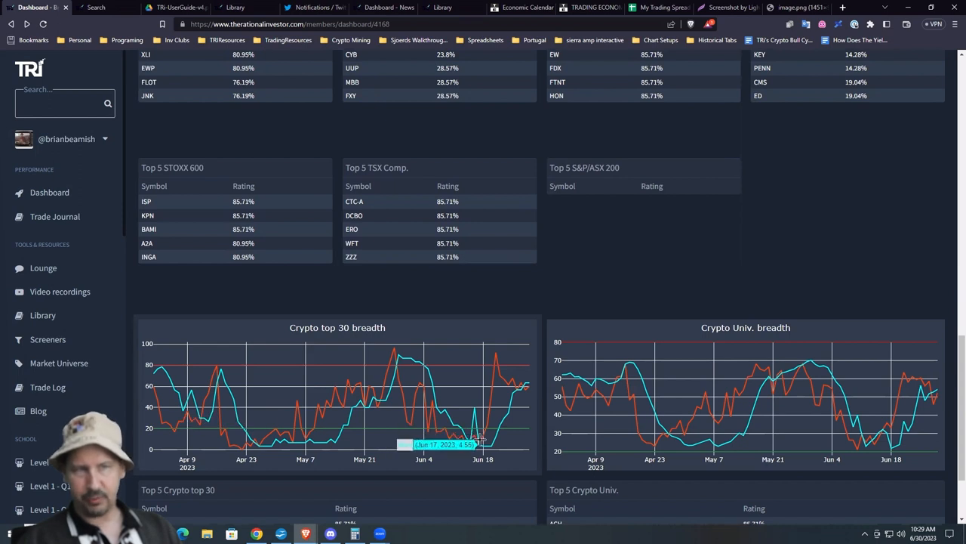
pyautogui.moveTo(480, 436)
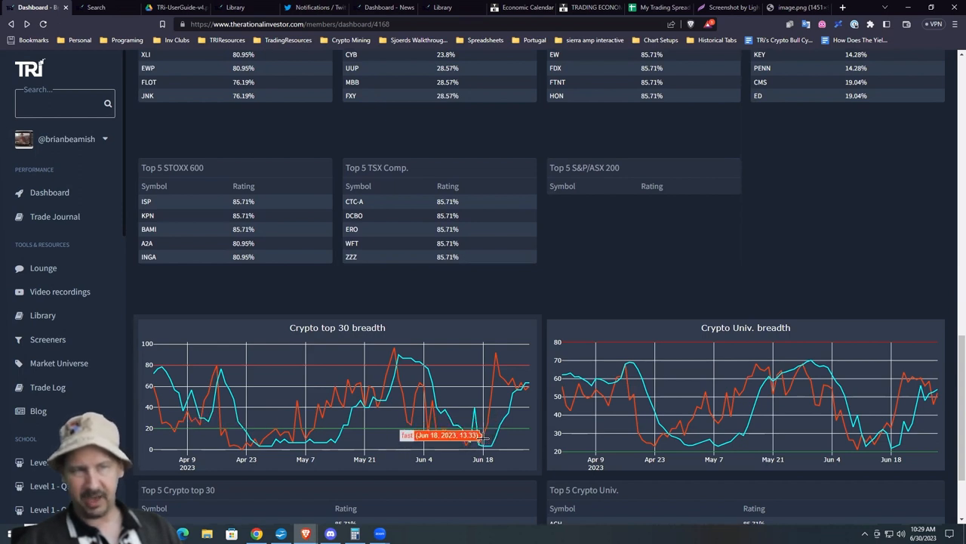
pyautogui.moveTo(506, 341)
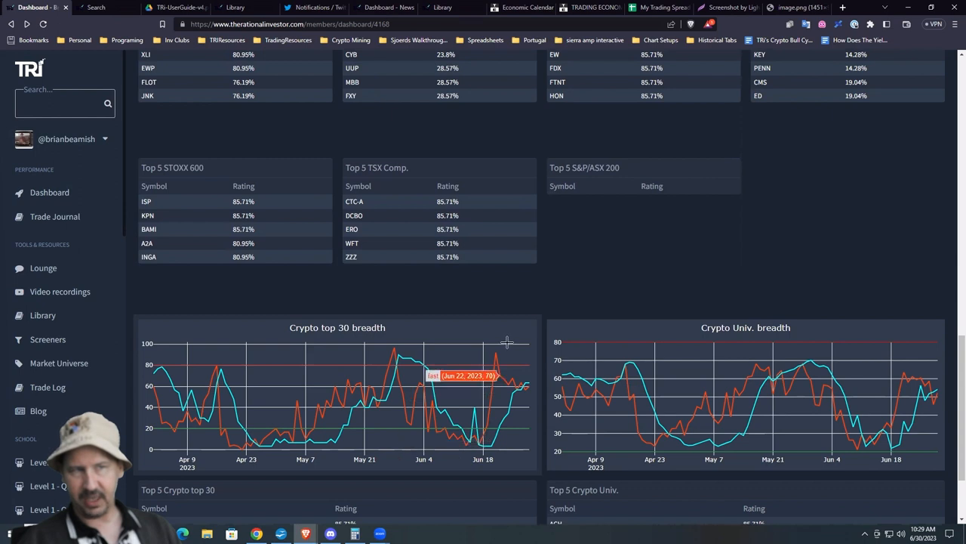
pyautogui.moveTo(501, 350)
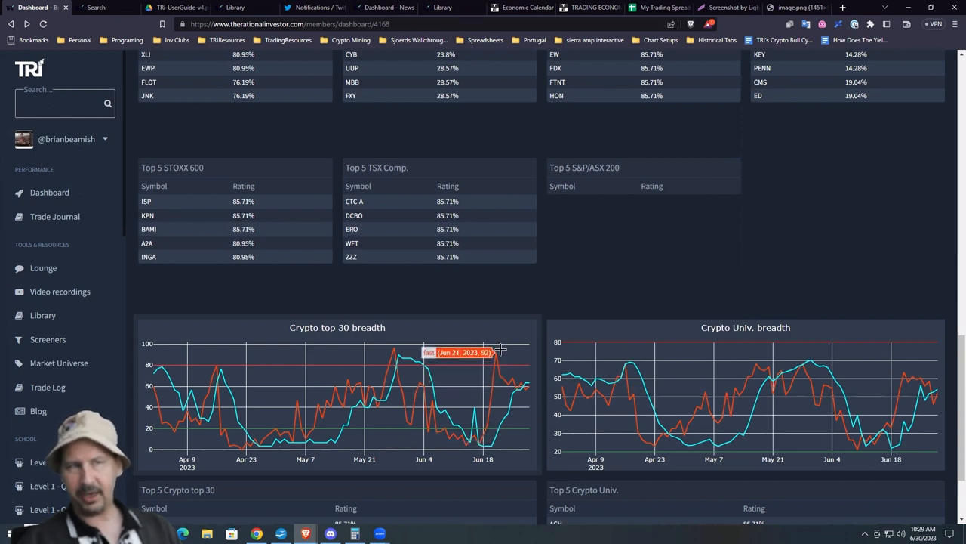
pyautogui.moveTo(522, 385)
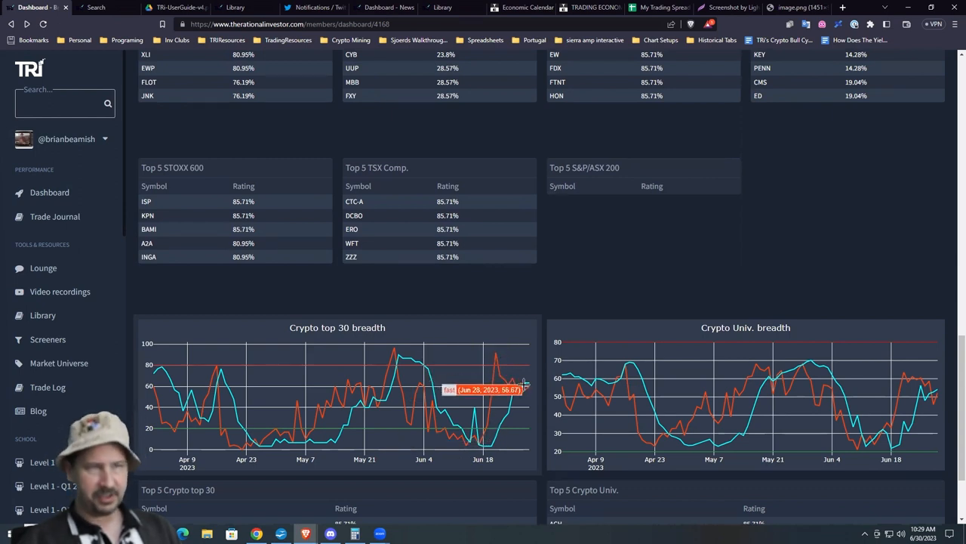
pyautogui.moveTo(517, 381)
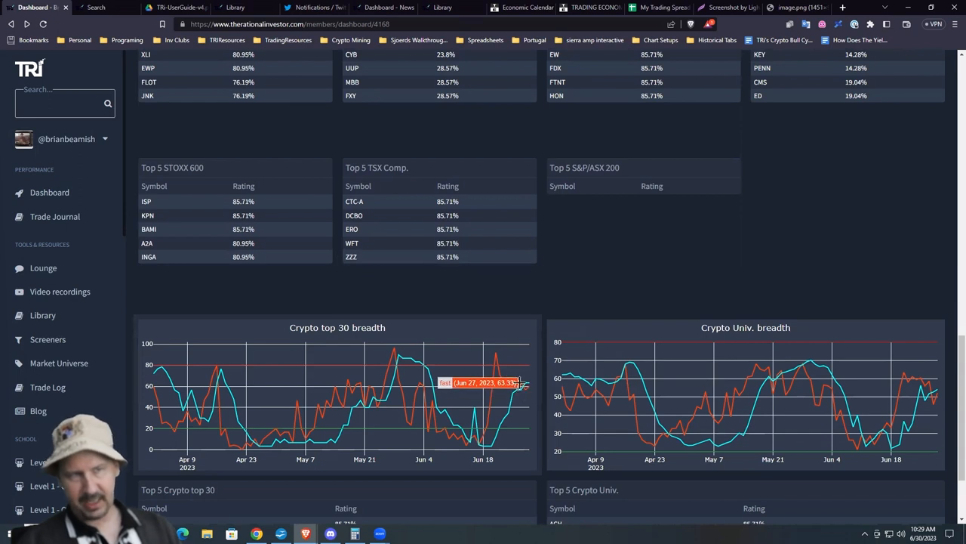
pyautogui.moveTo(527, 390)
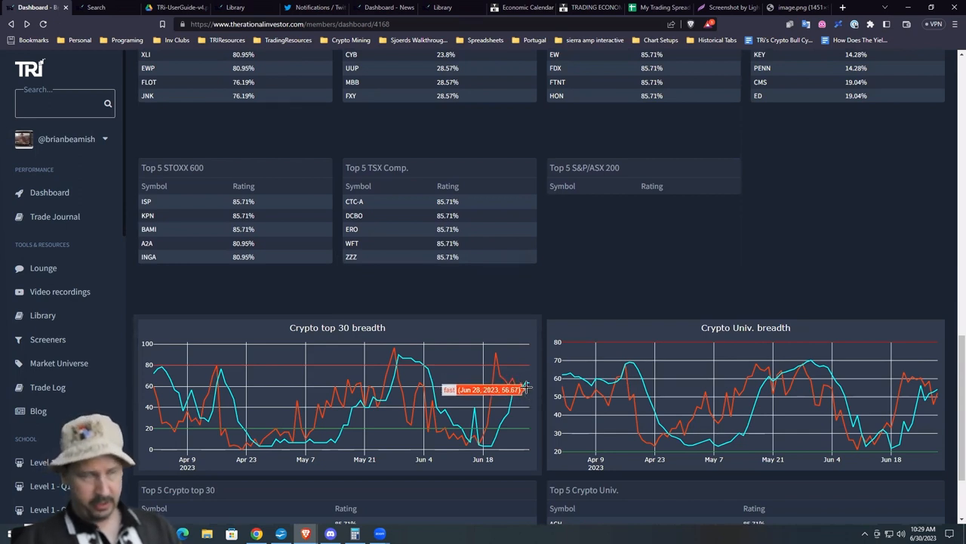
pyautogui.moveTo(520, 378)
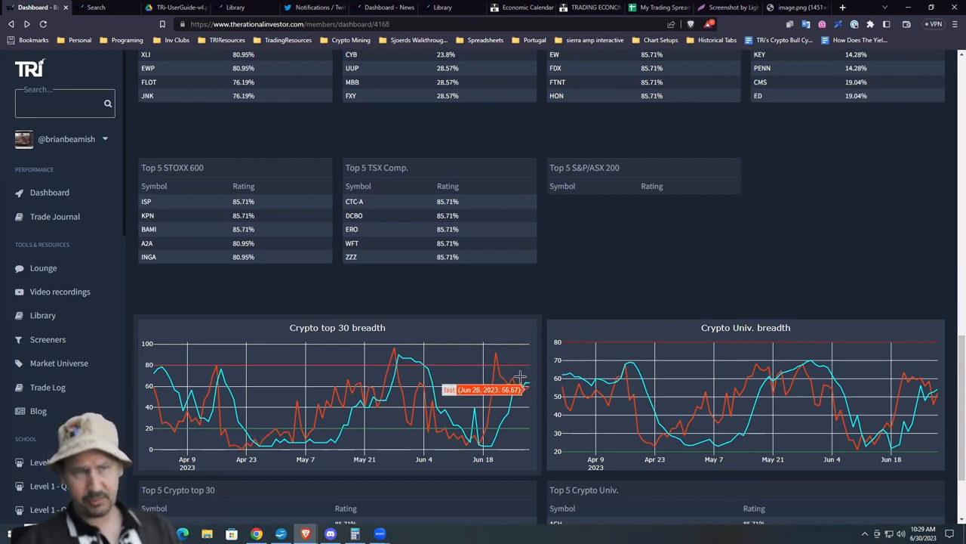
pyautogui.moveTo(526, 409)
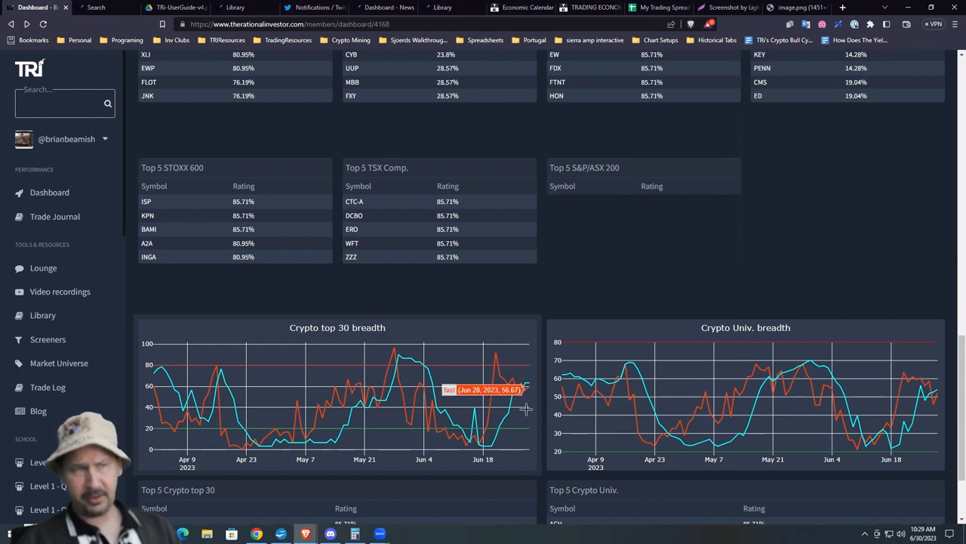
pyautogui.moveTo(521, 384)
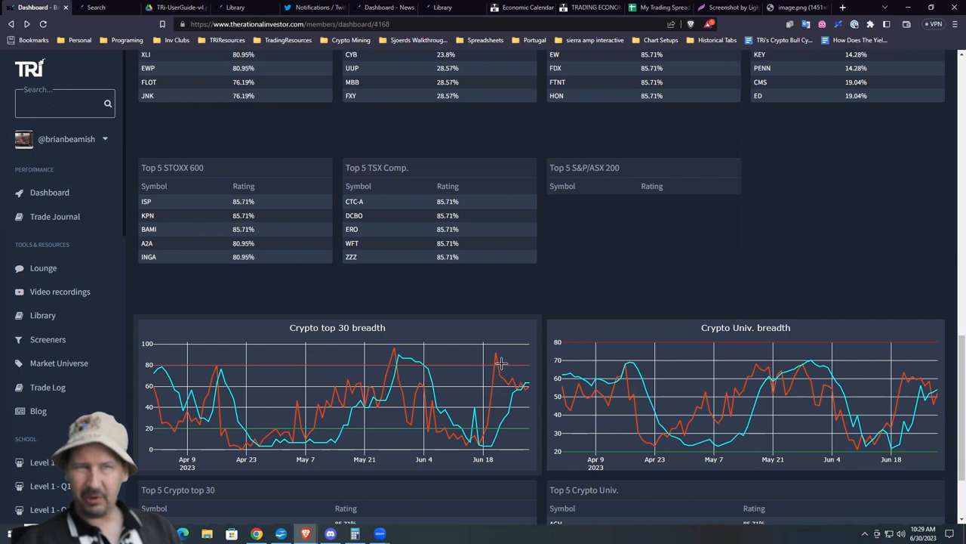
pyautogui.moveTo(525, 373)
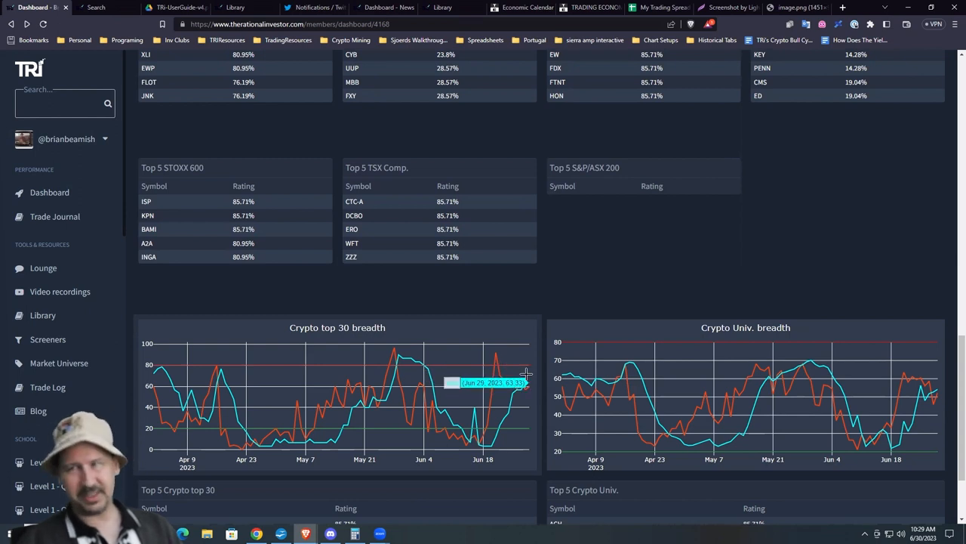
pyautogui.moveTo(526, 385)
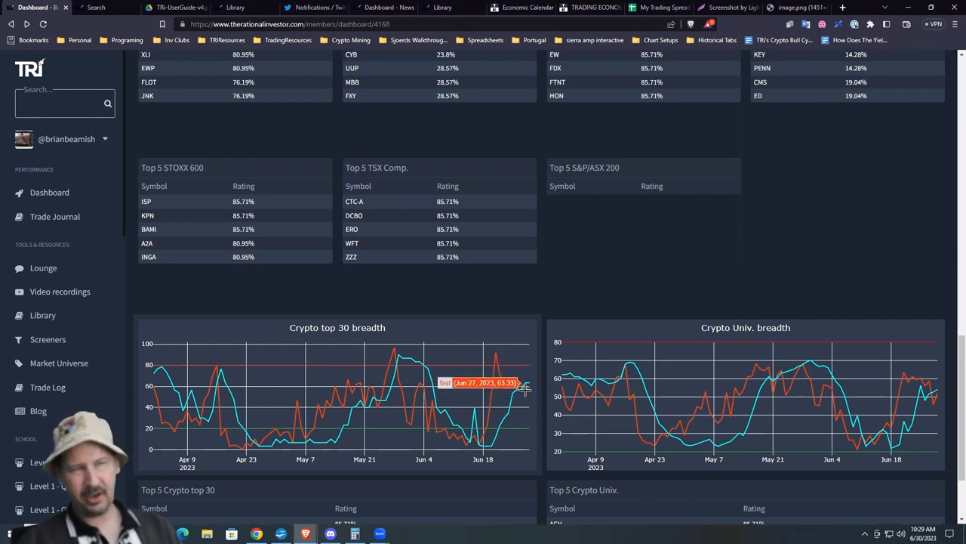
pyautogui.moveTo(522, 381)
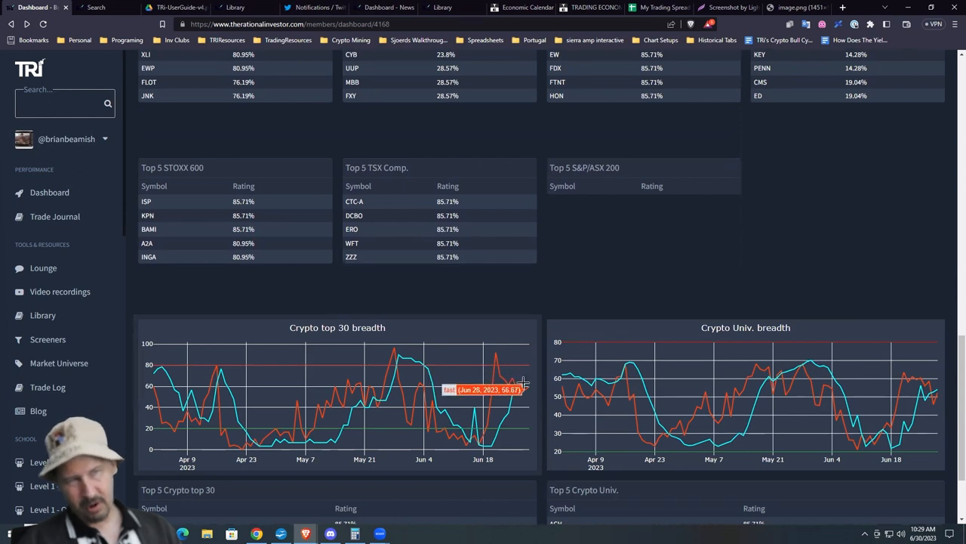
pyautogui.moveTo(525, 378)
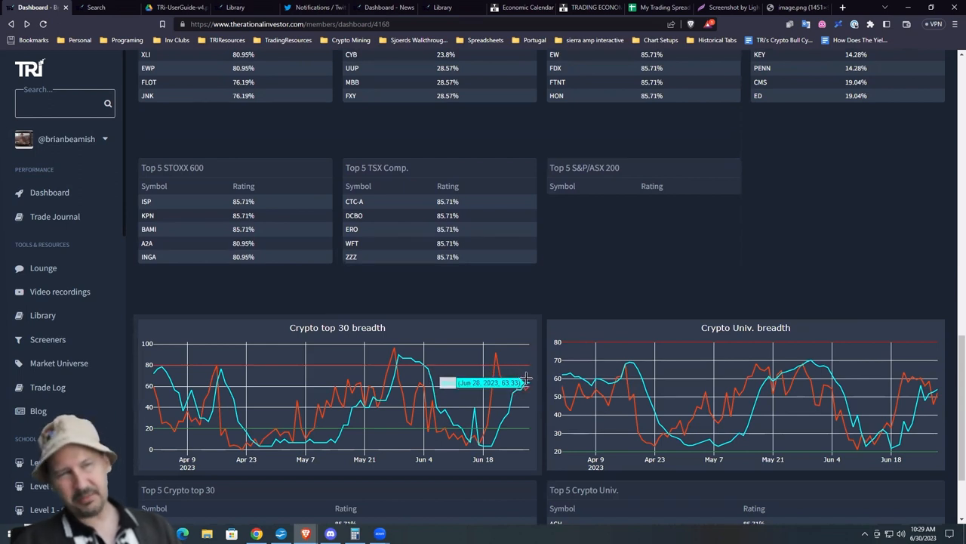
pyautogui.moveTo(535, 402)
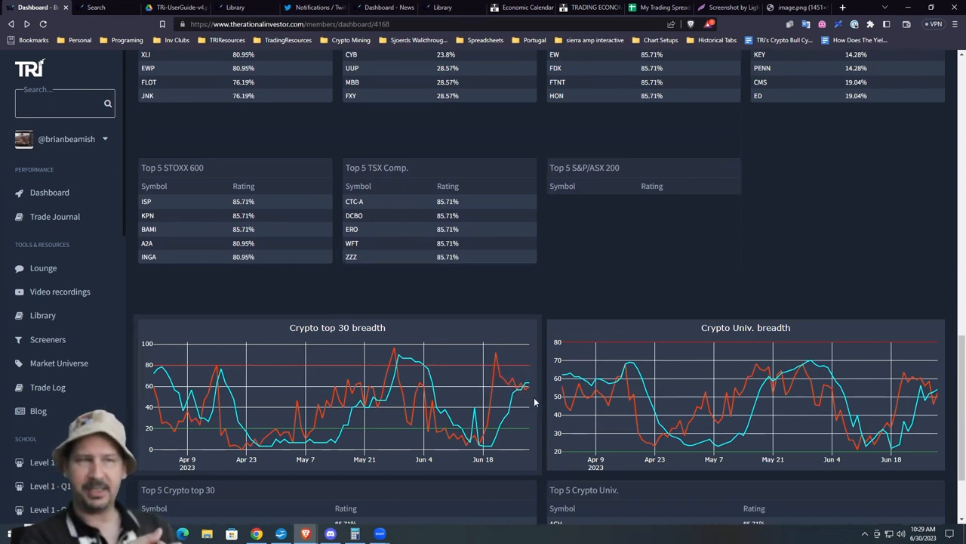
pyautogui.moveTo(527, 387)
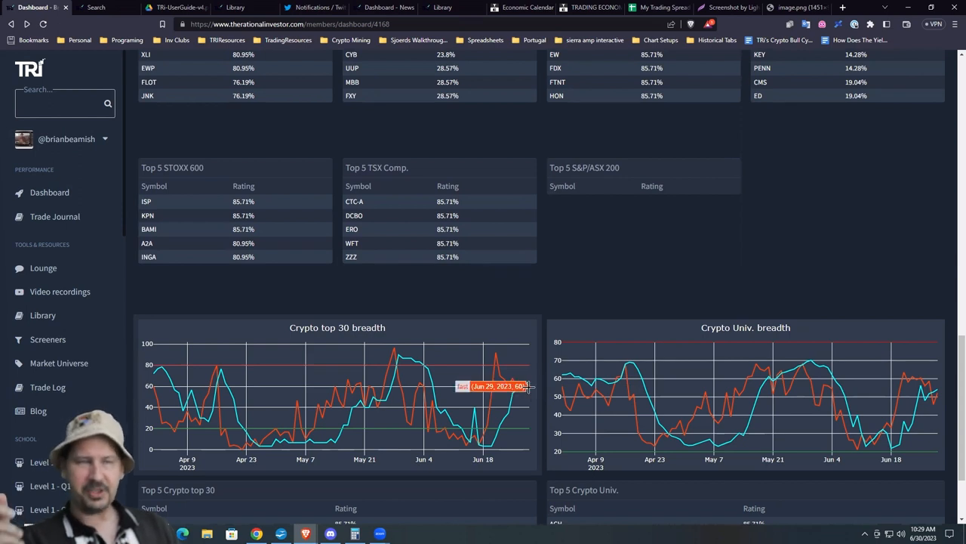
pyautogui.moveTo(511, 369)
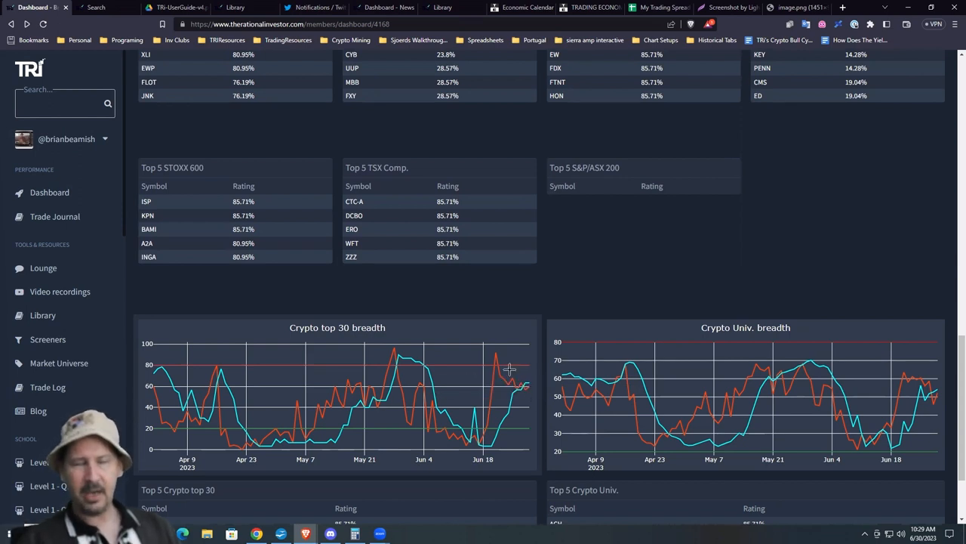
pyautogui.moveTo(512, 385)
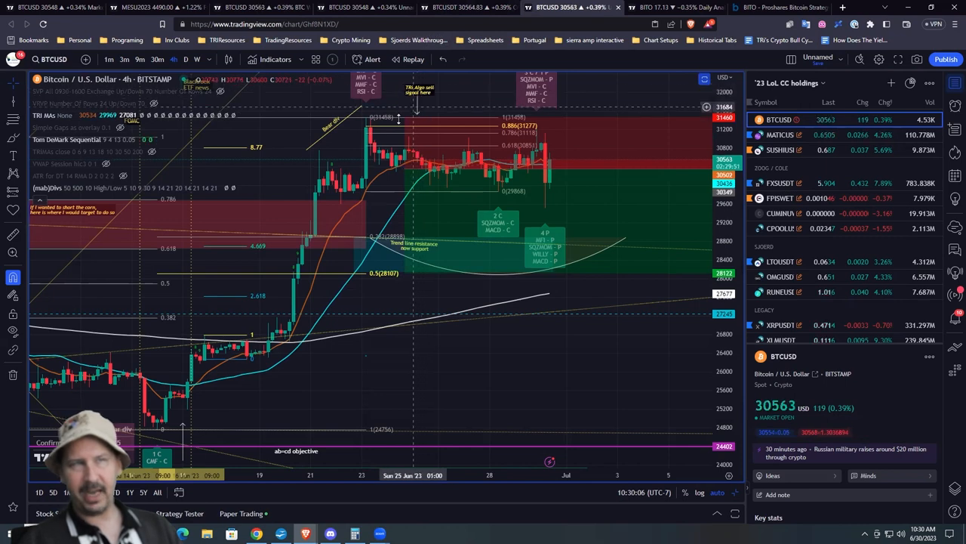
pyautogui.moveTo(407, 180)
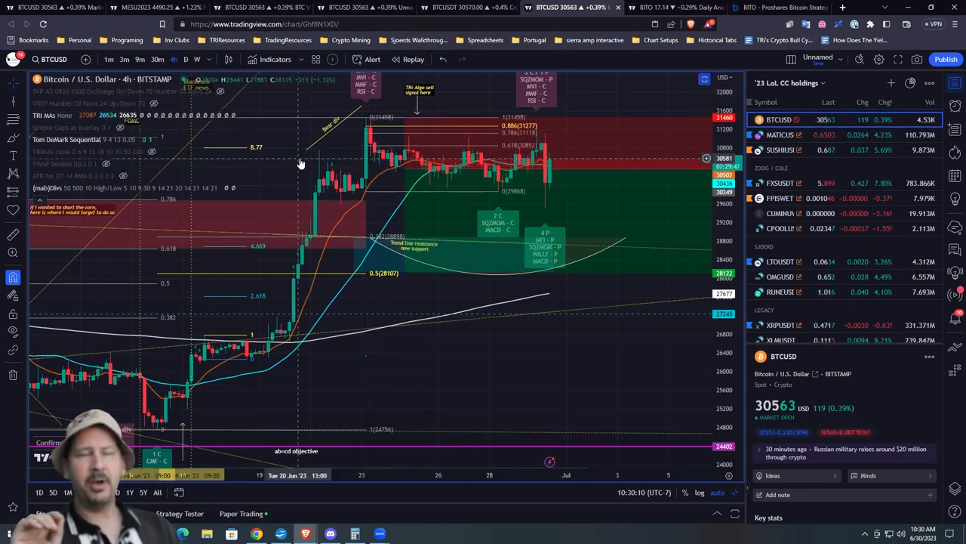
pyautogui.moveTo(331, 136)
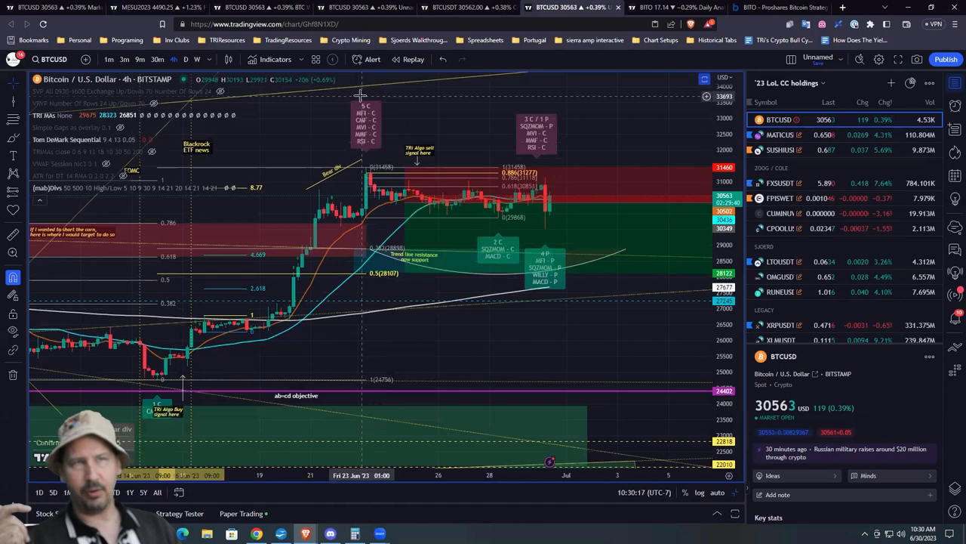
pyautogui.moveTo(314, 142)
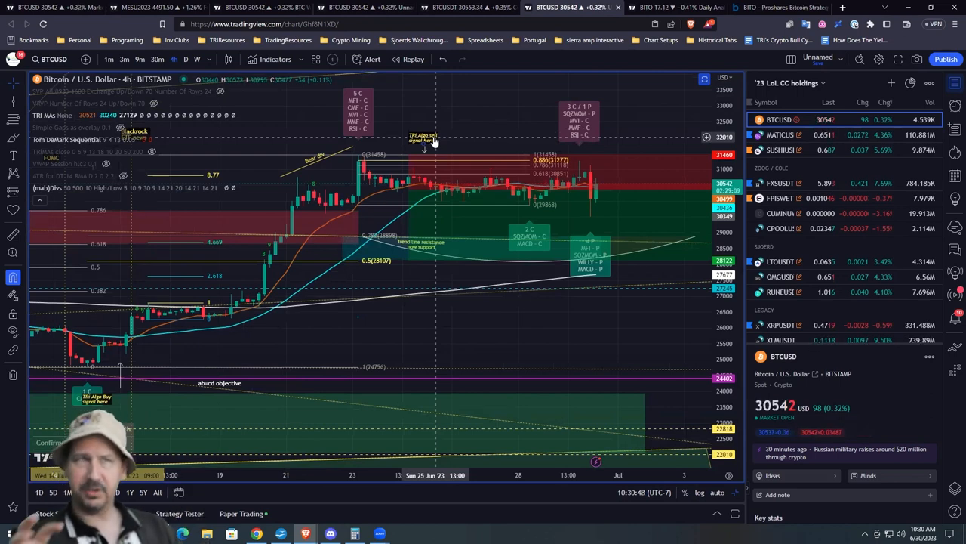
pyautogui.click(423, 134)
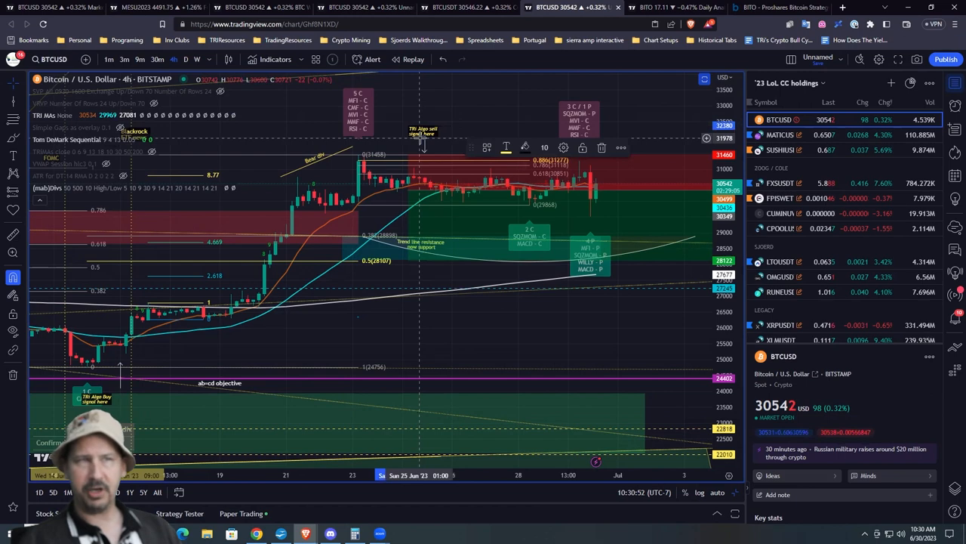
pyautogui.moveTo(468, 112)
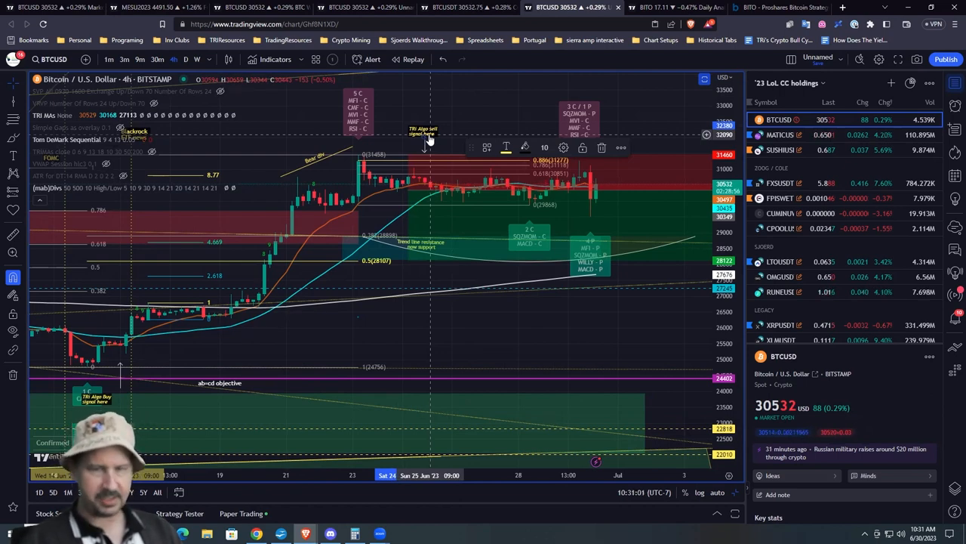
pyautogui.moveTo(353, 195)
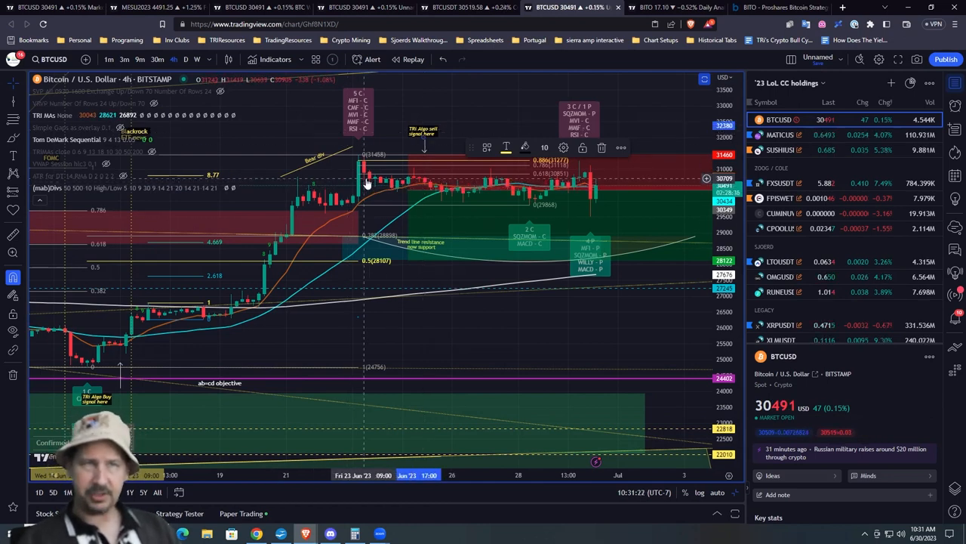
pyautogui.moveTo(401, 199)
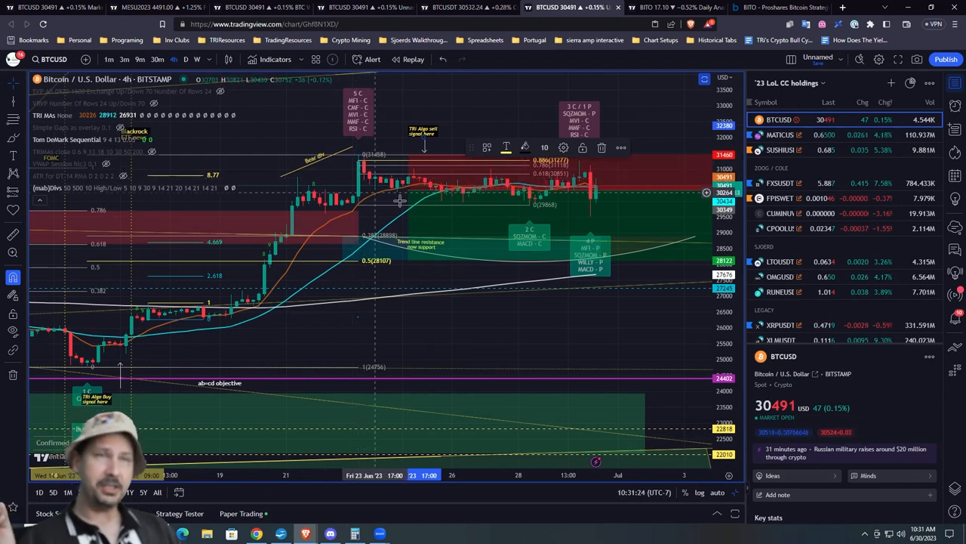
pyautogui.moveTo(441, 197)
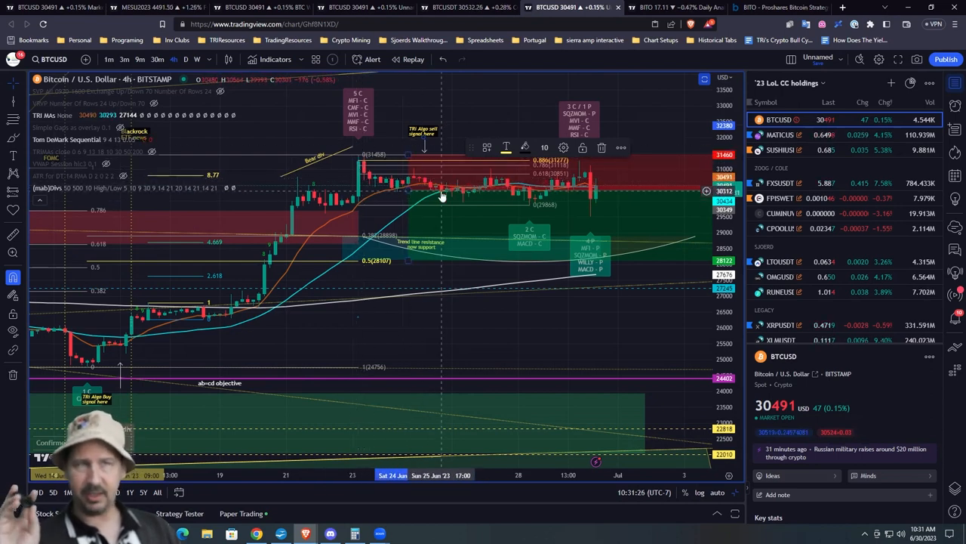
pyautogui.moveTo(571, 178)
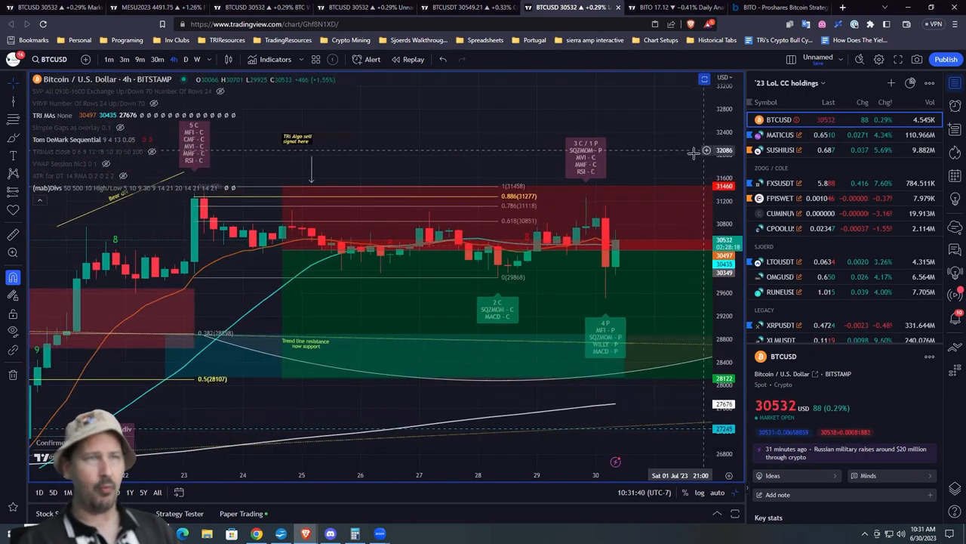
pyautogui.moveTo(594, 210)
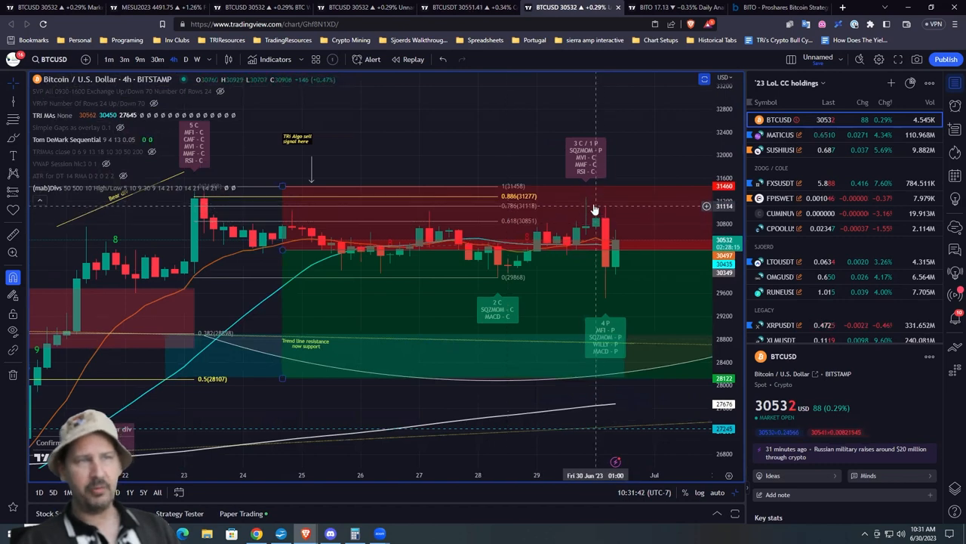
pyautogui.moveTo(506, 215)
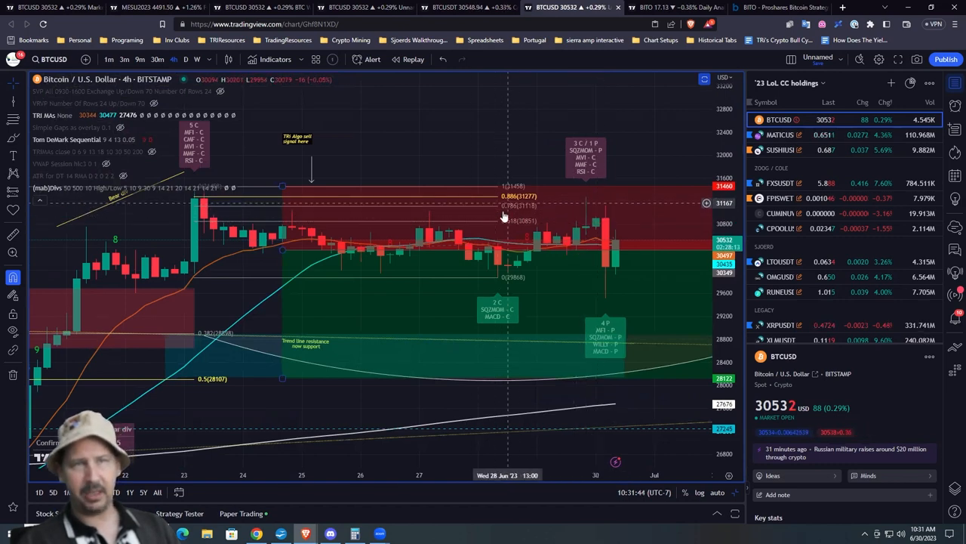
pyautogui.moveTo(607, 220)
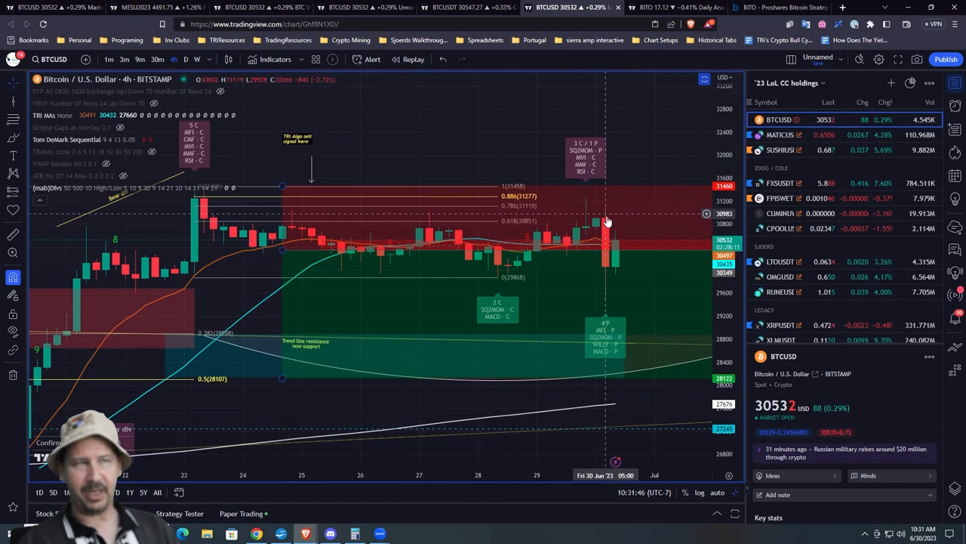
pyautogui.moveTo(607, 299)
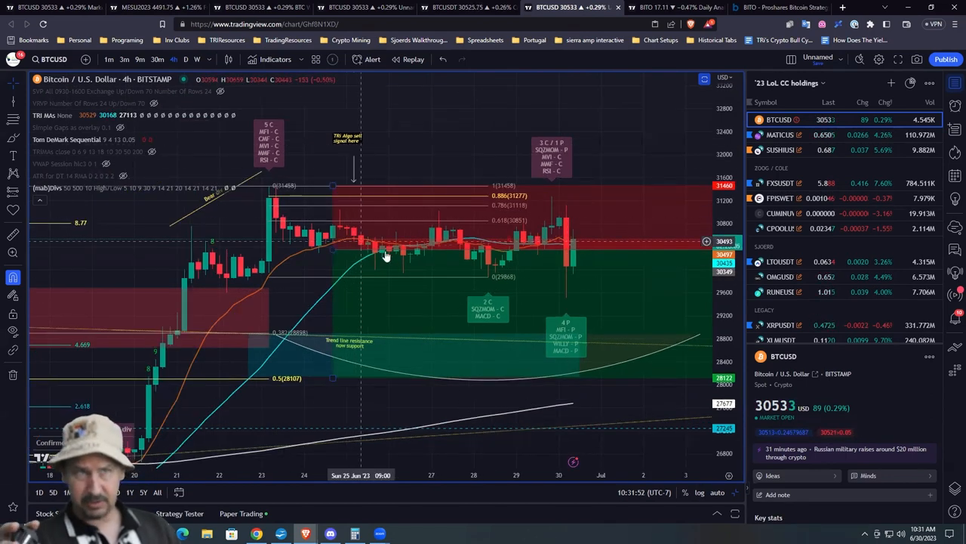
pyautogui.moveTo(582, 298)
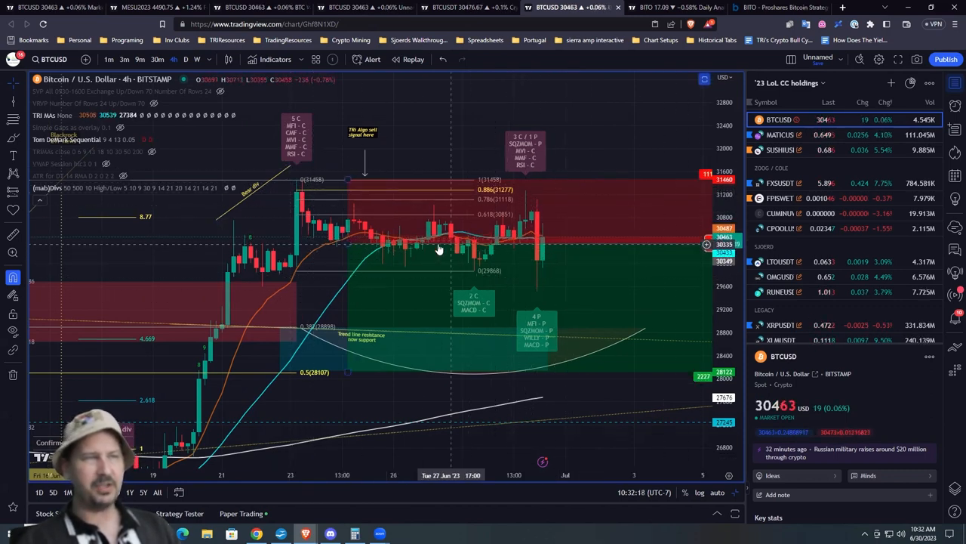
pyautogui.moveTo(543, 302)
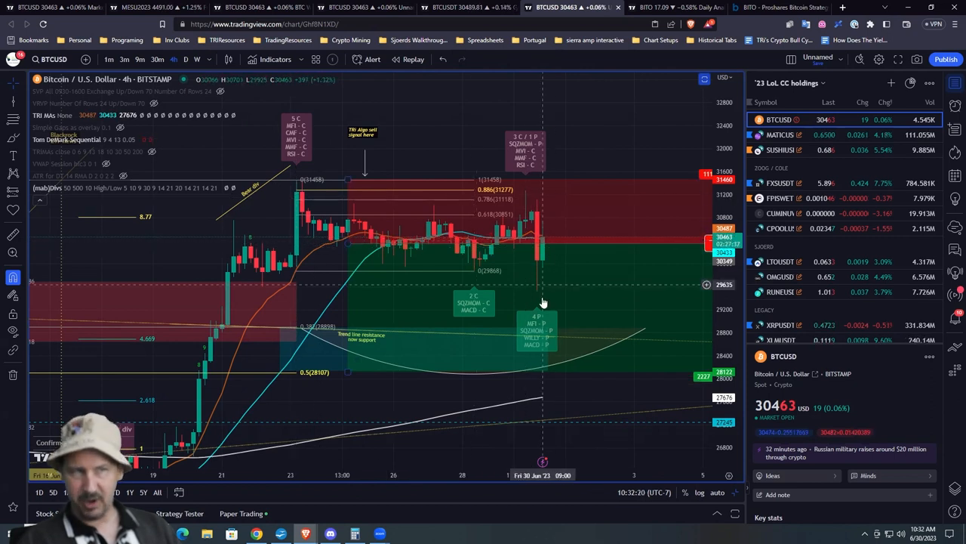
pyautogui.moveTo(539, 301)
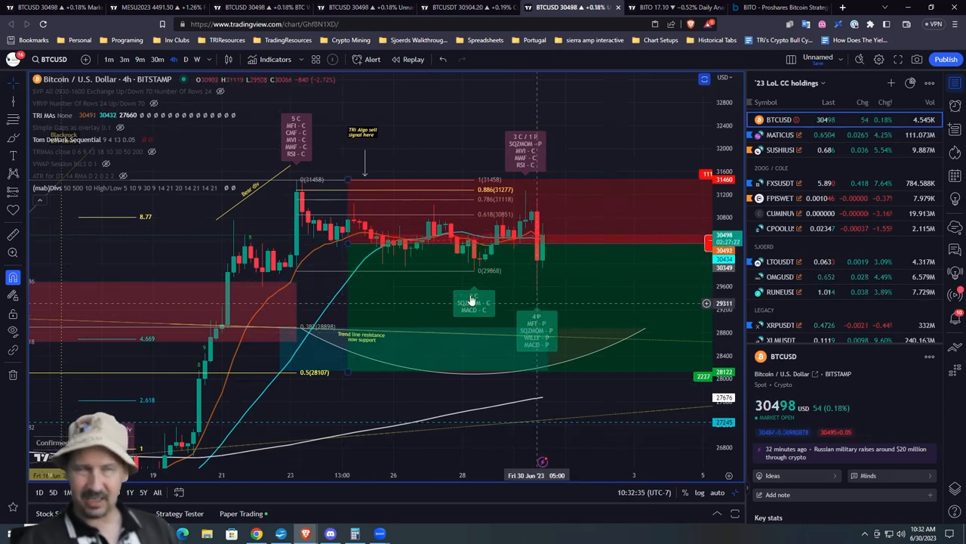
pyautogui.moveTo(536, 305)
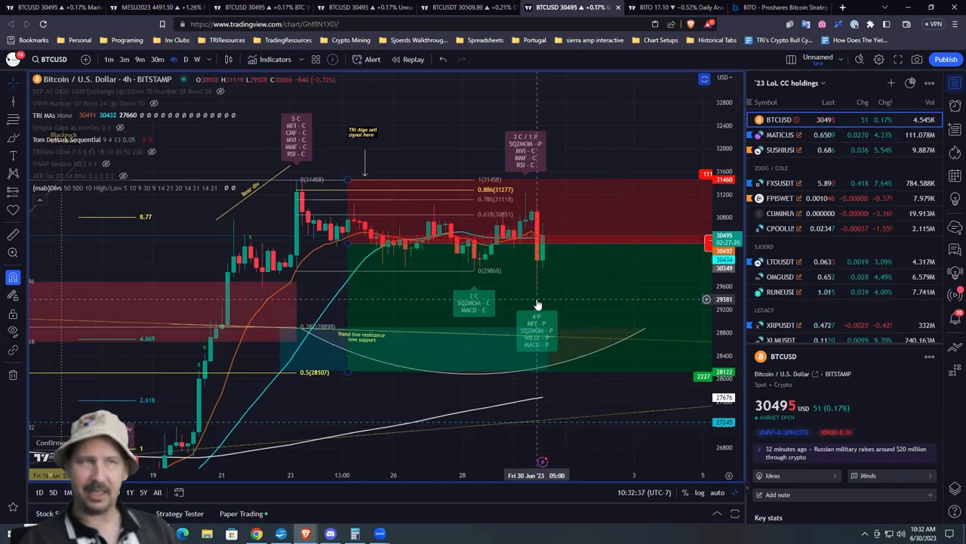
pyautogui.moveTo(531, 247)
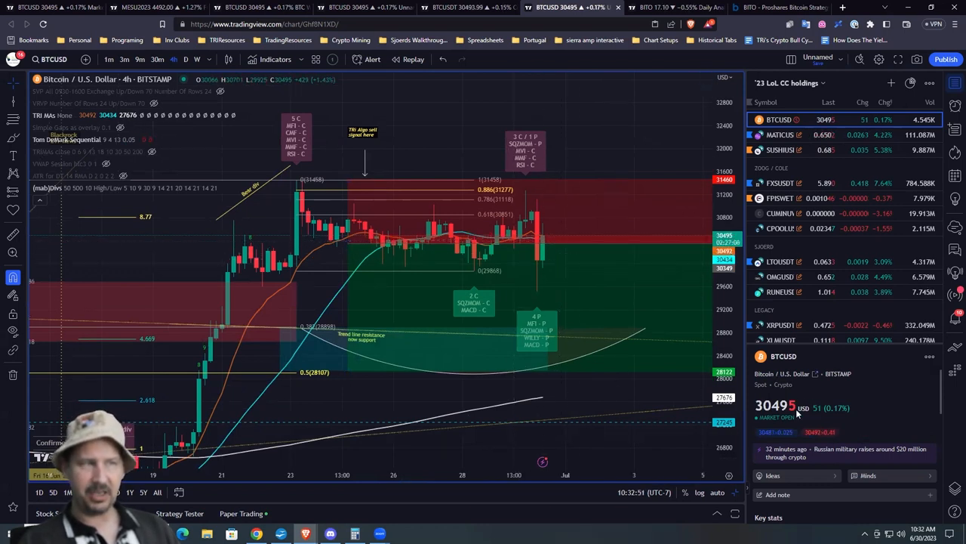
pyautogui.moveTo(142, 243)
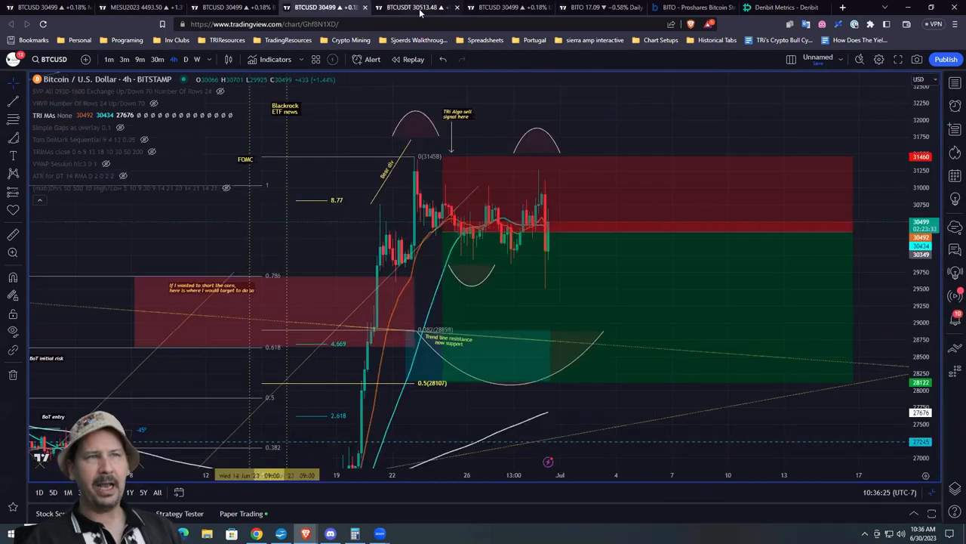
pyautogui.moveTo(546, 247)
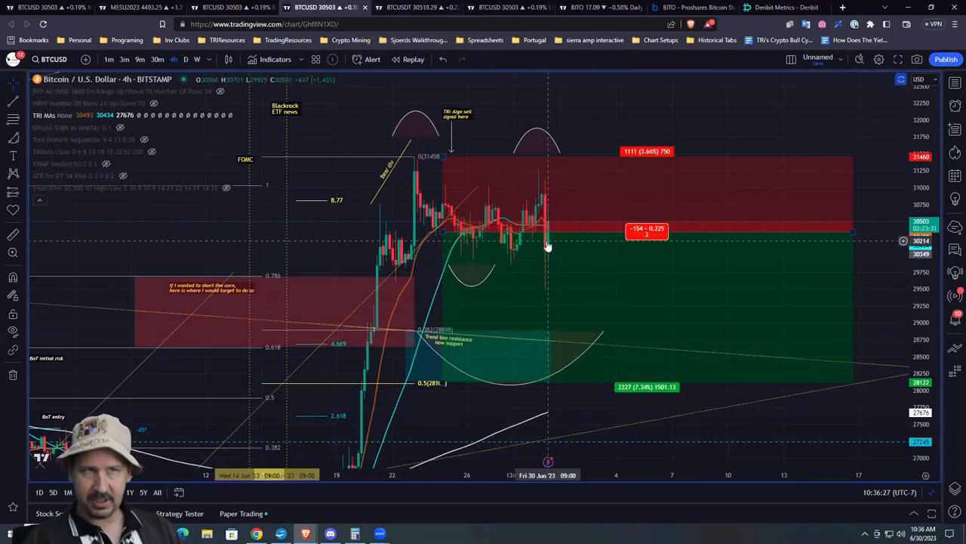
pyautogui.moveTo(531, 238)
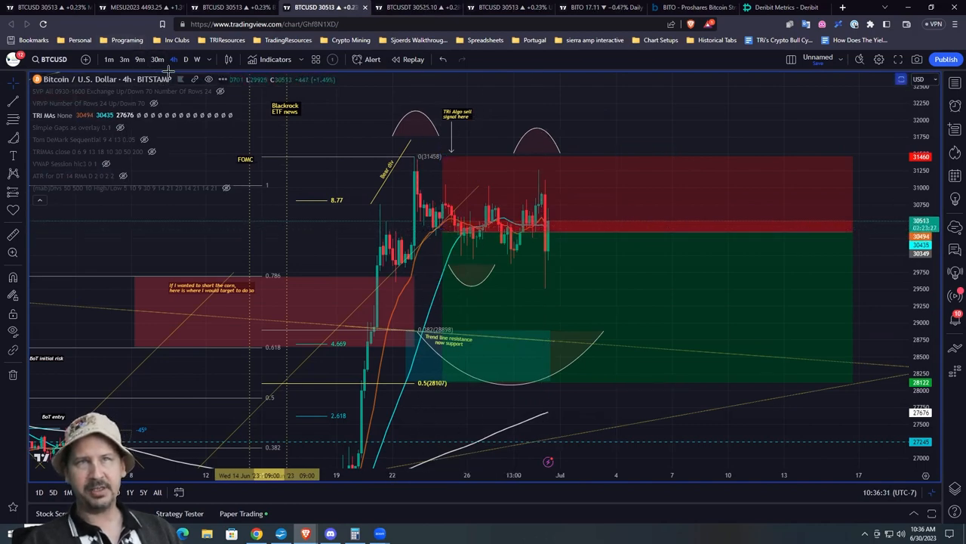
# - Switch the BTCUSDT chart to the 1D timeframe showing the short's stop-loss and take-profit levels
pyautogui.click(185, 59)
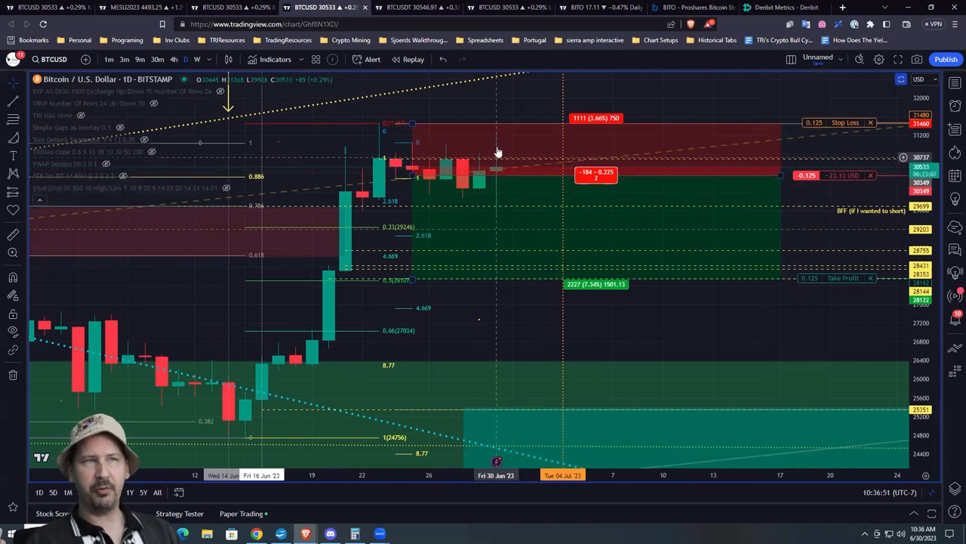
pyautogui.moveTo(498, 182)
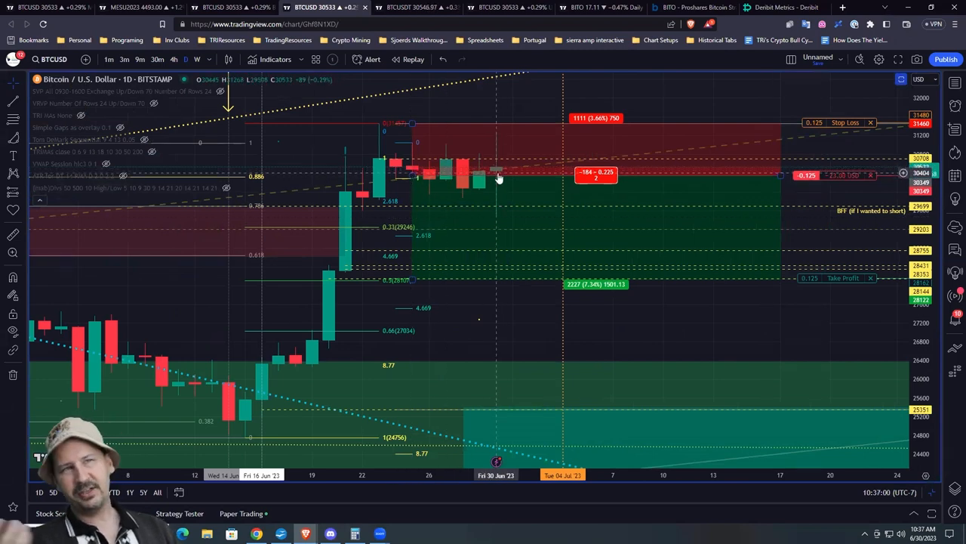
pyautogui.moveTo(471, 181)
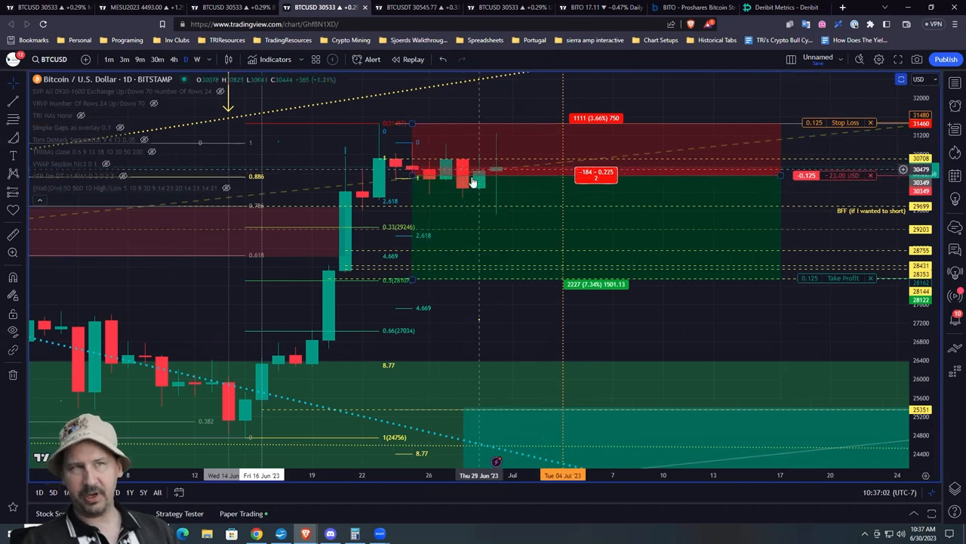
pyautogui.moveTo(385, 175)
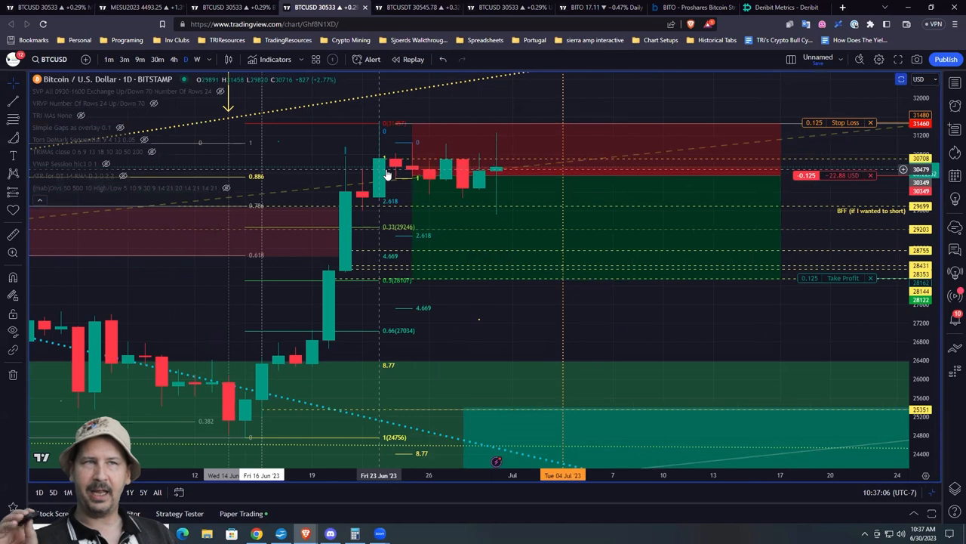
pyautogui.moveTo(460, 187)
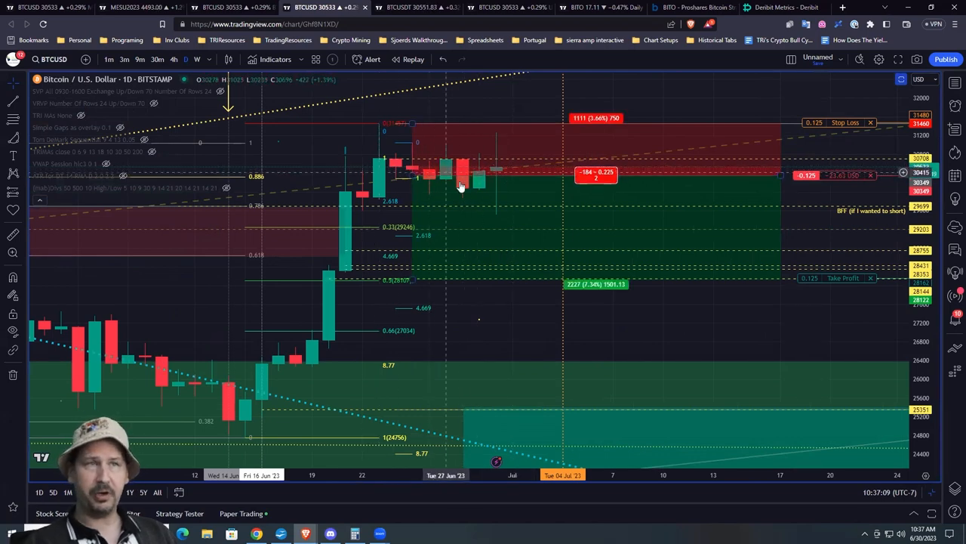
pyautogui.moveTo(490, 182)
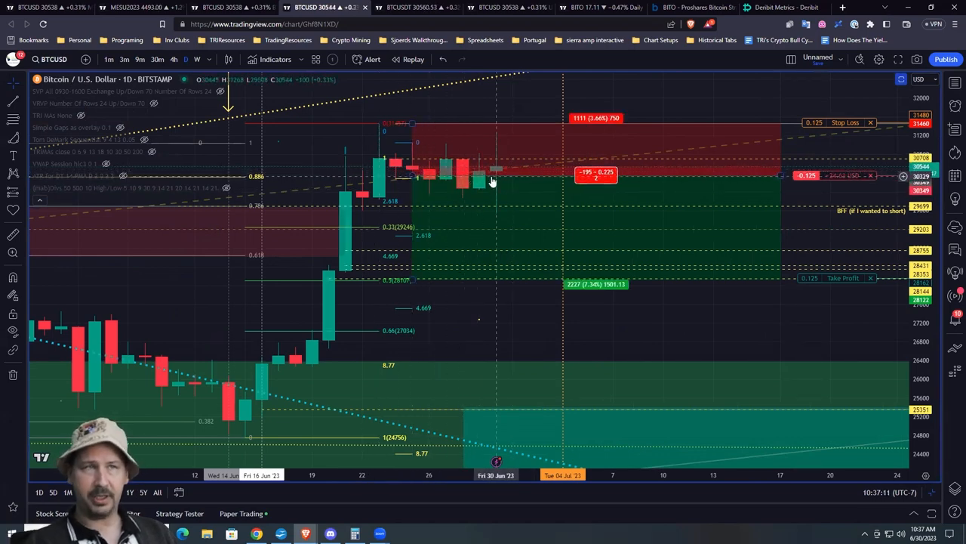
pyautogui.moveTo(580, 172)
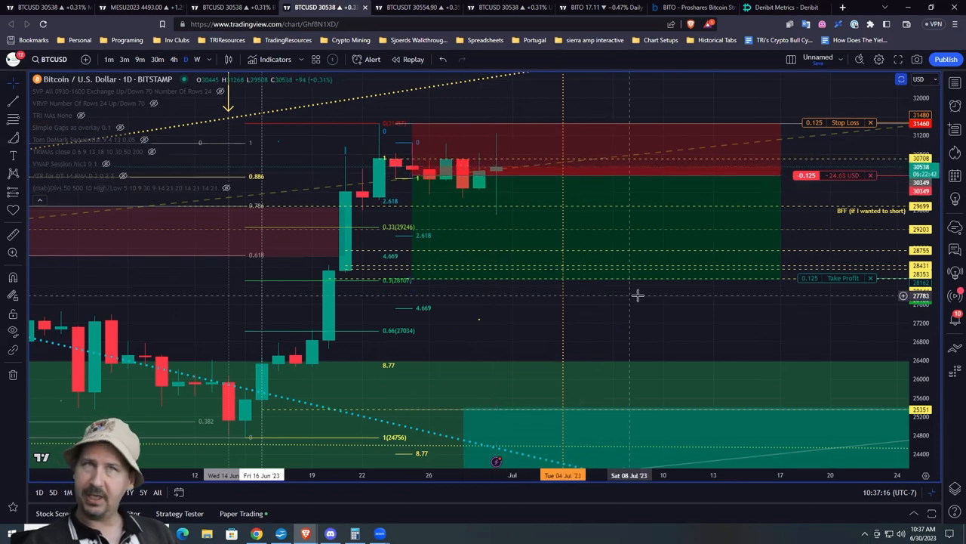
pyautogui.moveTo(813, 342)
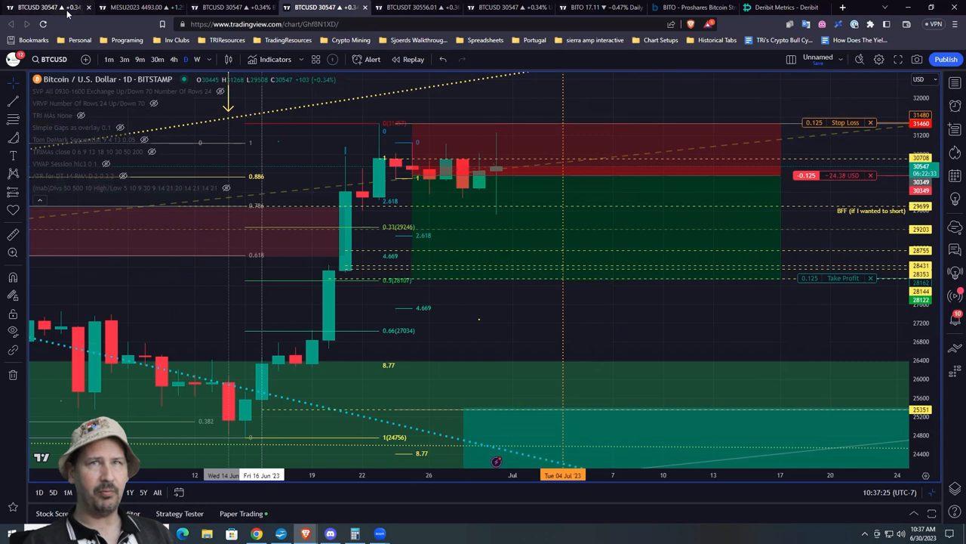
pyautogui.moveTo(38, 6)
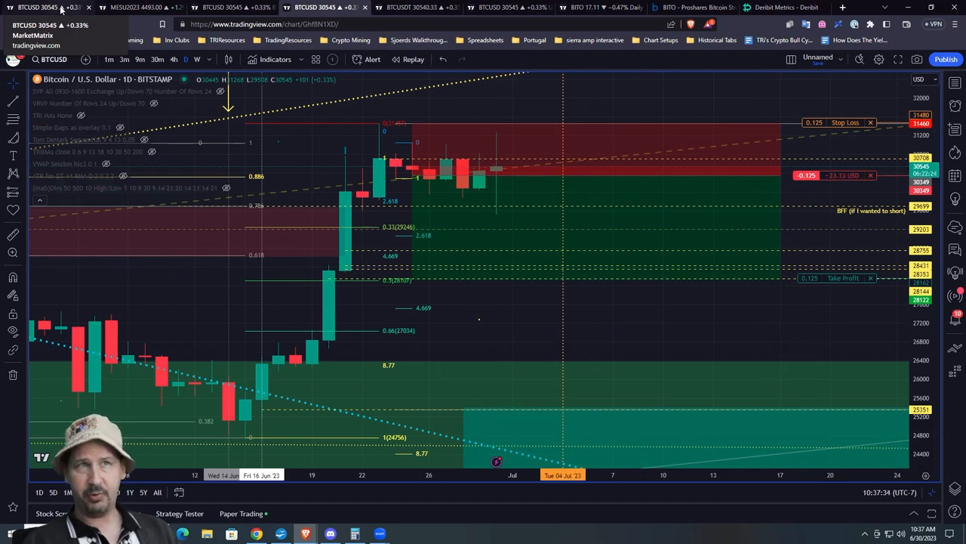
pyautogui.moveTo(490, 185)
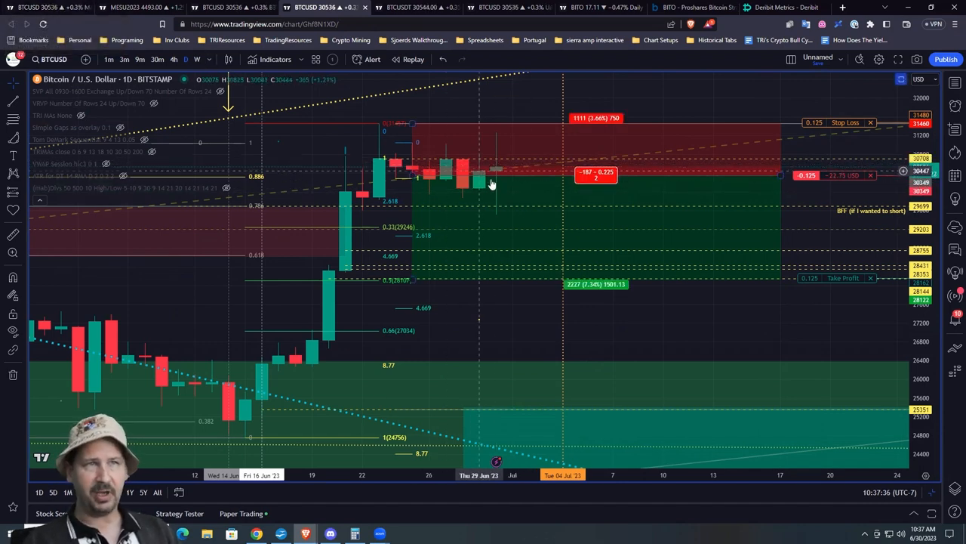
pyautogui.moveTo(501, 185)
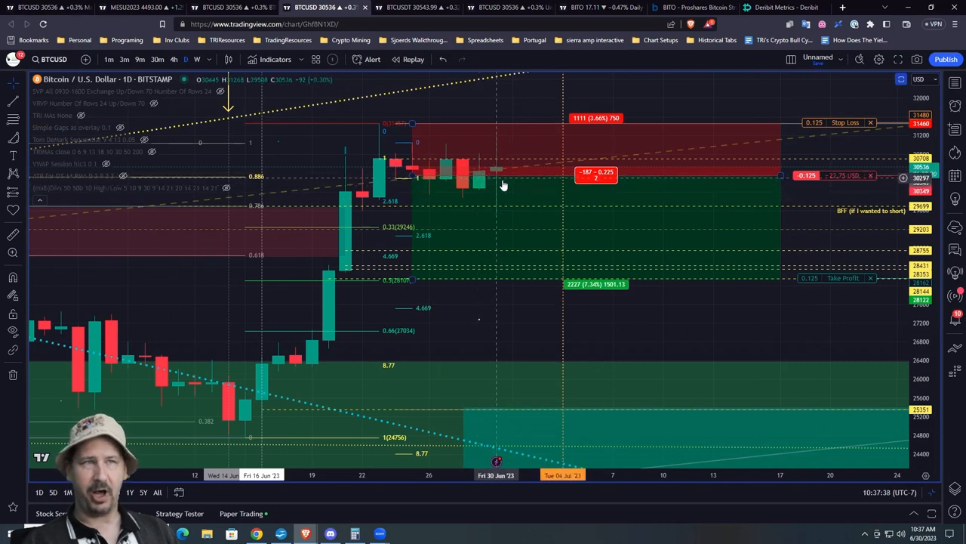
pyautogui.moveTo(571, 98)
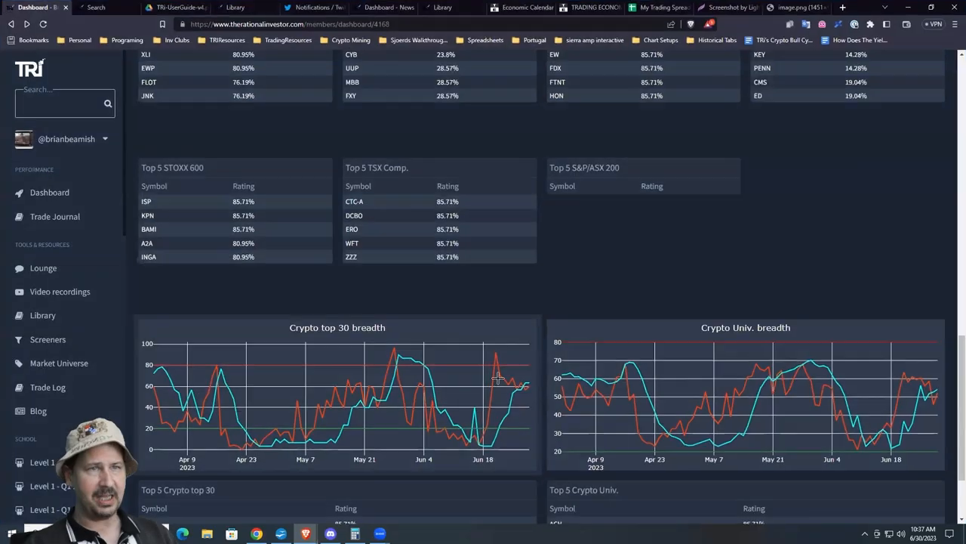
pyautogui.moveTo(535, 390)
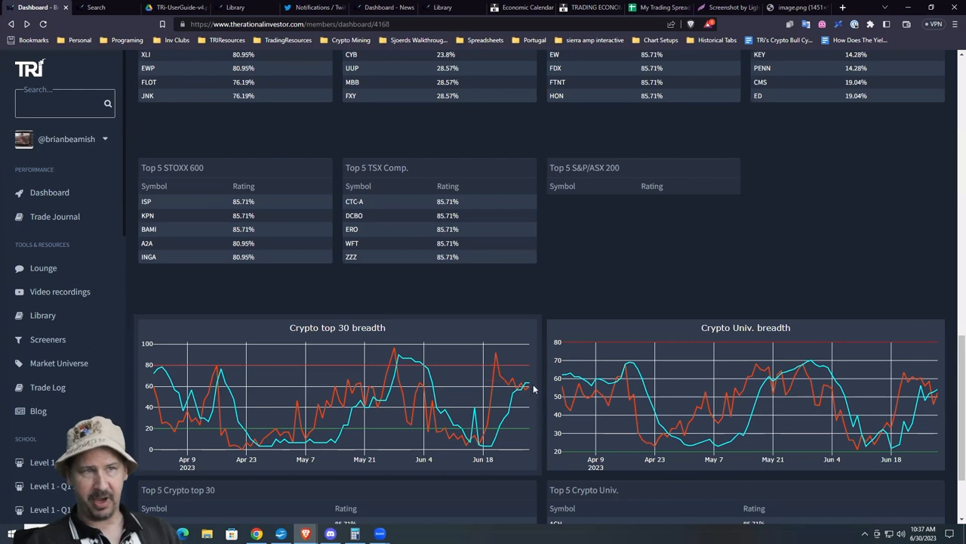
pyautogui.moveTo(532, 387)
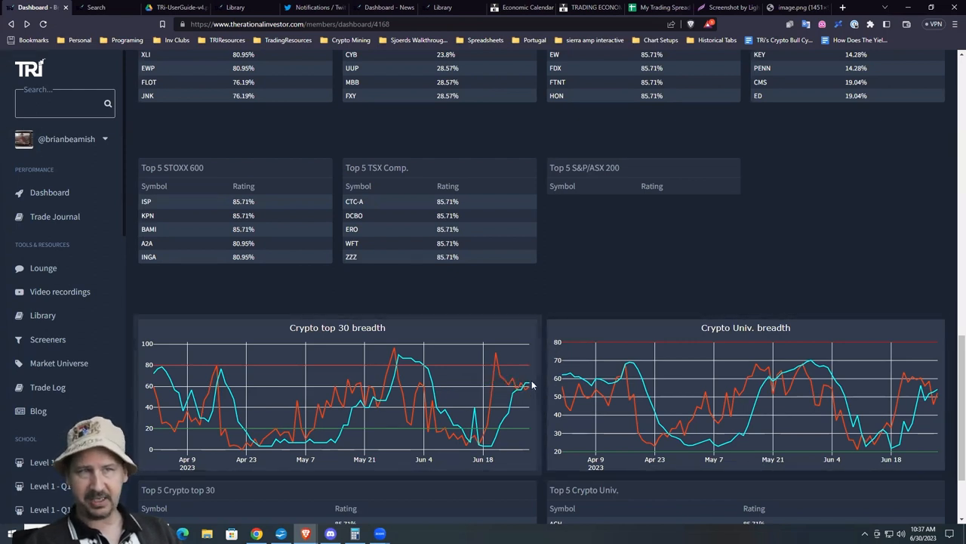
pyautogui.moveTo(533, 390)
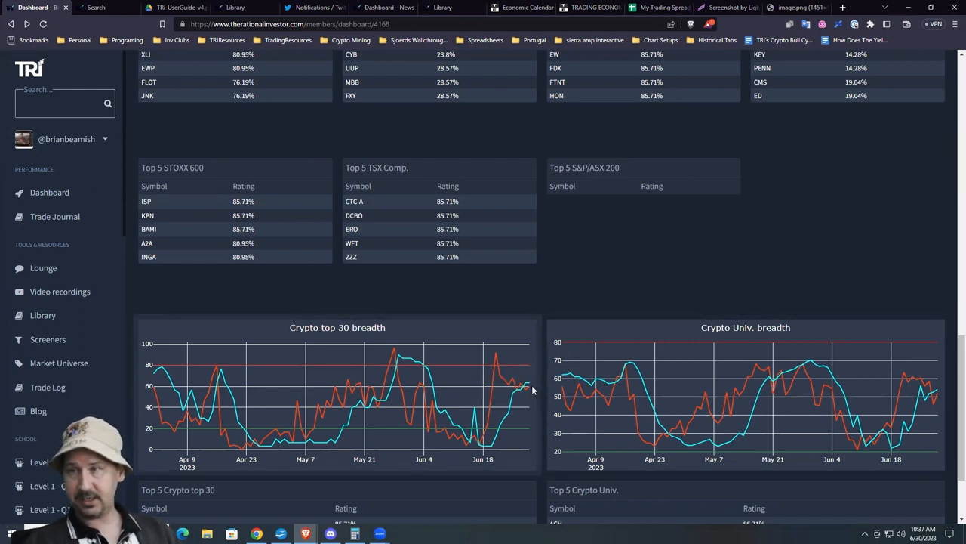
pyautogui.moveTo(546, 362)
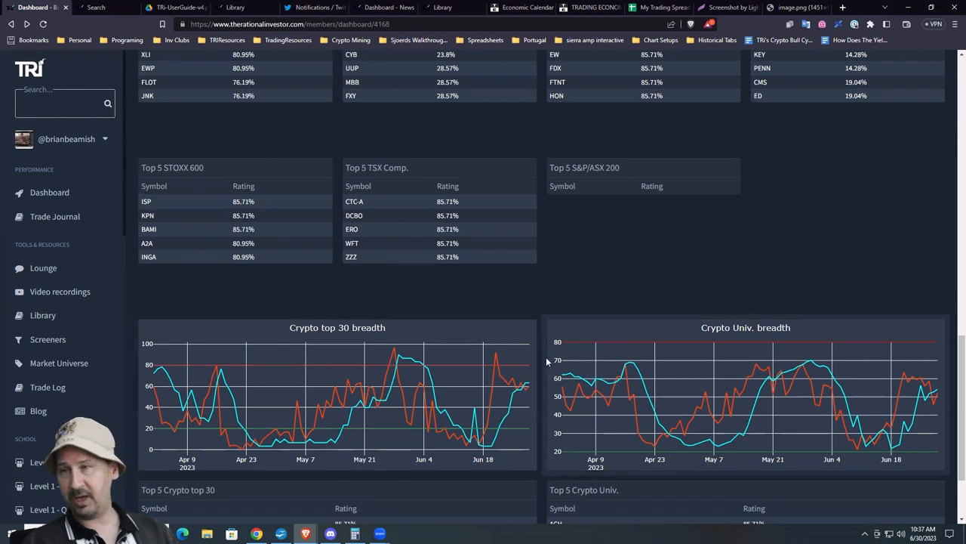
pyautogui.moveTo(521, 384)
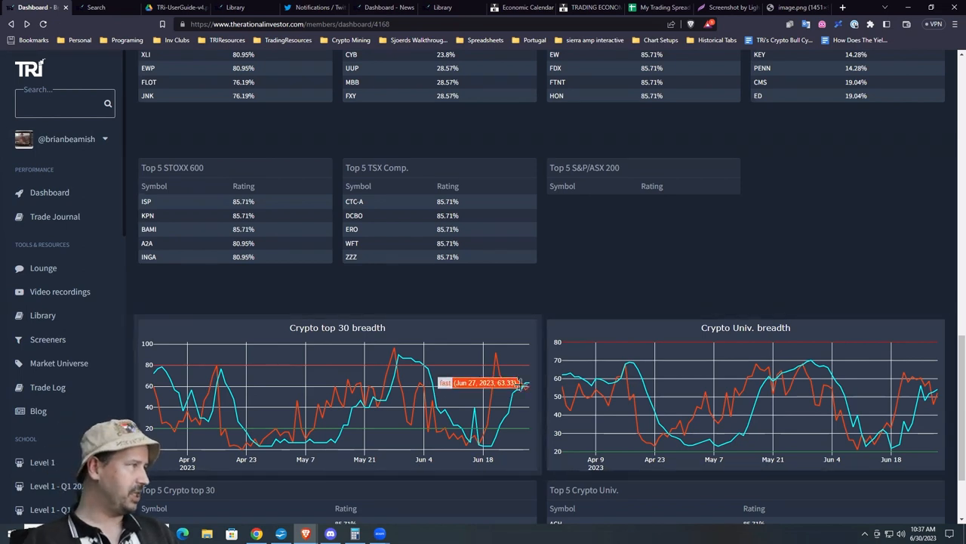
pyautogui.moveTo(528, 386)
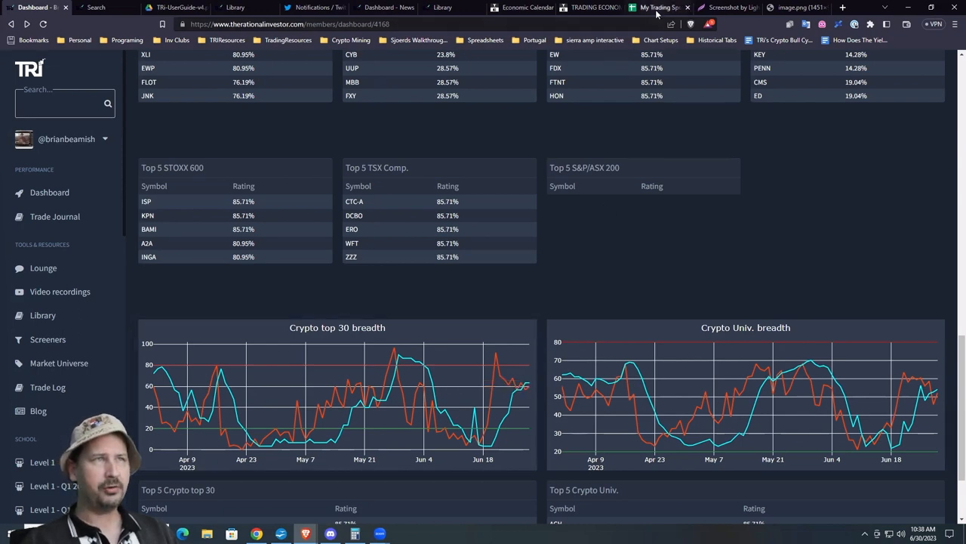
# - Review the BTC ALGO TP sheet of the trading spreadsheet, then return to the TRI 'breadth tutorial' search results
pyautogui.click(657, 7)
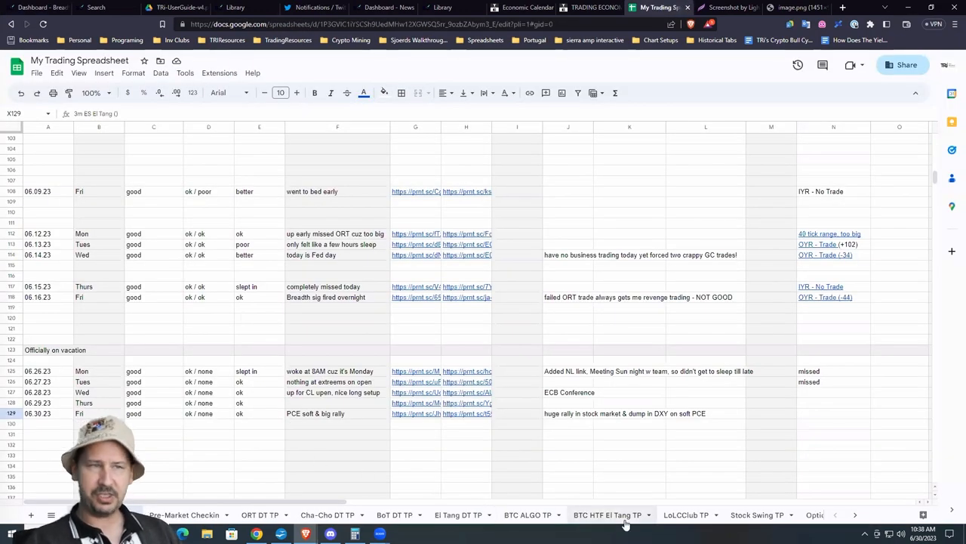
pyautogui.click(526, 514)
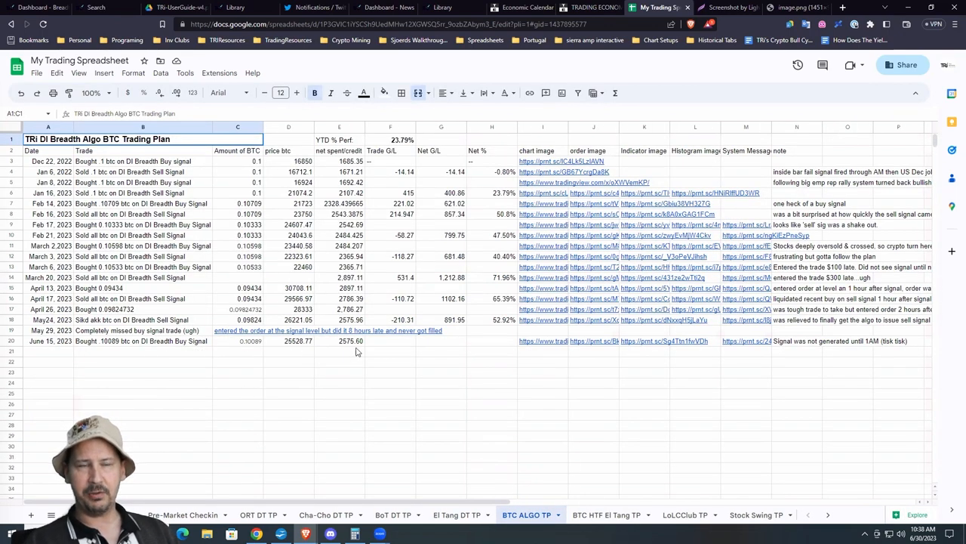
pyautogui.moveTo(610, 350)
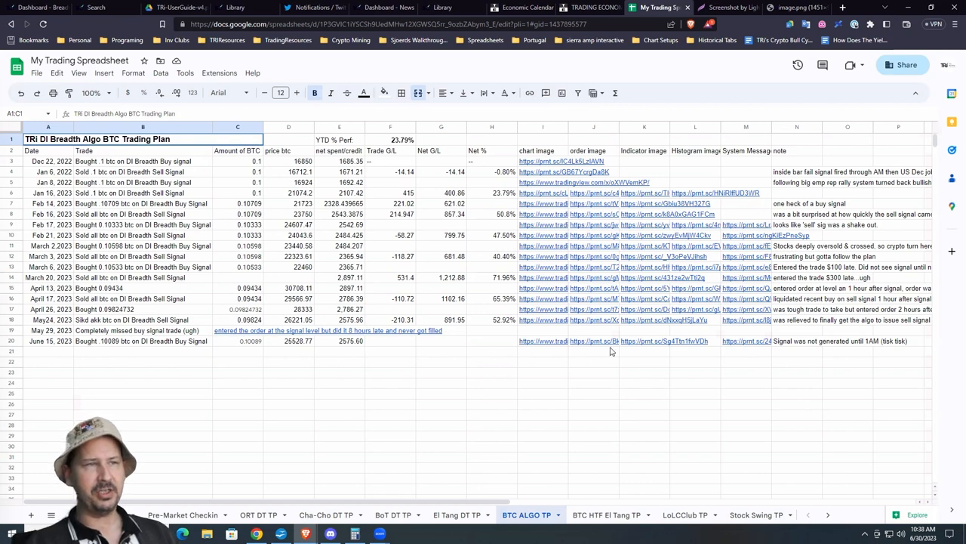
pyautogui.moveTo(355, 350)
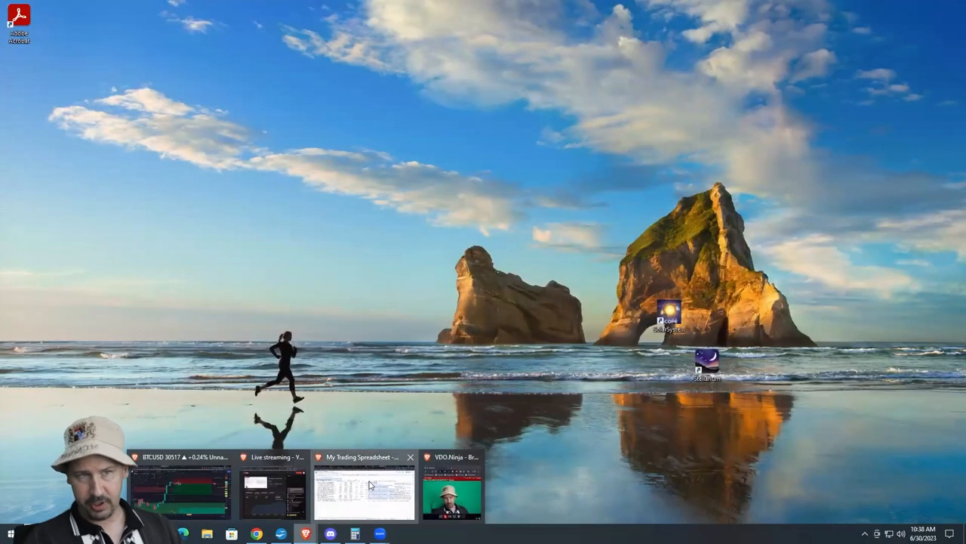
pyautogui.click(365, 486)
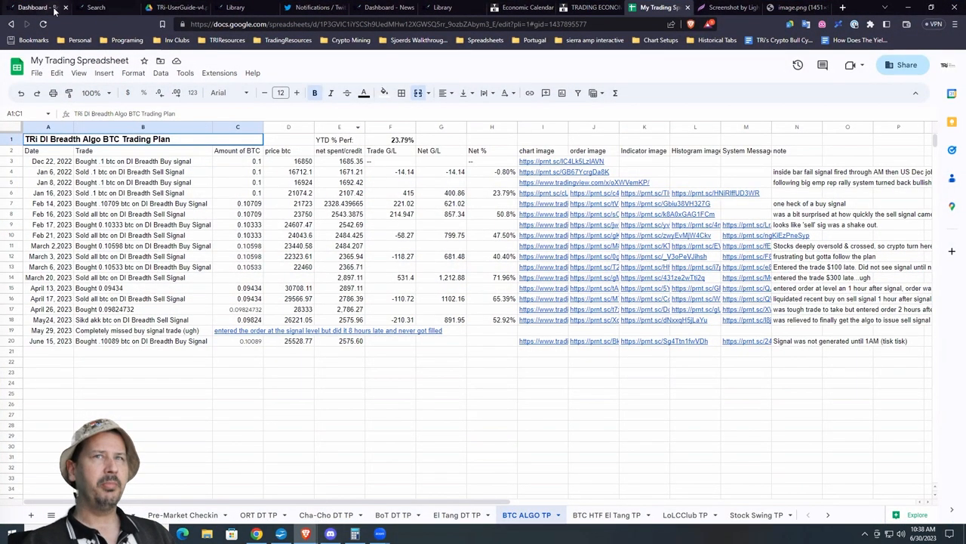
pyautogui.click(97, 7)
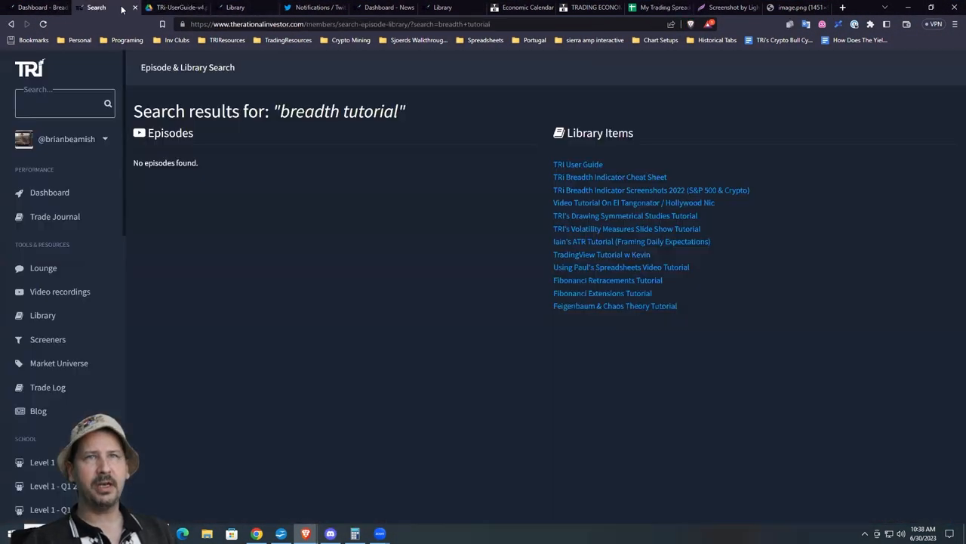
# - Return to the TRI dashboard breadth charts, then bring up the breadth-cross alerts in Discord
pyautogui.click(33, 6)
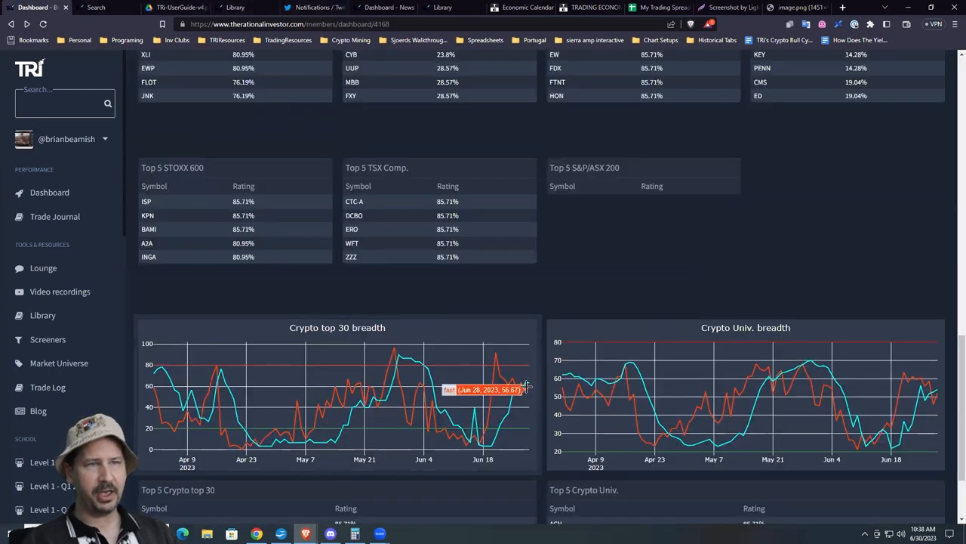
pyautogui.moveTo(532, 391)
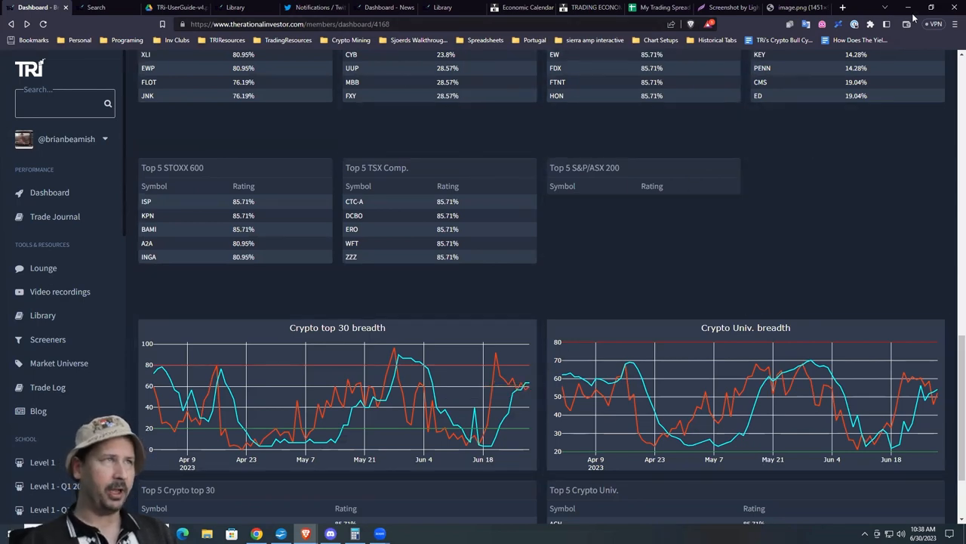
pyautogui.click(909, 6)
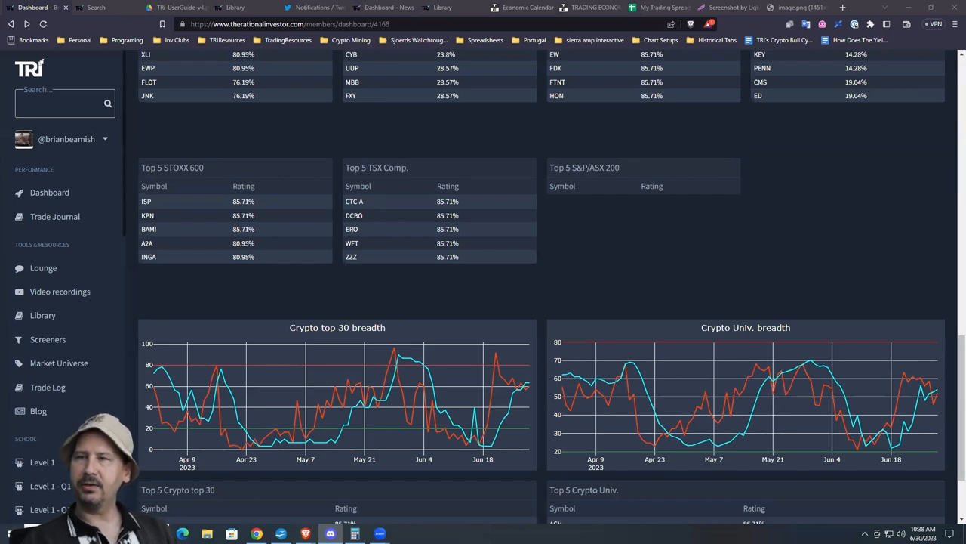
pyautogui.click(329, 534)
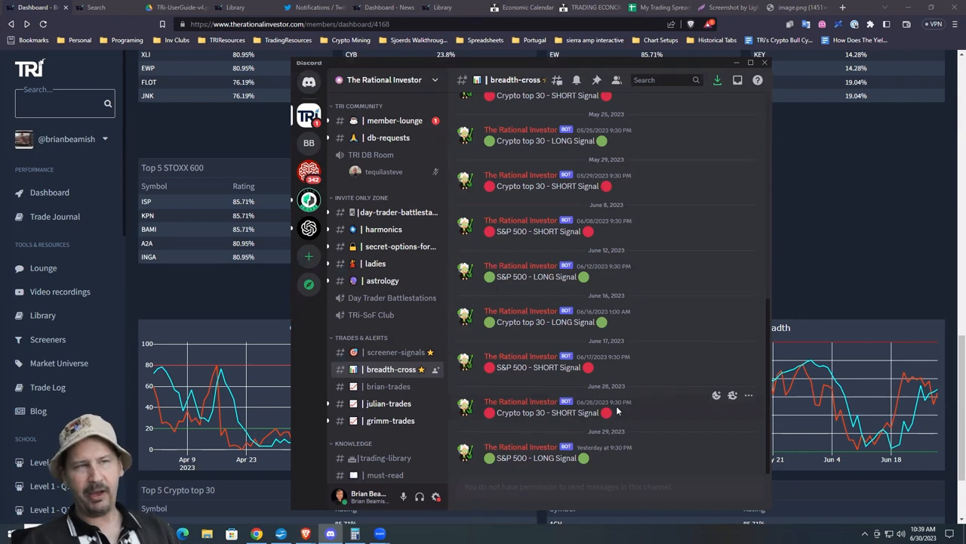
pyautogui.moveTo(577, 407)
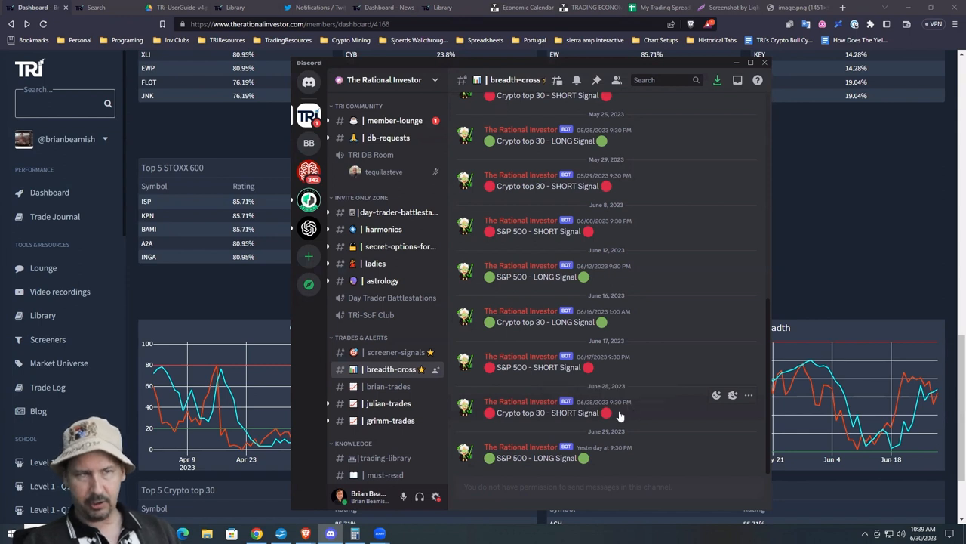
pyautogui.moveTo(622, 413)
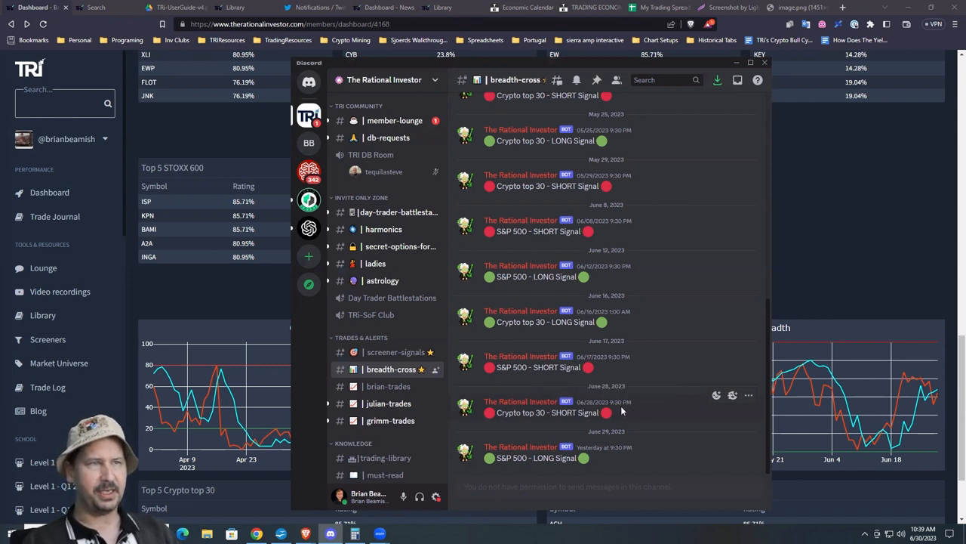
pyautogui.moveTo(601, 324)
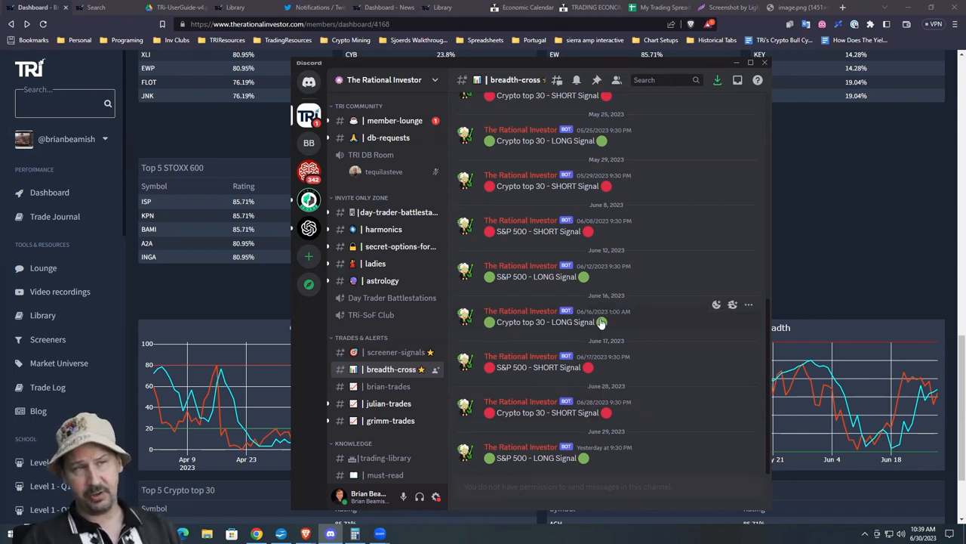
pyautogui.moveTo(613, 323)
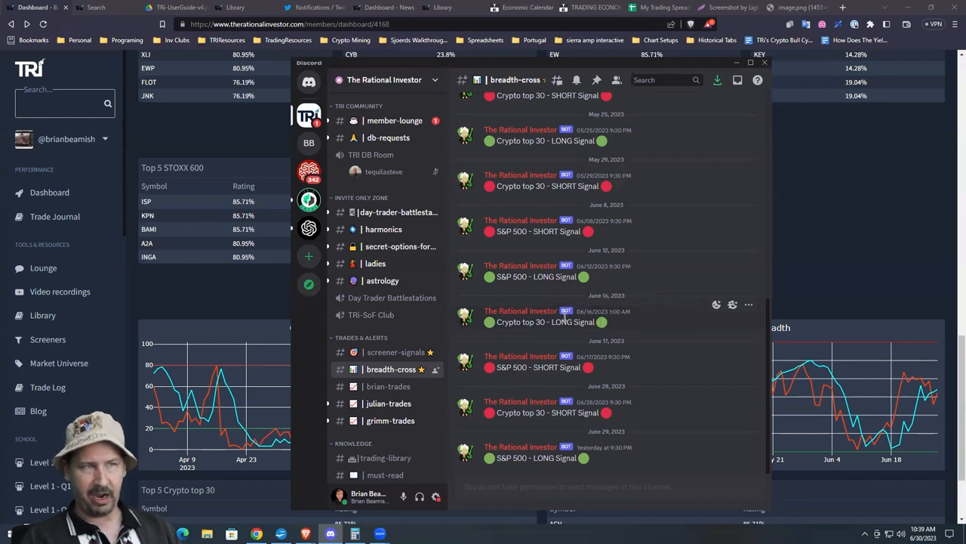
pyautogui.moveTo(607, 342)
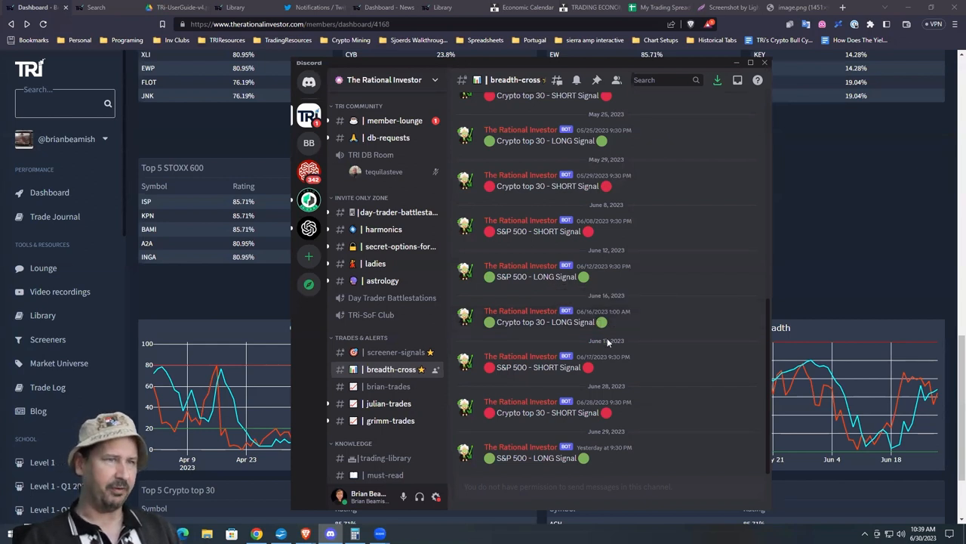
pyautogui.moveTo(624, 453)
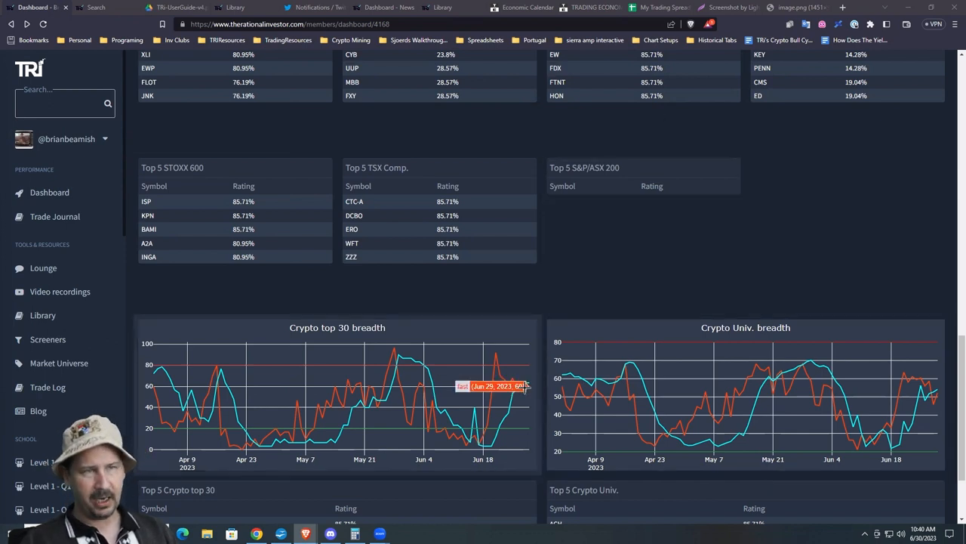
pyautogui.moveTo(525, 398)
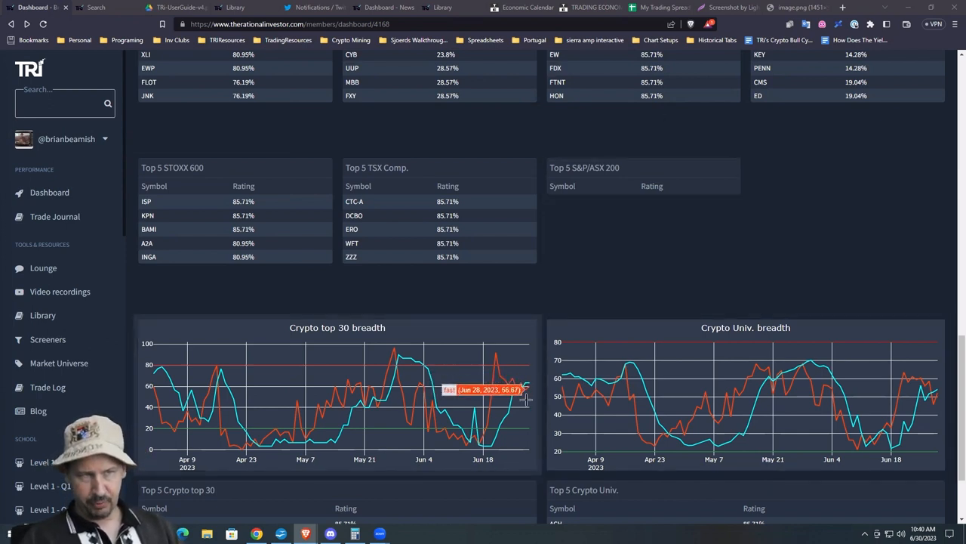
pyautogui.moveTo(526, 398)
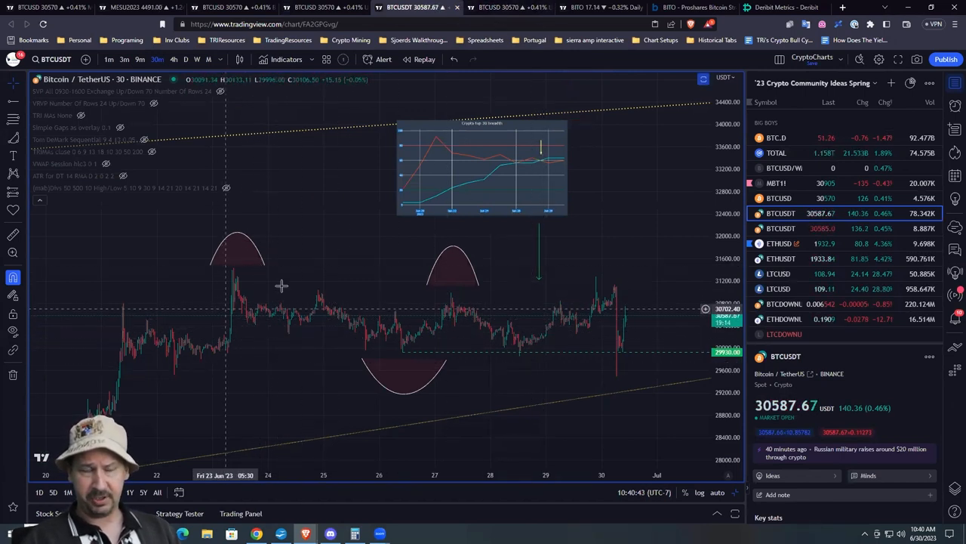
pyautogui.moveTo(546, 338)
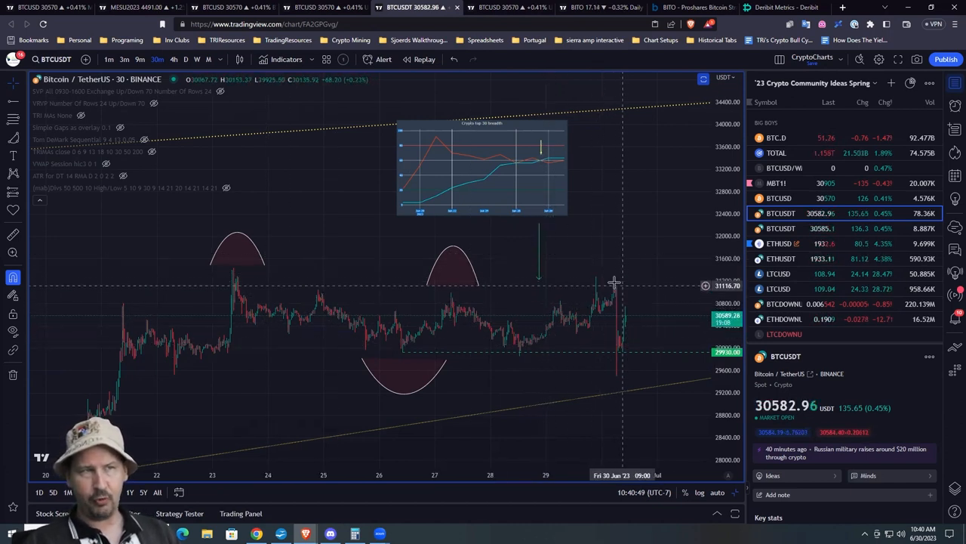
pyautogui.moveTo(597, 295)
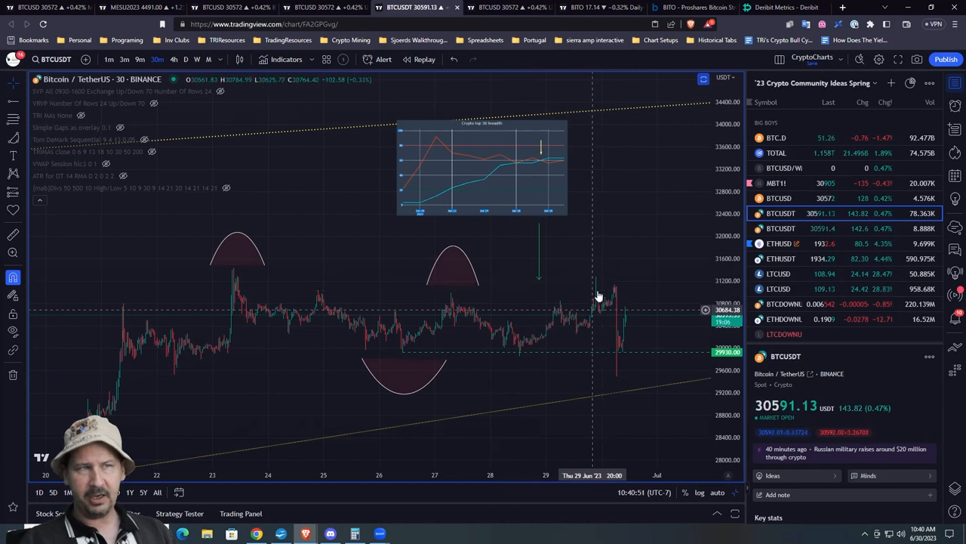
pyautogui.moveTo(619, 305)
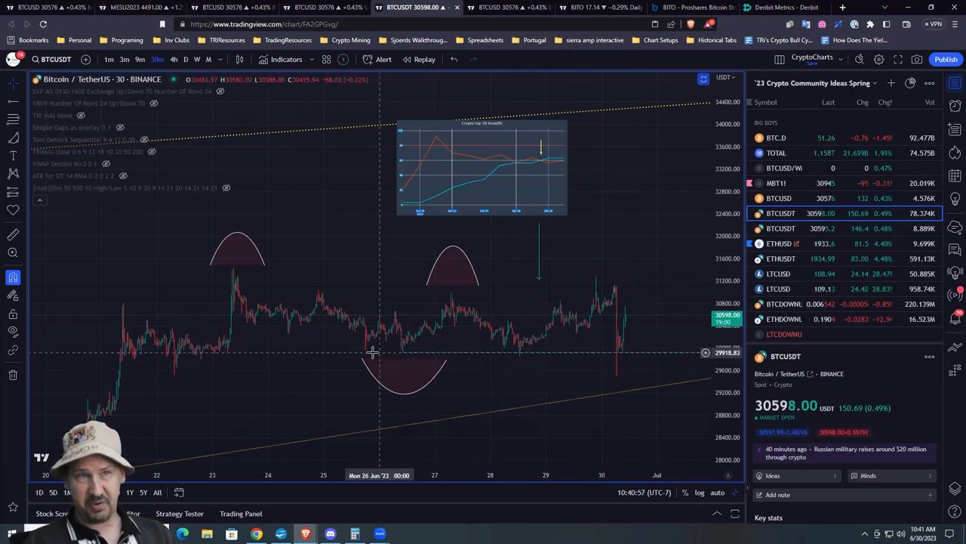
pyautogui.moveTo(640, 364)
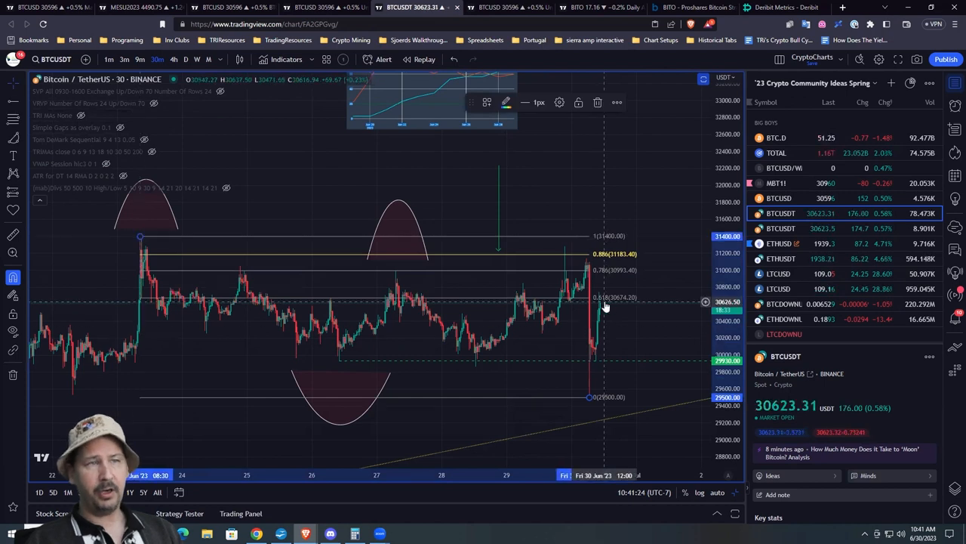
pyautogui.moveTo(650, 294)
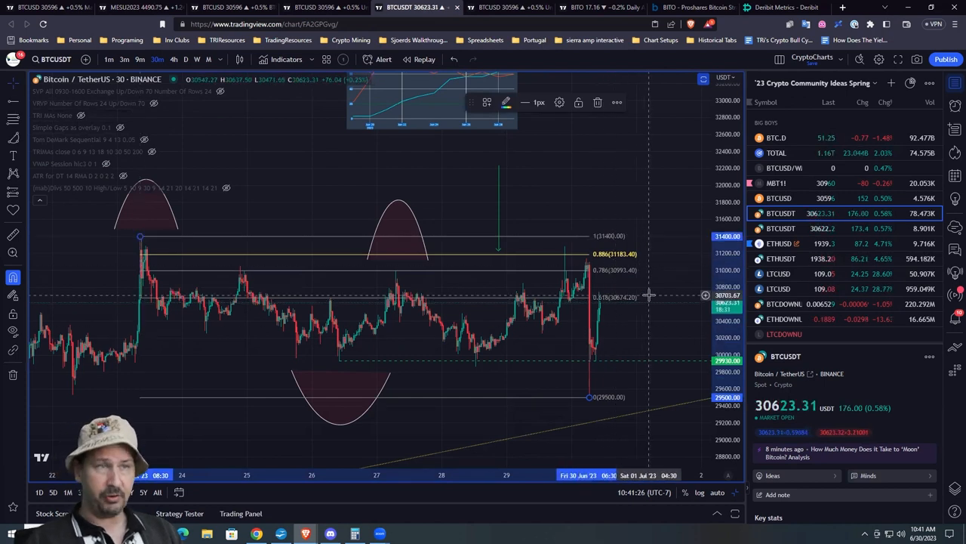
pyautogui.moveTo(589, 293)
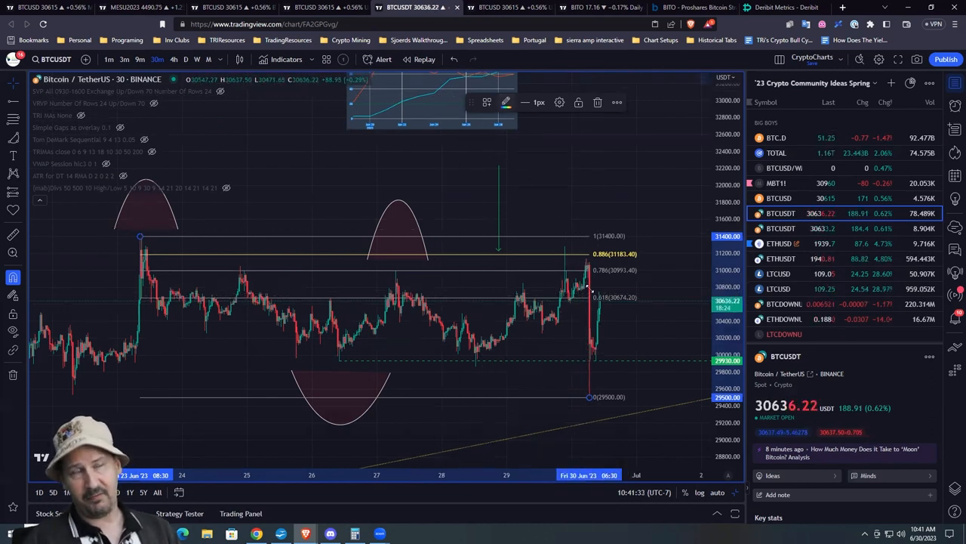
pyautogui.moveTo(587, 290)
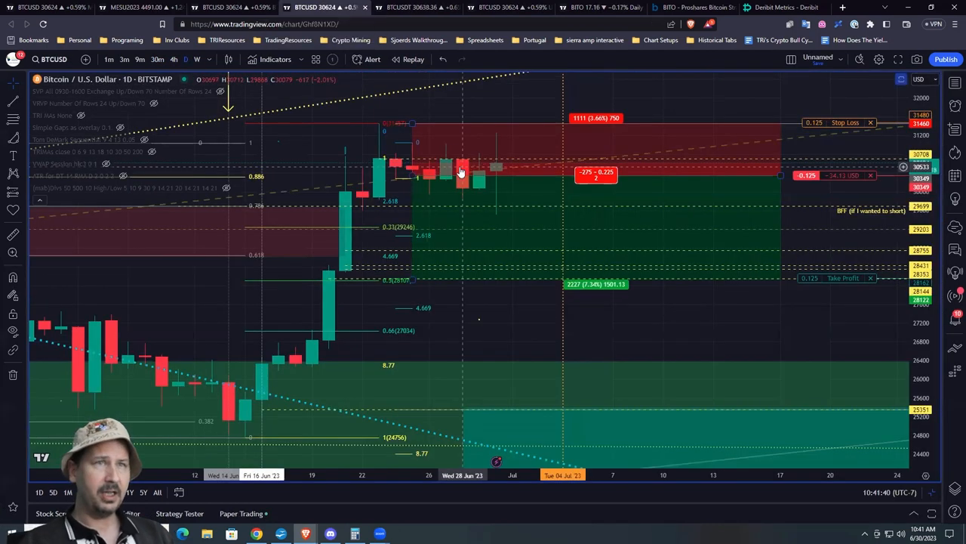
pyautogui.click(408, 6)
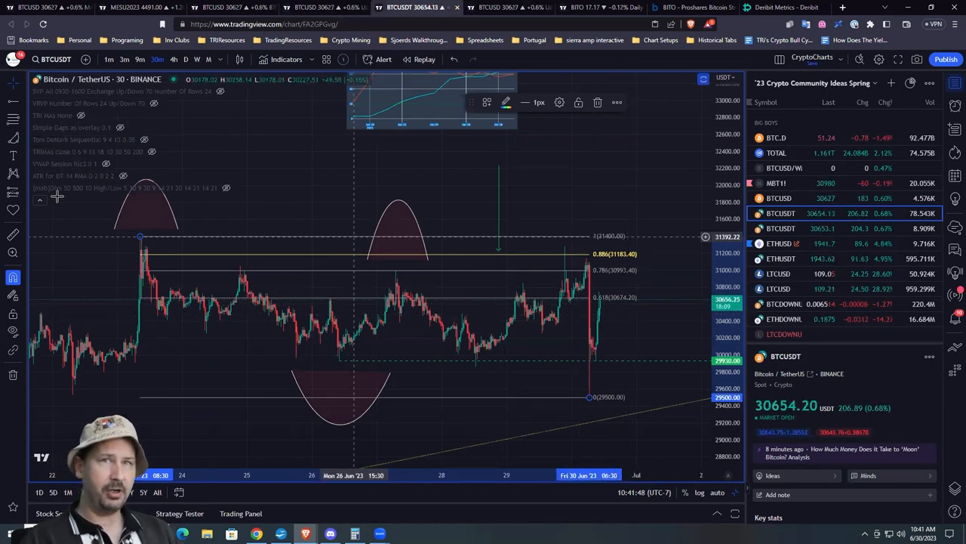
# - Place a short position on the BTCUSDT 30-minute chart with the Short Position tool
pyautogui.click(12, 197)
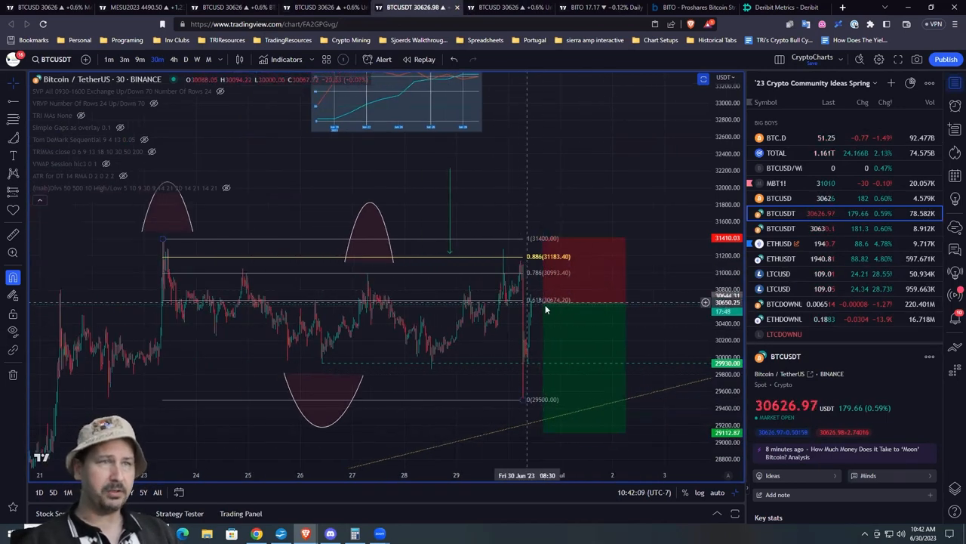
pyautogui.moveTo(622, 178)
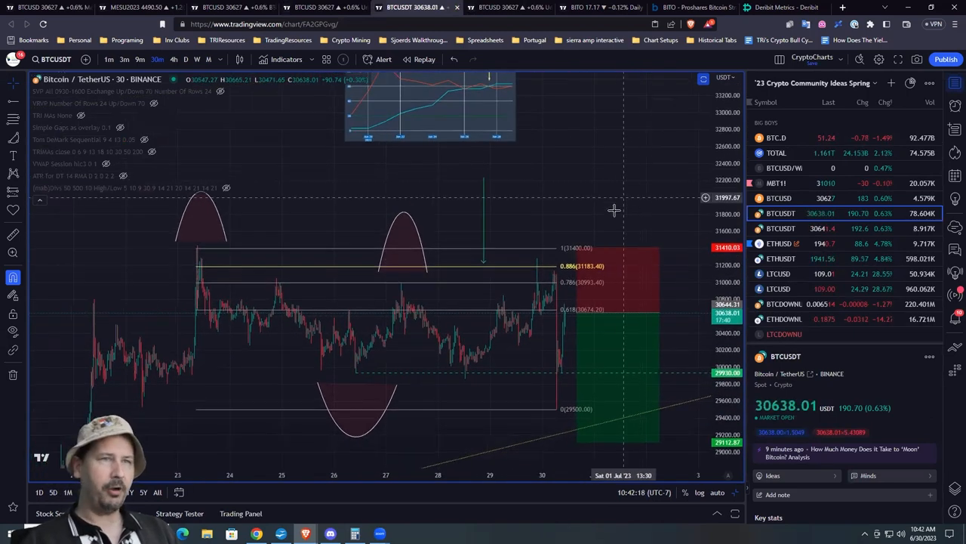
pyautogui.moveTo(625, 160)
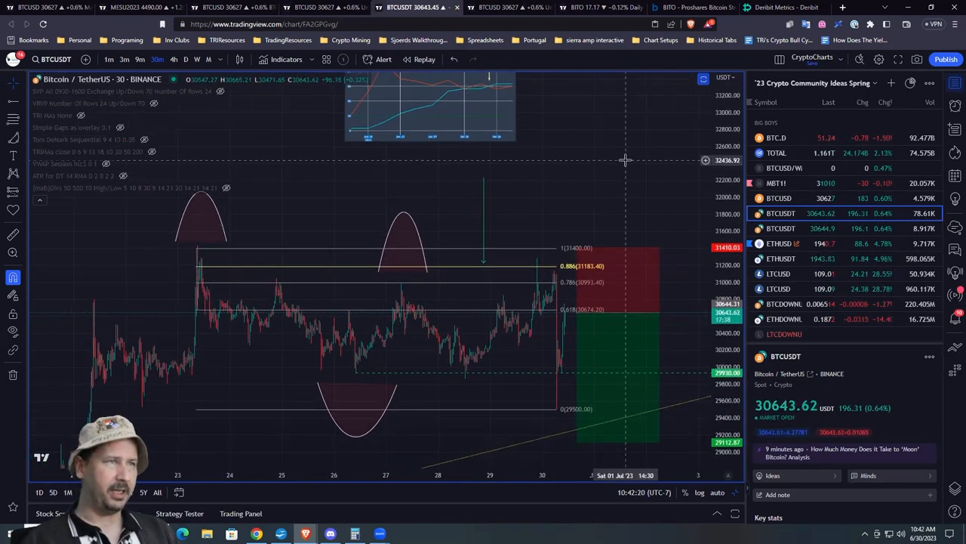